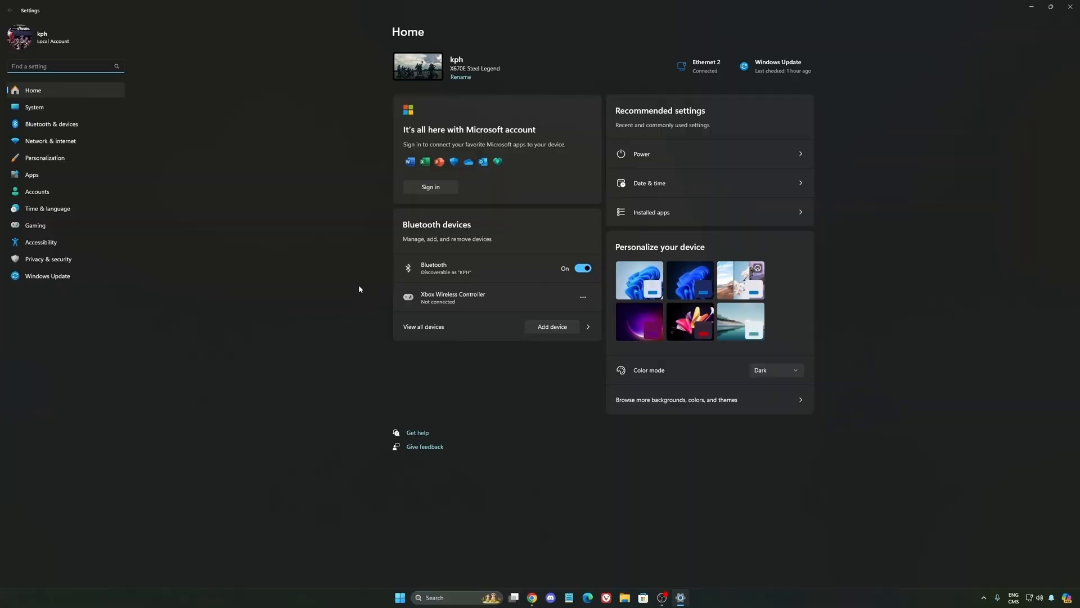
mouse_move(48, 261)
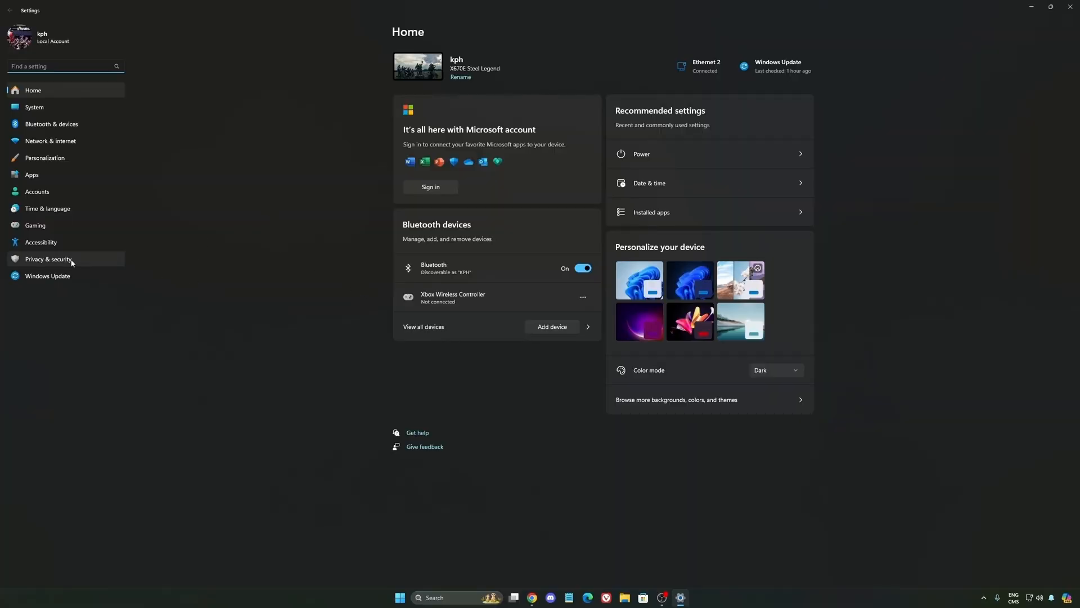
- Go to Gaming > Game Bar, where opening Game Bar with a controller is off
click(34, 226)
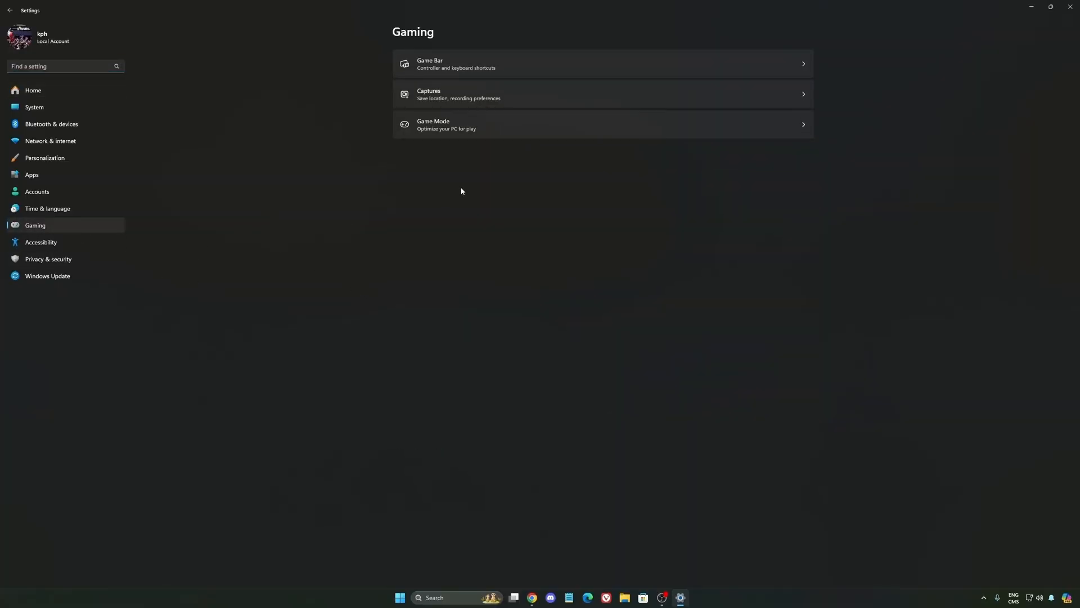
click(600, 64)
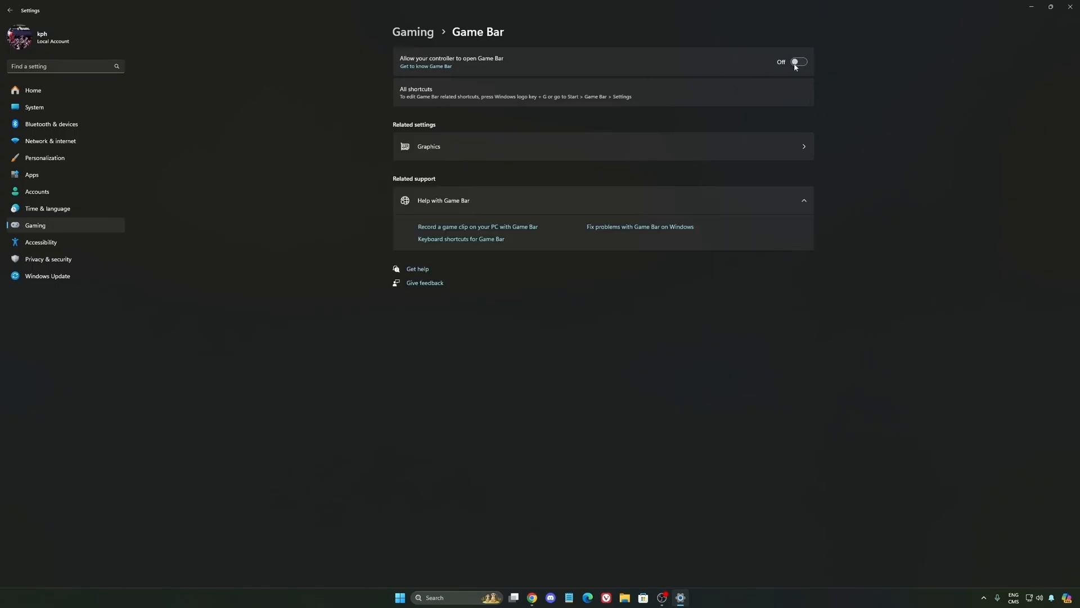
mouse_move(474, 58)
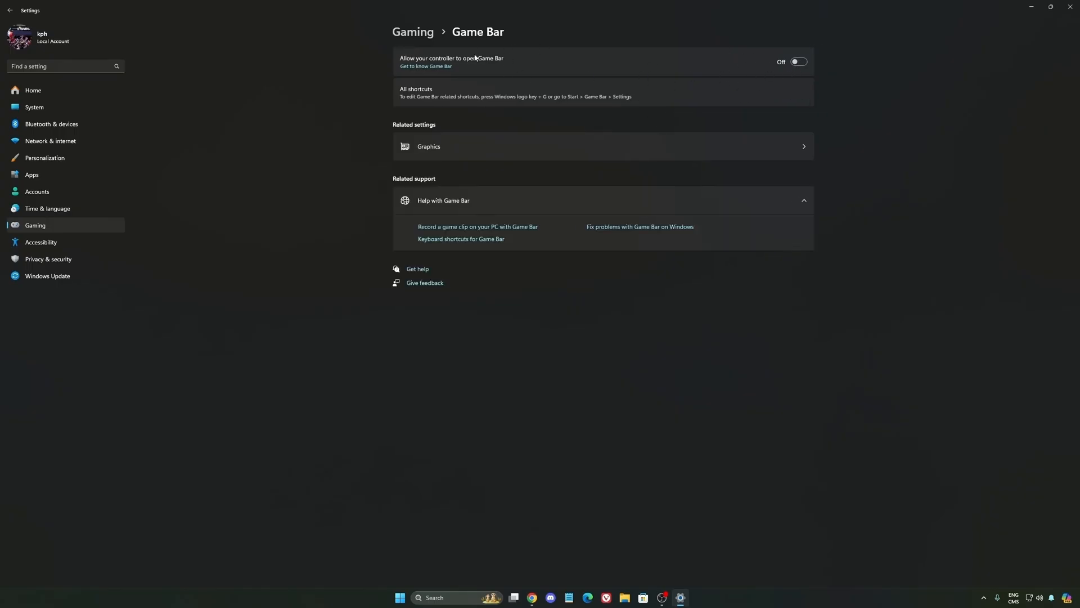
mouse_move(524, 82)
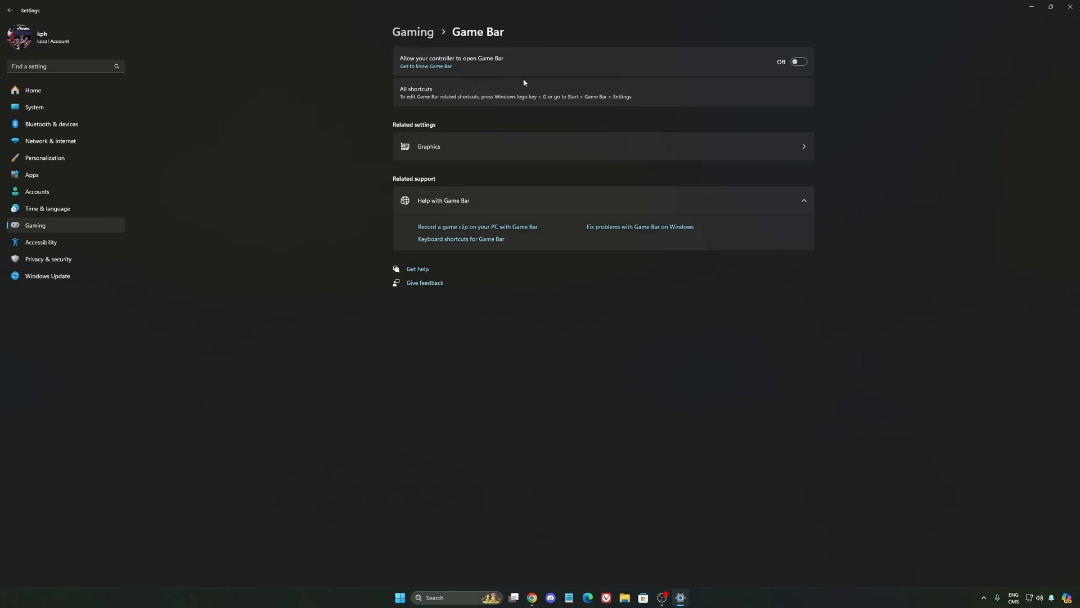
mouse_move(515, 76)
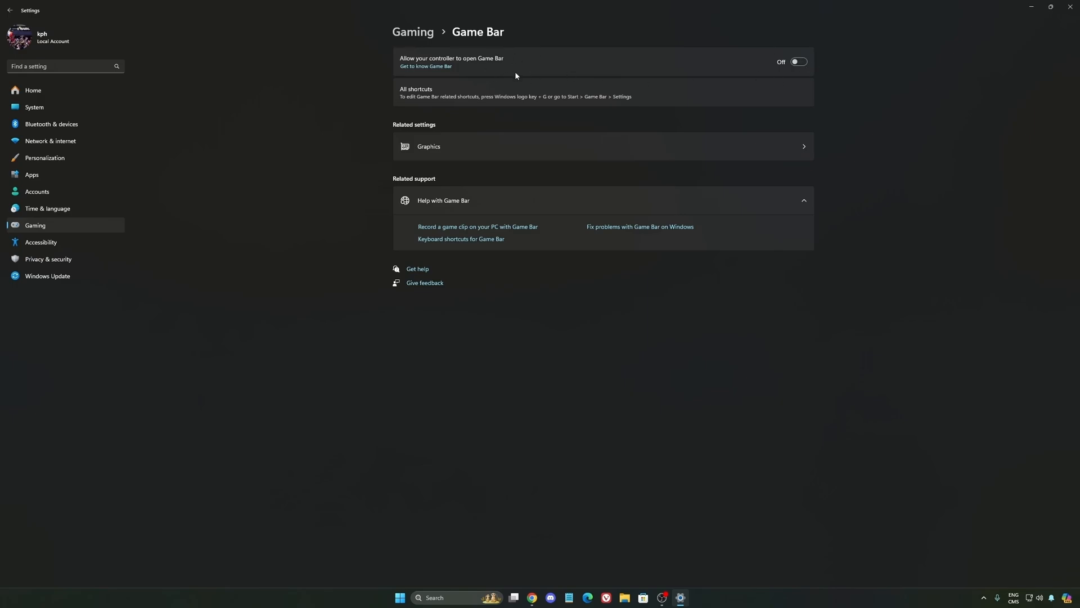
mouse_move(627, 73)
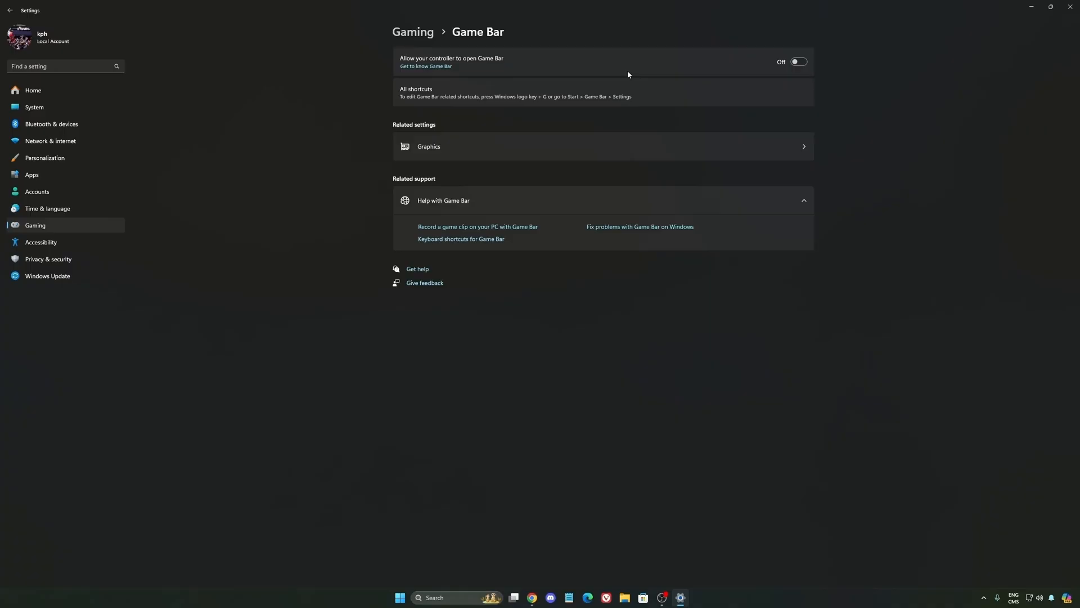
mouse_move(689, 75)
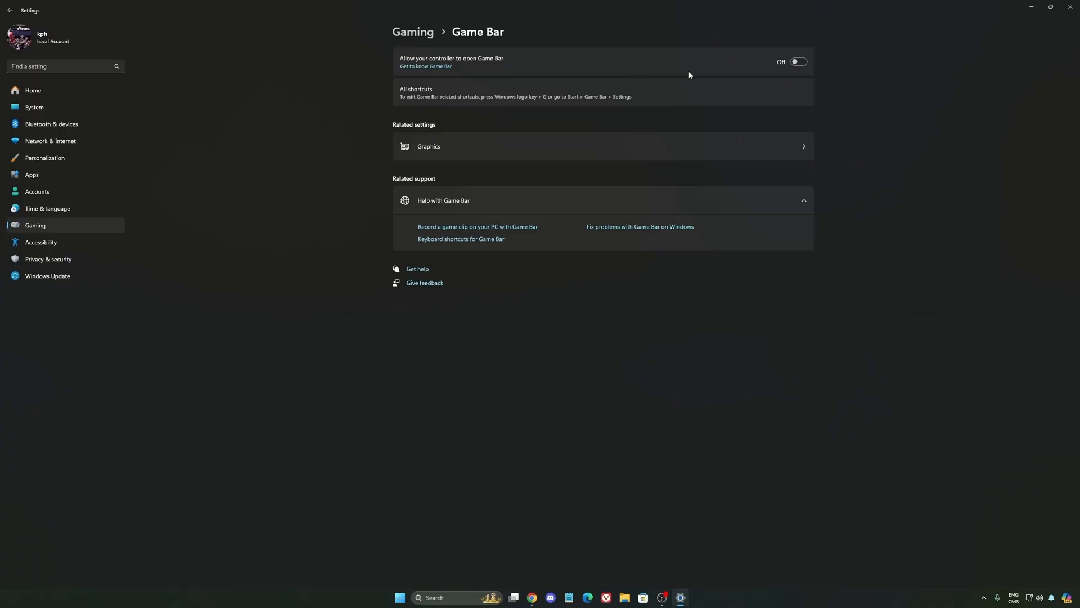
mouse_move(612, 104)
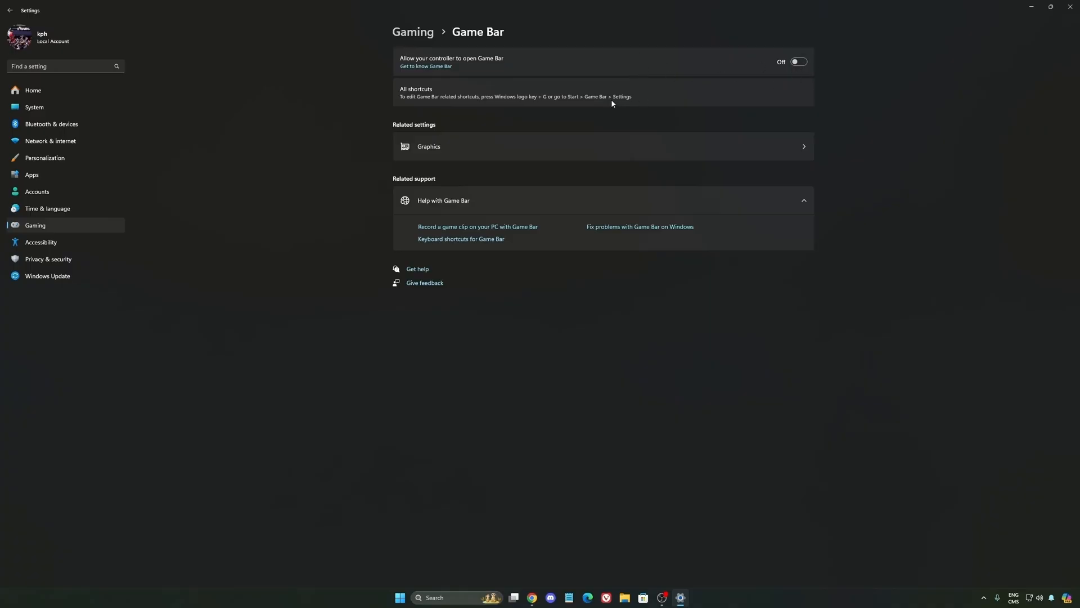
mouse_move(770, 63)
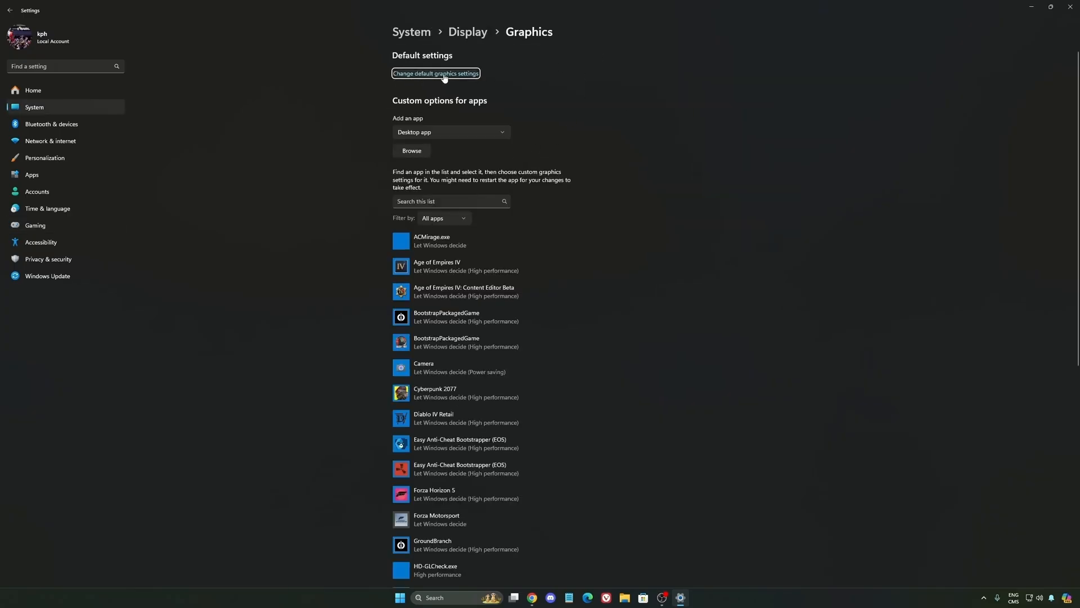
- View the default graphics settings with GPU scheduling and Auto HDR both on
click(435, 73)
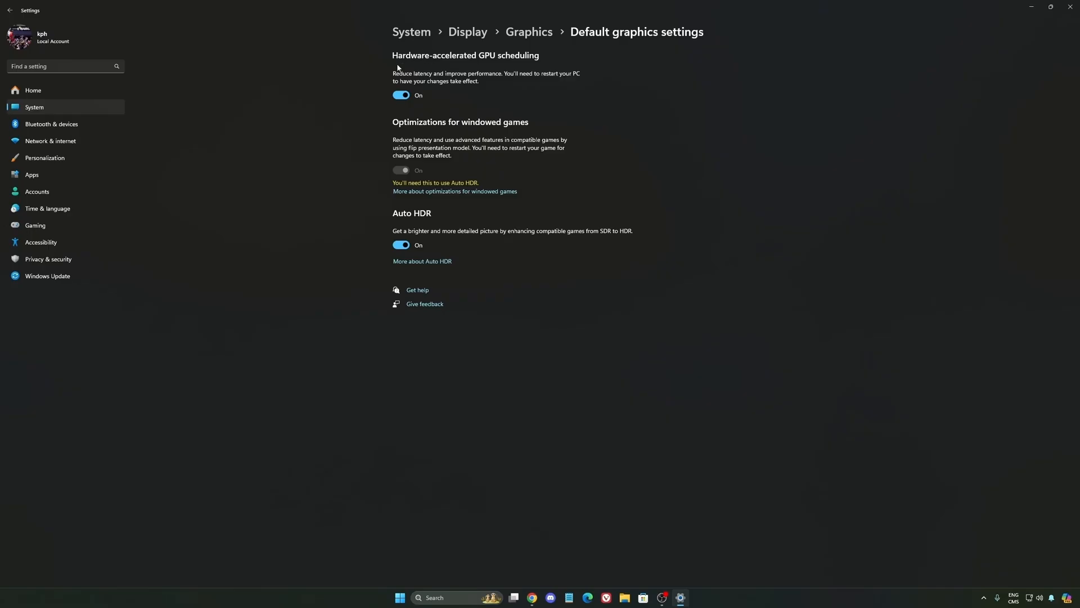
mouse_move(499, 61)
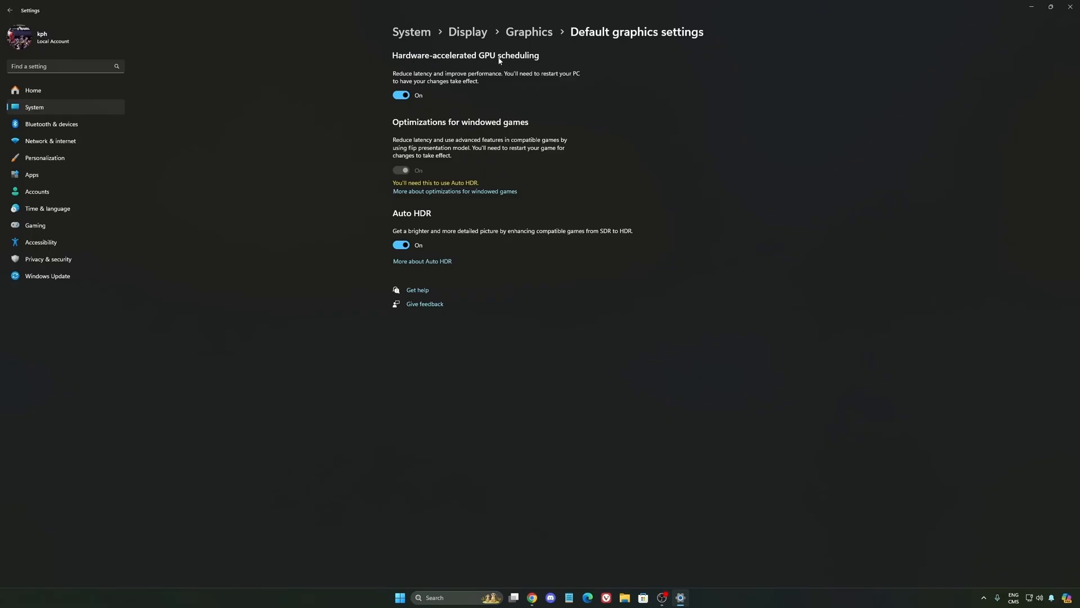
mouse_move(435, 85)
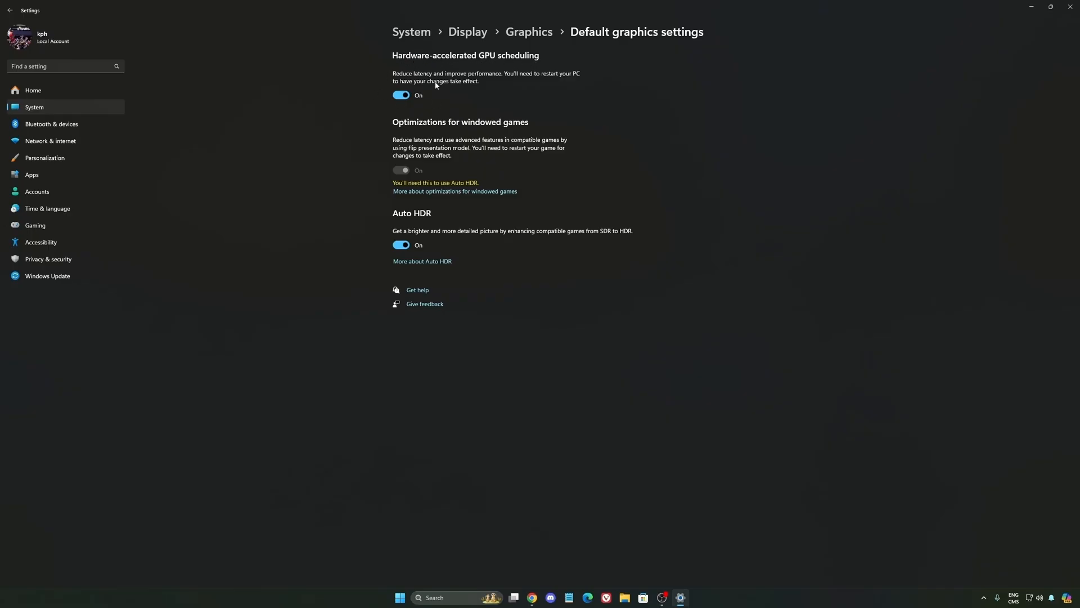
mouse_move(55, 228)
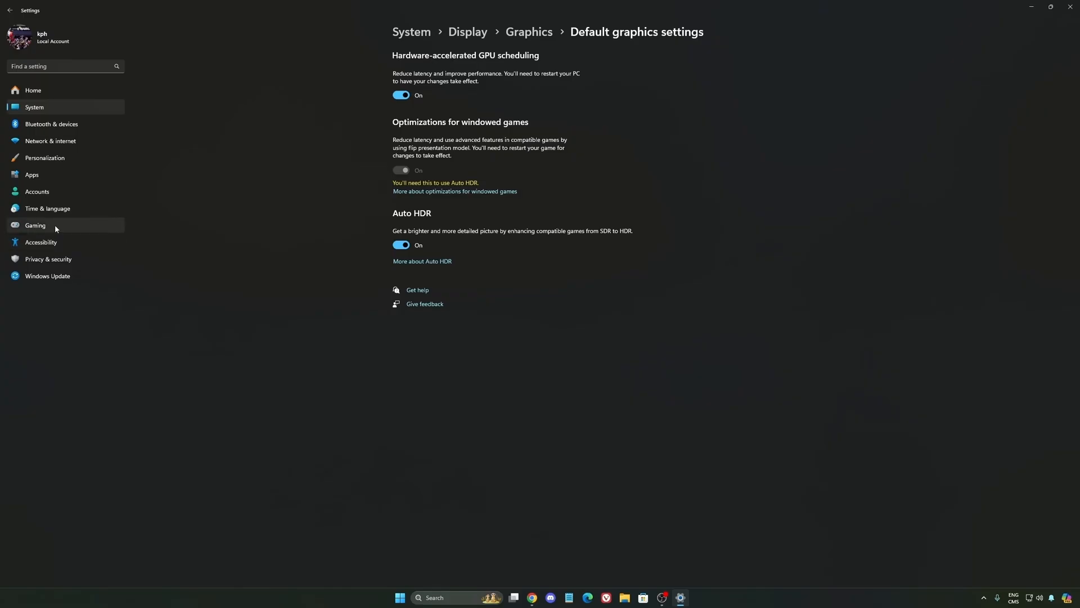
- Return to Gaming and open Captures, where recording and audio capture are off
click(35, 225)
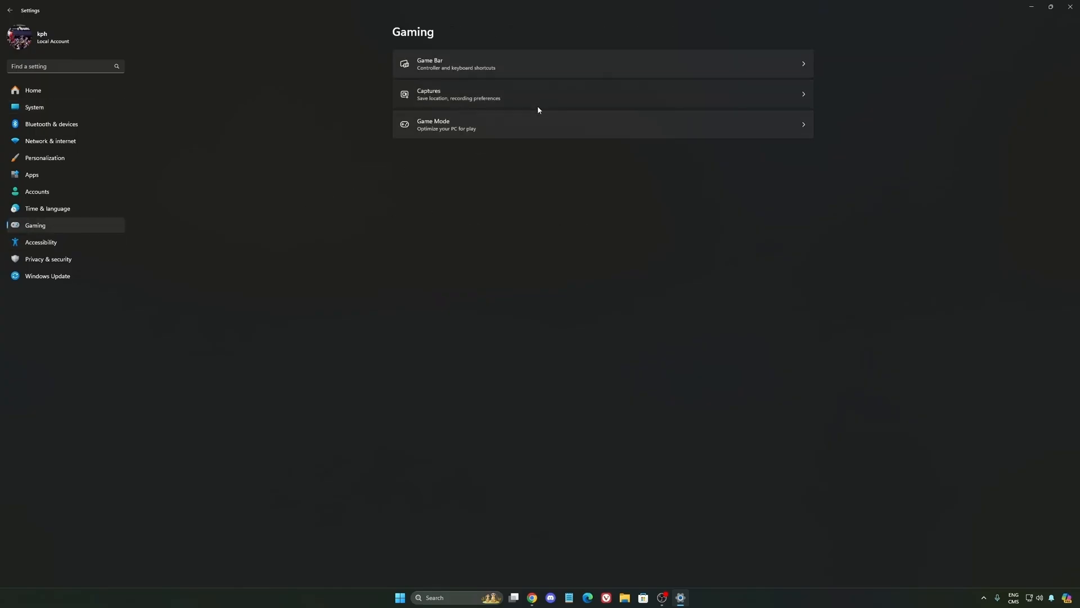
click(601, 94)
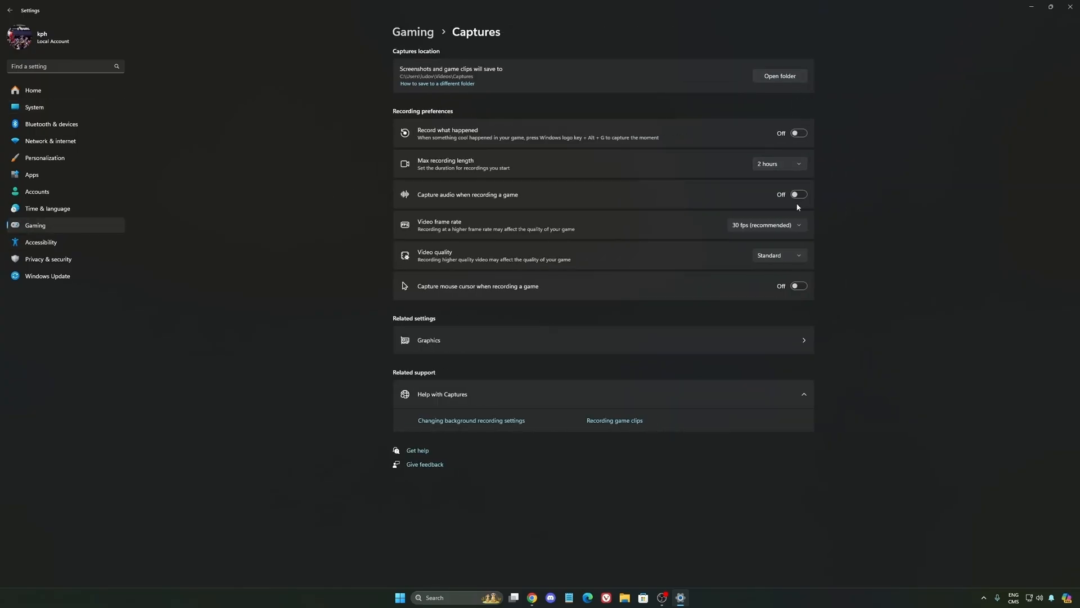
mouse_move(676, 178)
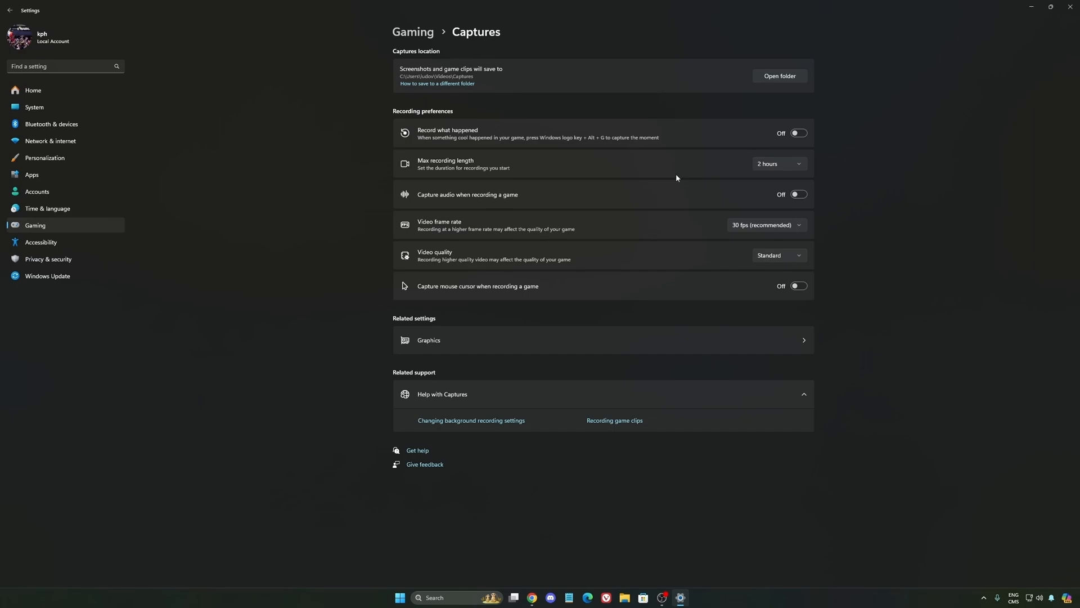
mouse_move(62, 233)
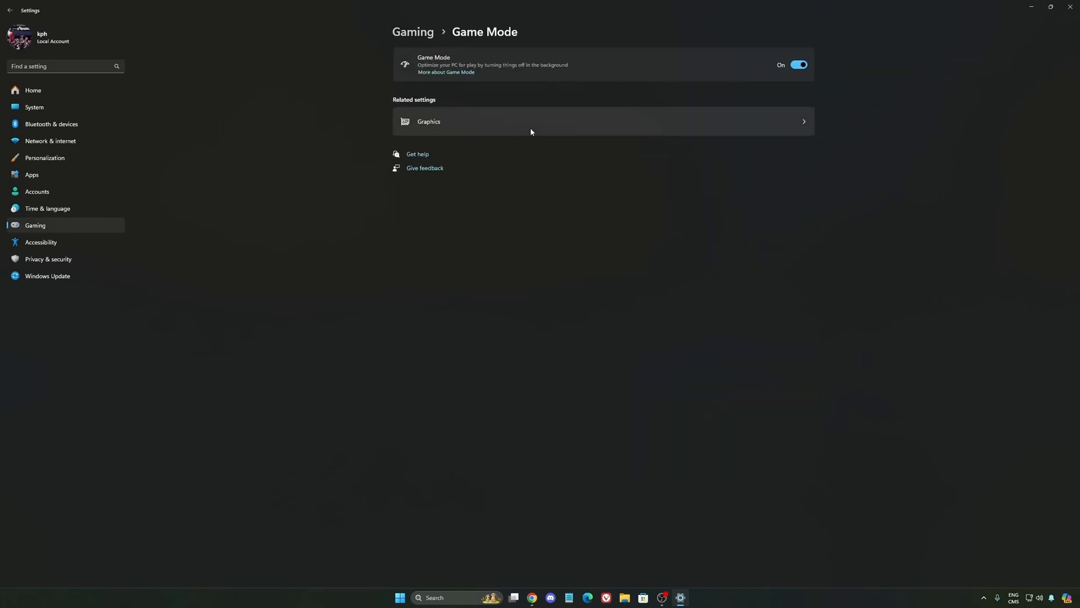
mouse_move(482, 48)
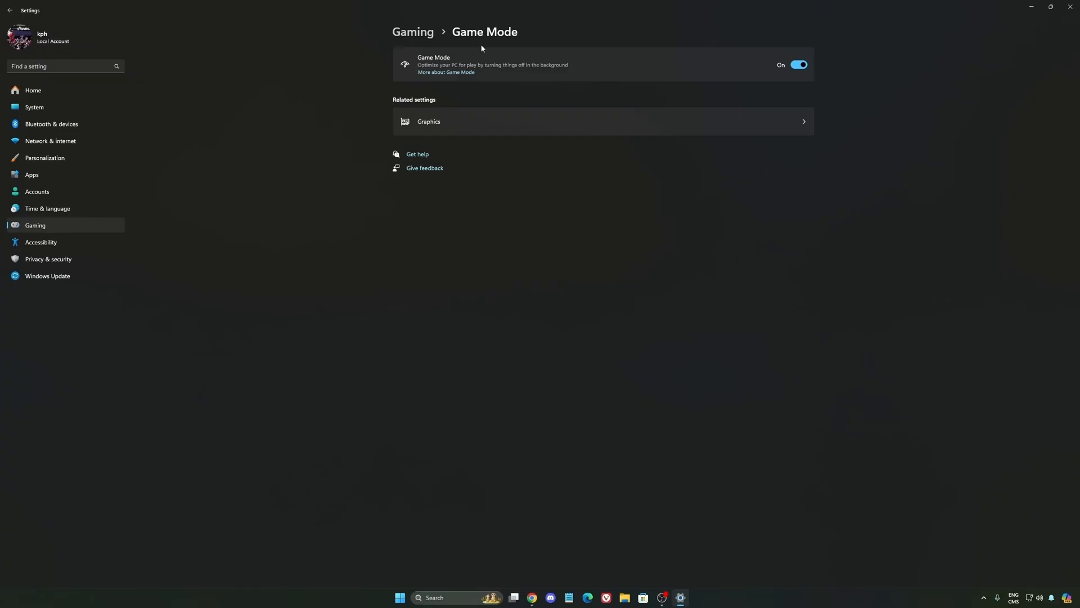
mouse_move(638, 74)
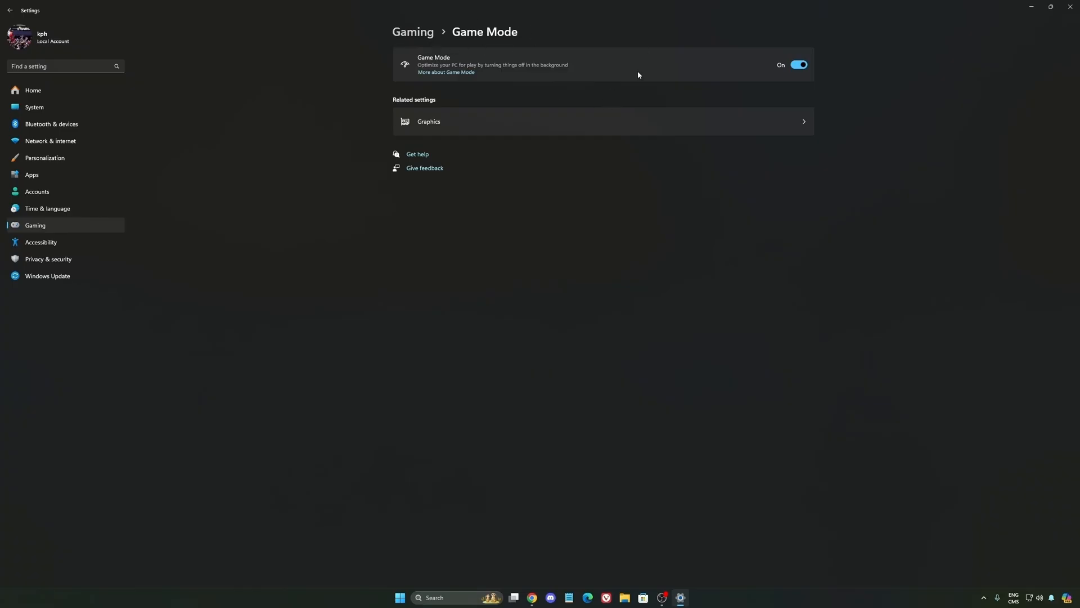
mouse_move(429, 58)
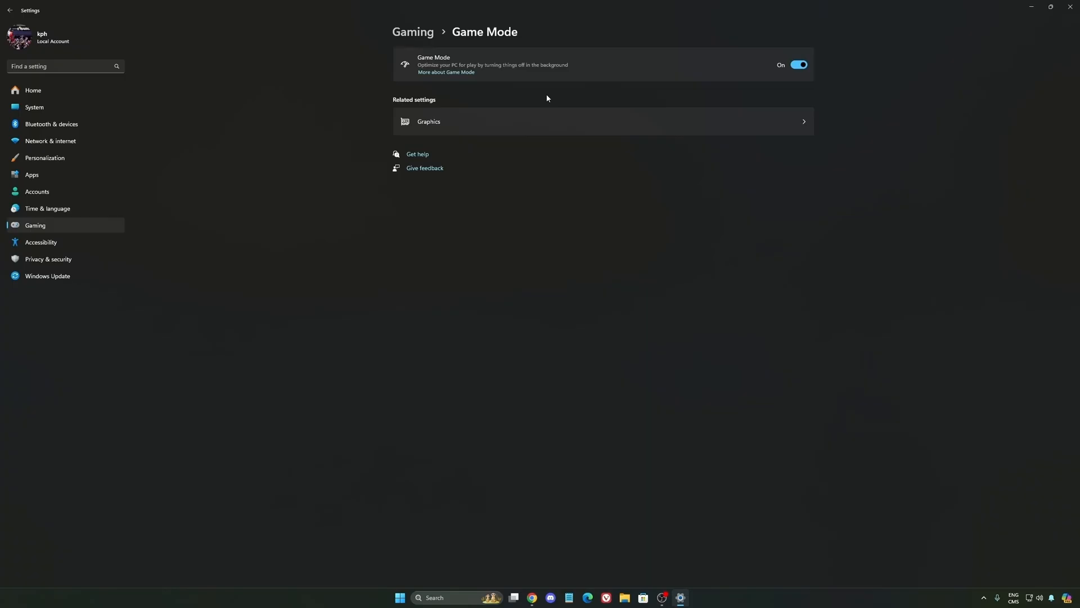
mouse_move(561, 83)
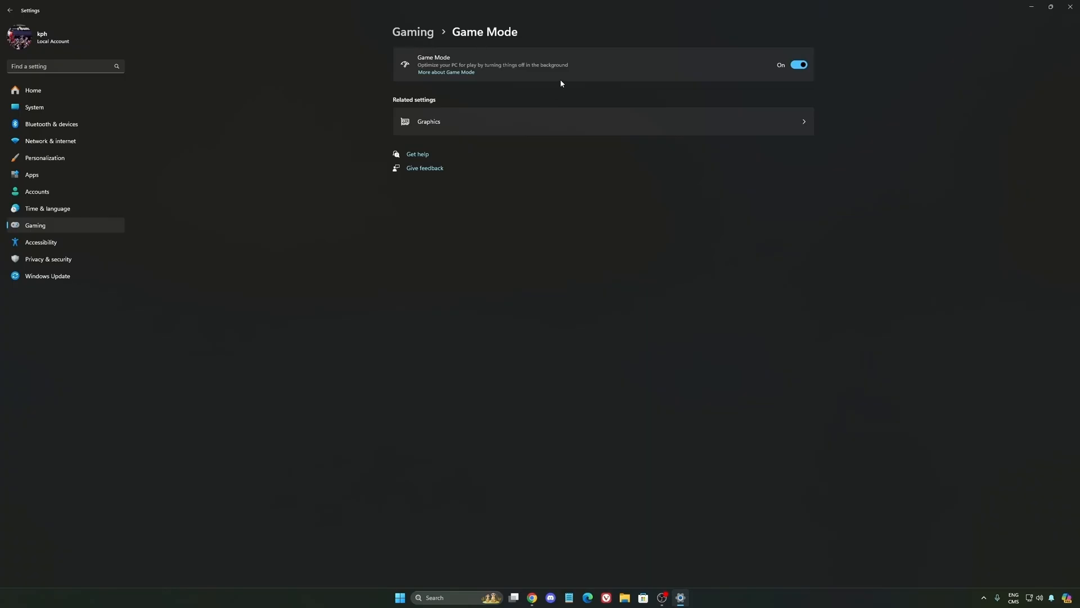
click(33, 107)
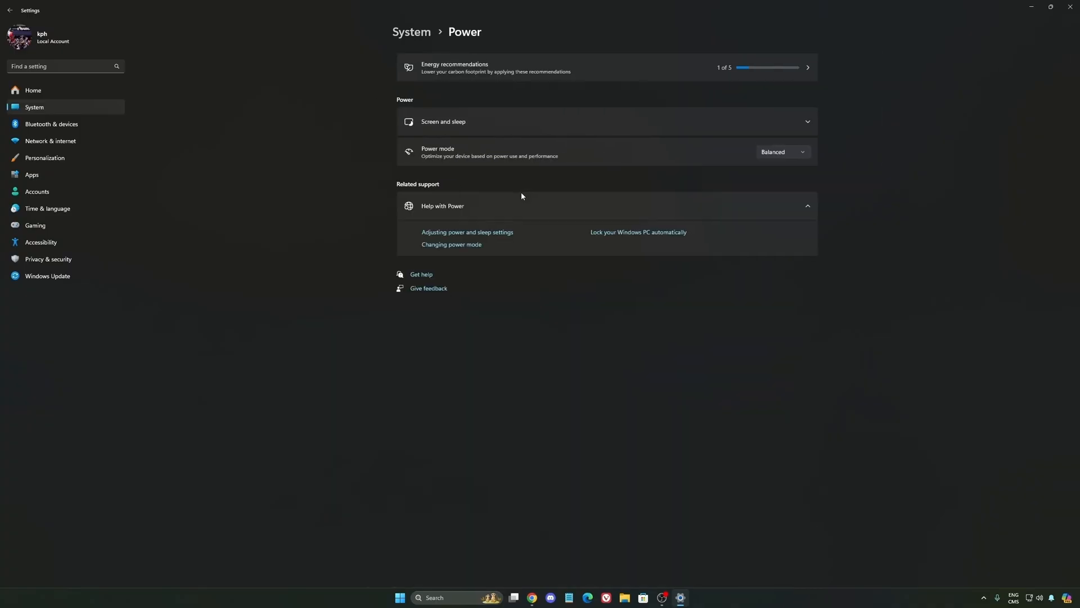
click(782, 151)
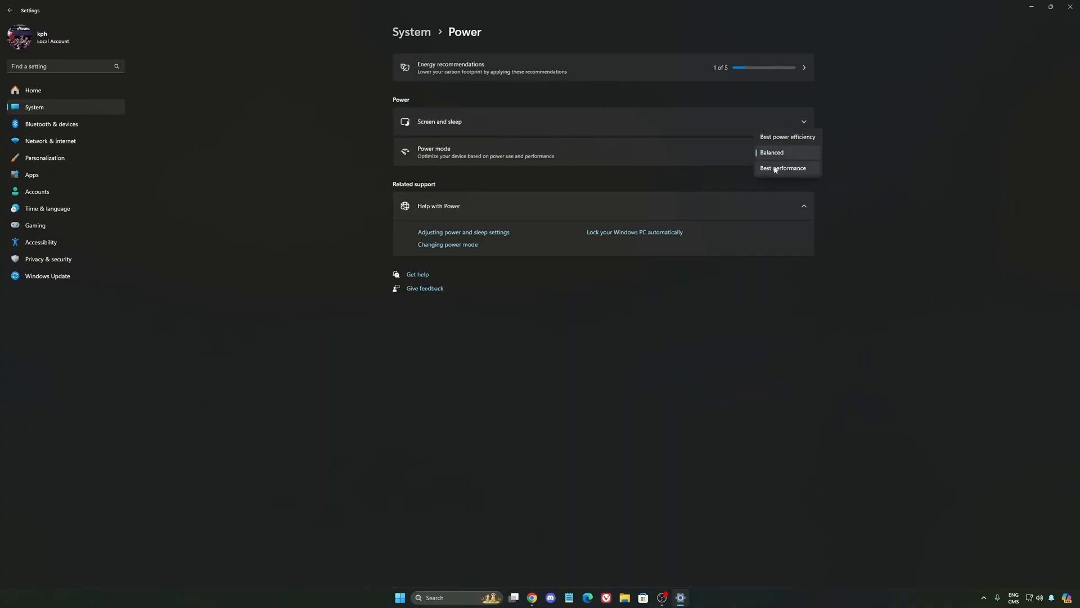
mouse_move(794, 174)
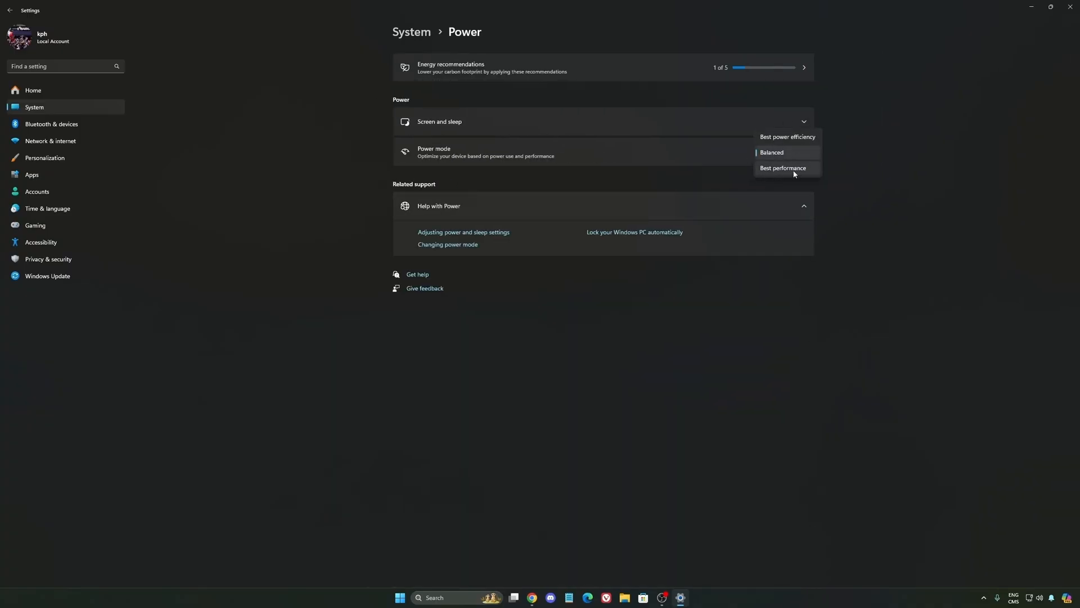
click(771, 152)
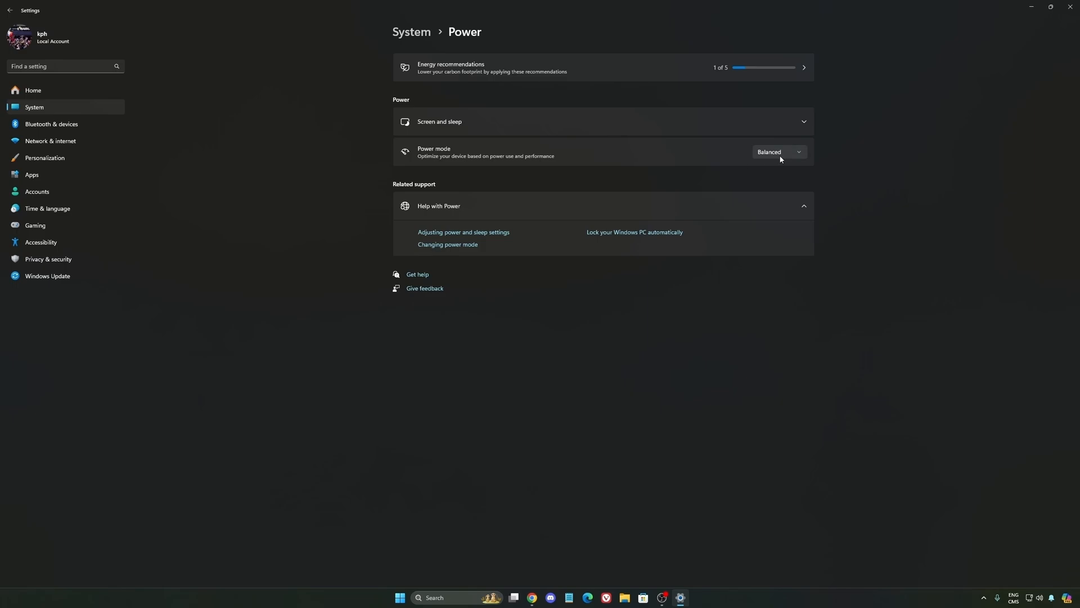
mouse_move(766, 159)
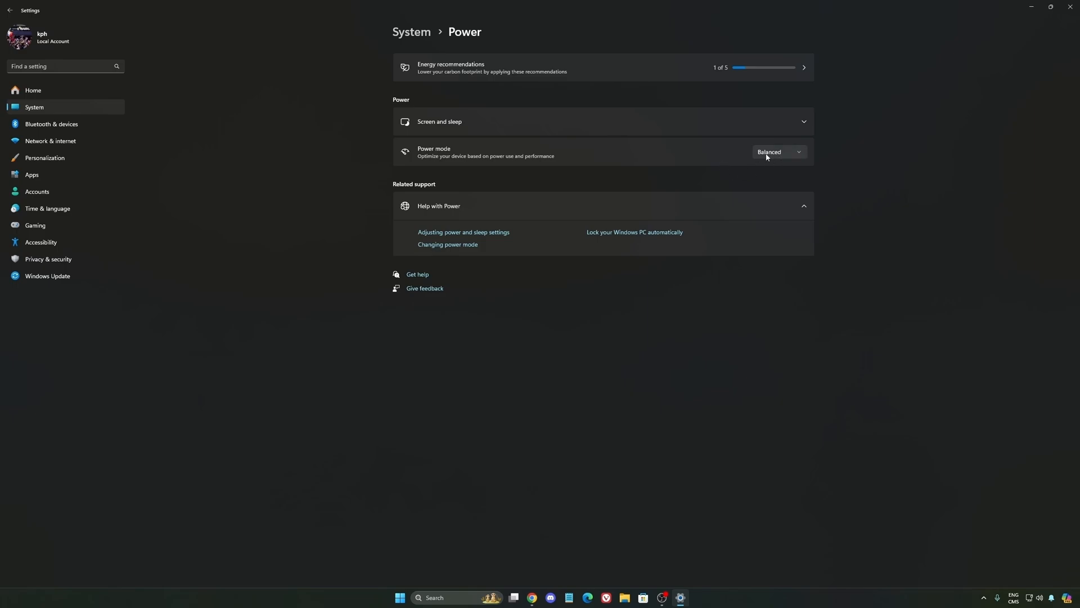
mouse_move(579, 166)
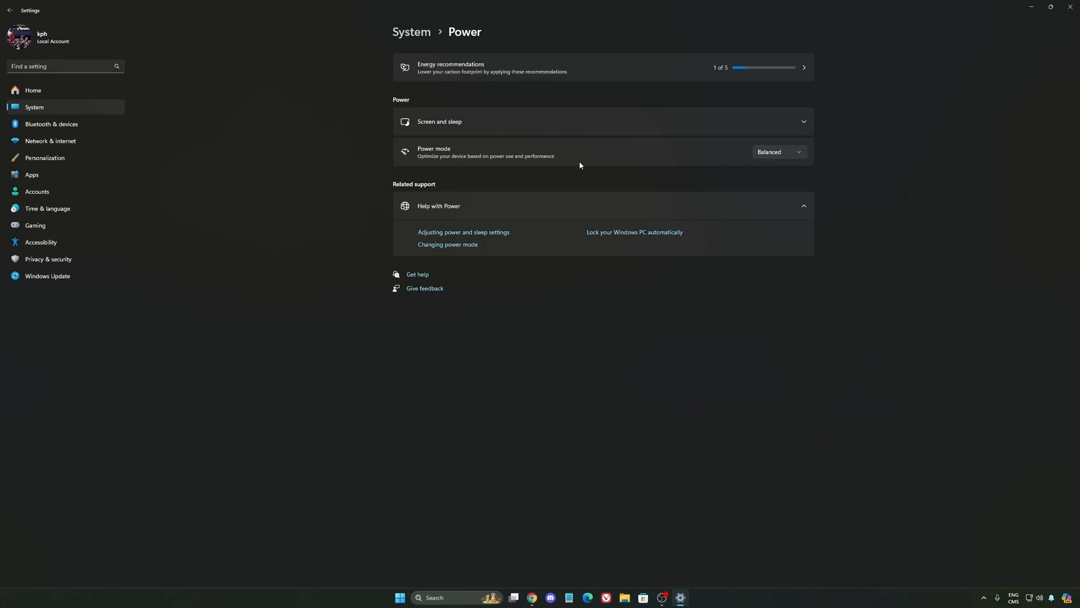
click(779, 151)
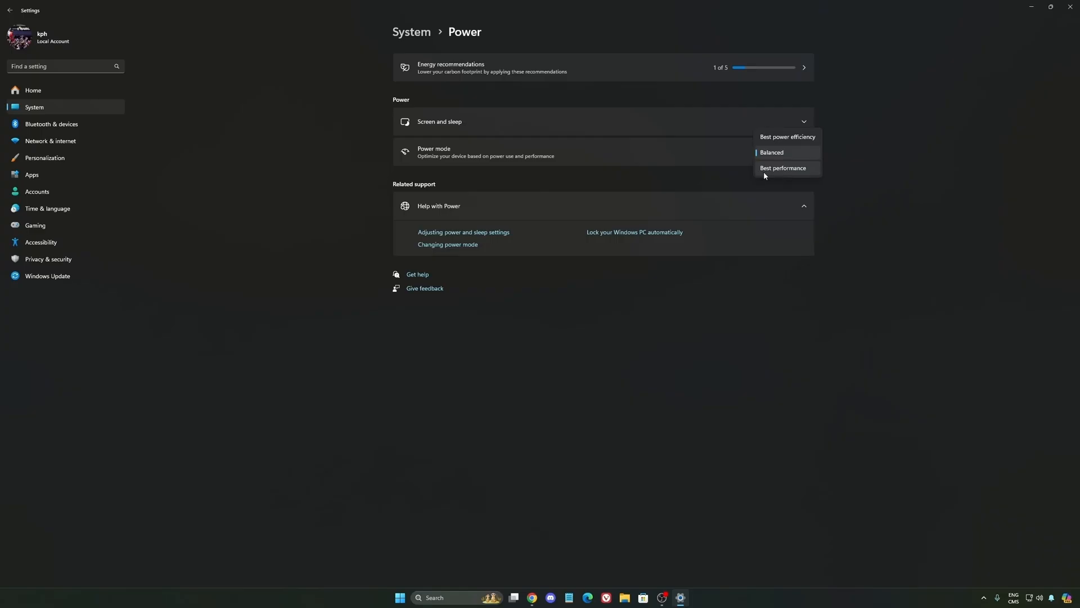
click(771, 153)
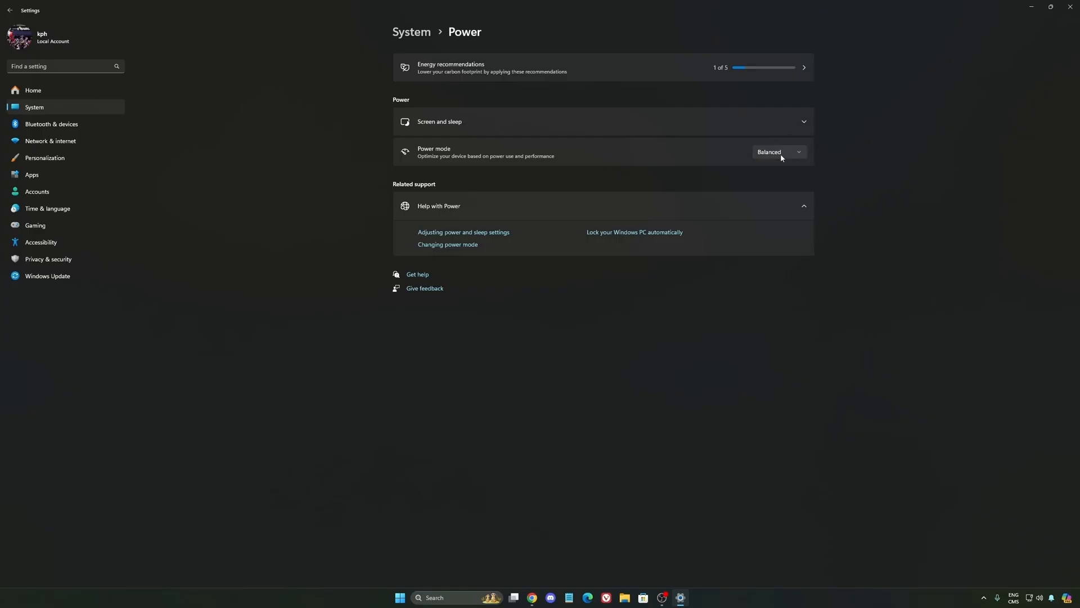
mouse_move(887, 194)
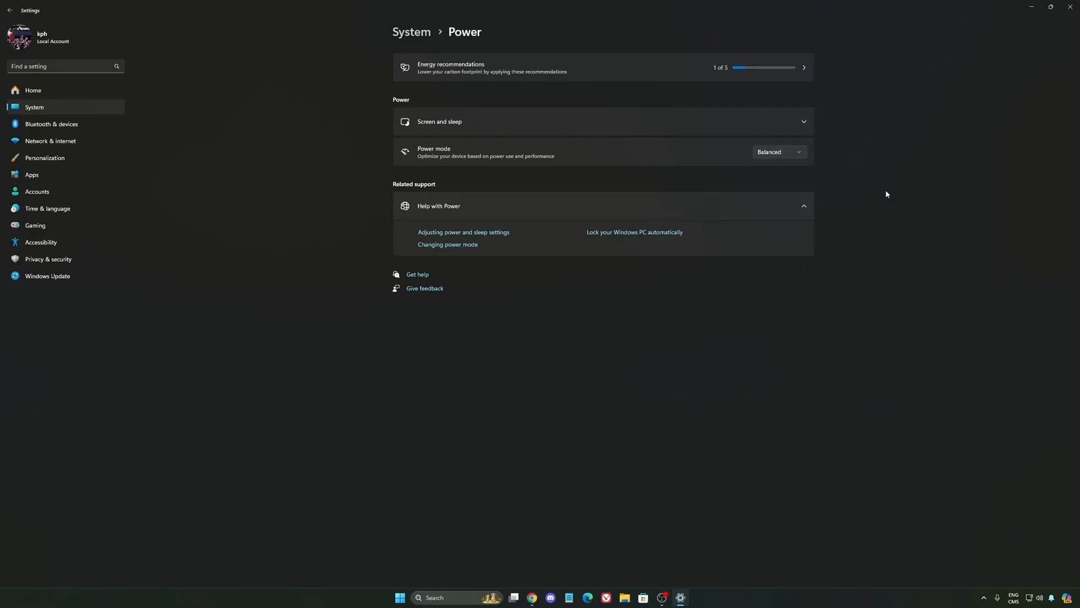
mouse_move(59, 91)
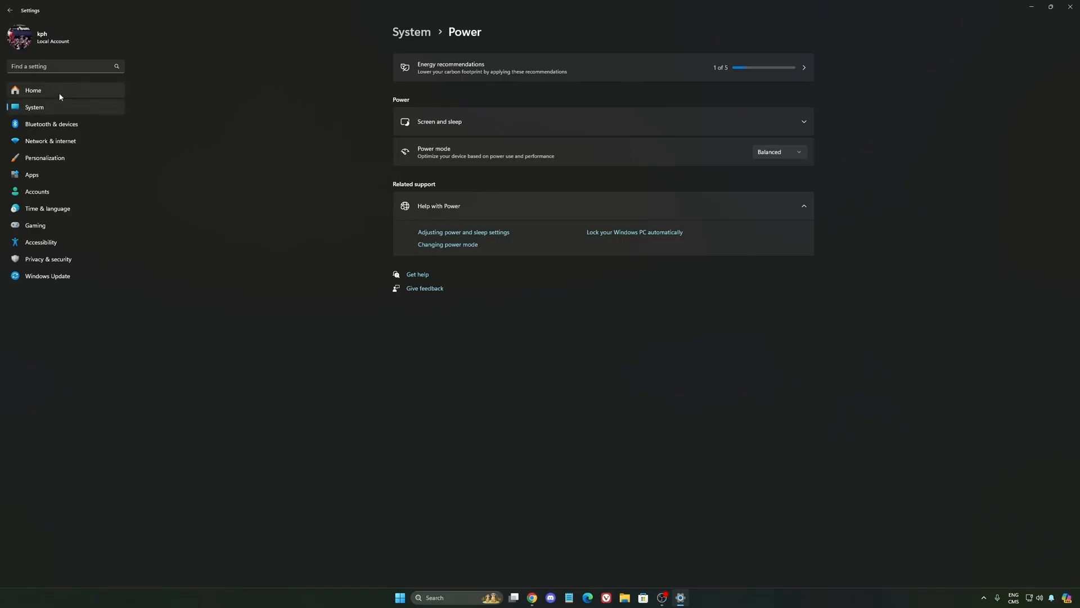
- Go from Settings Home to Windows Update, which reports the PC is up to date
click(33, 90)
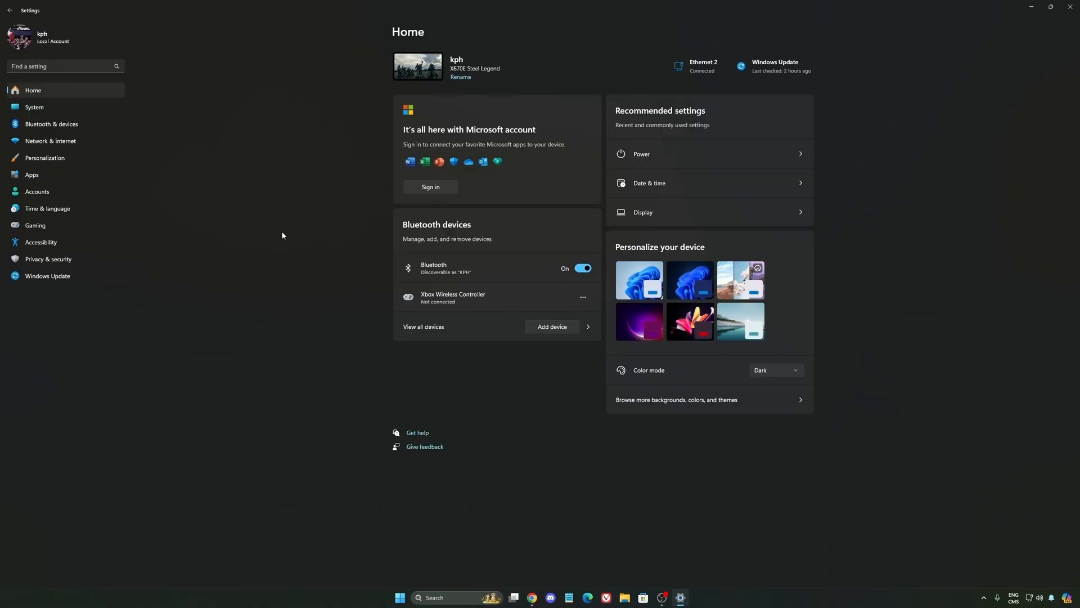
click(47, 279)
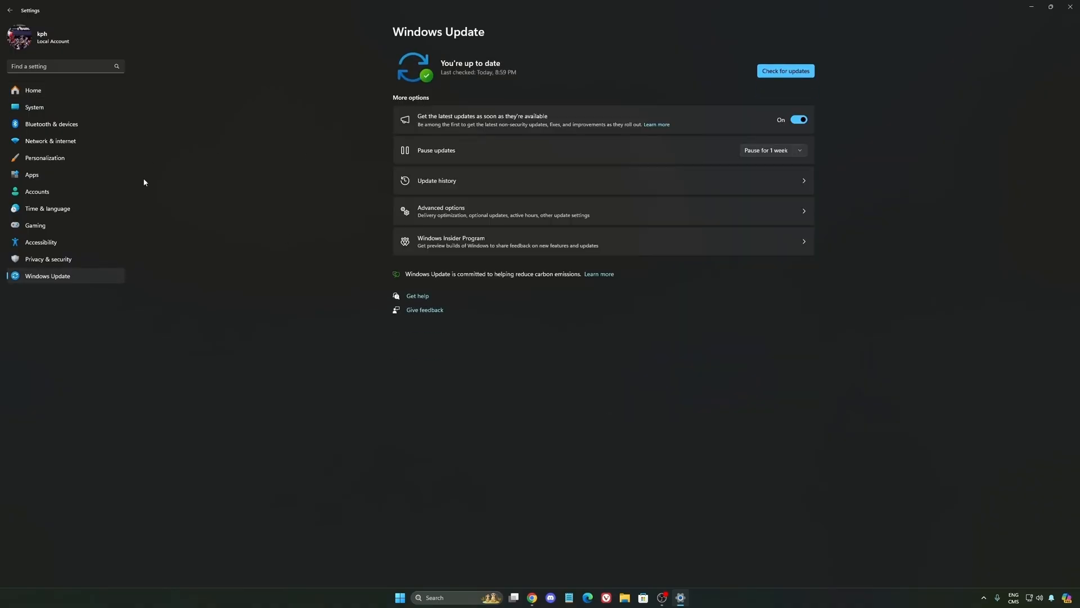
mouse_move(522, 75)
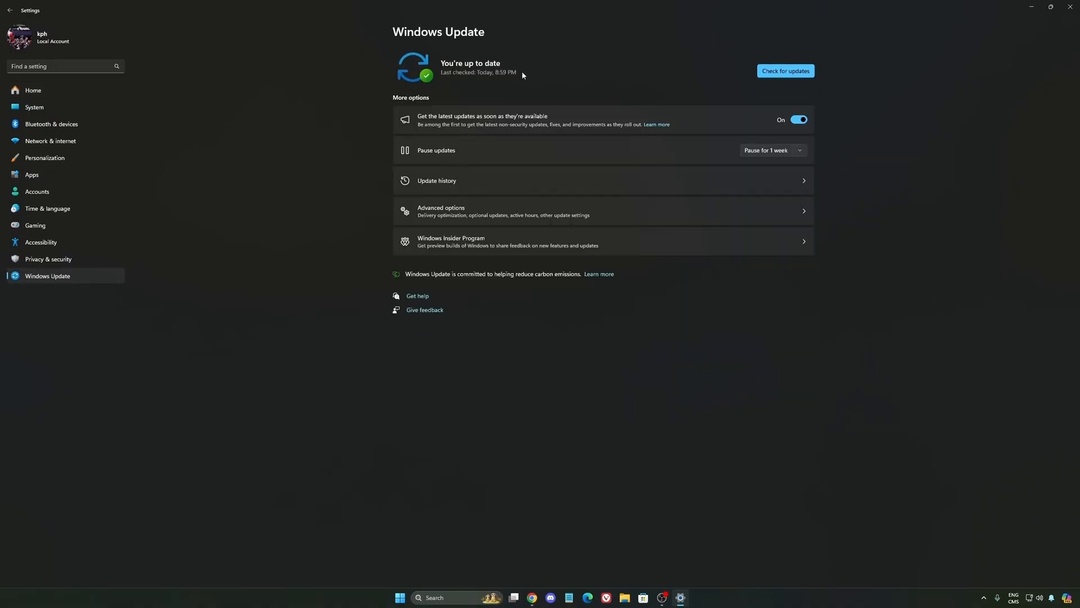
mouse_move(590, 109)
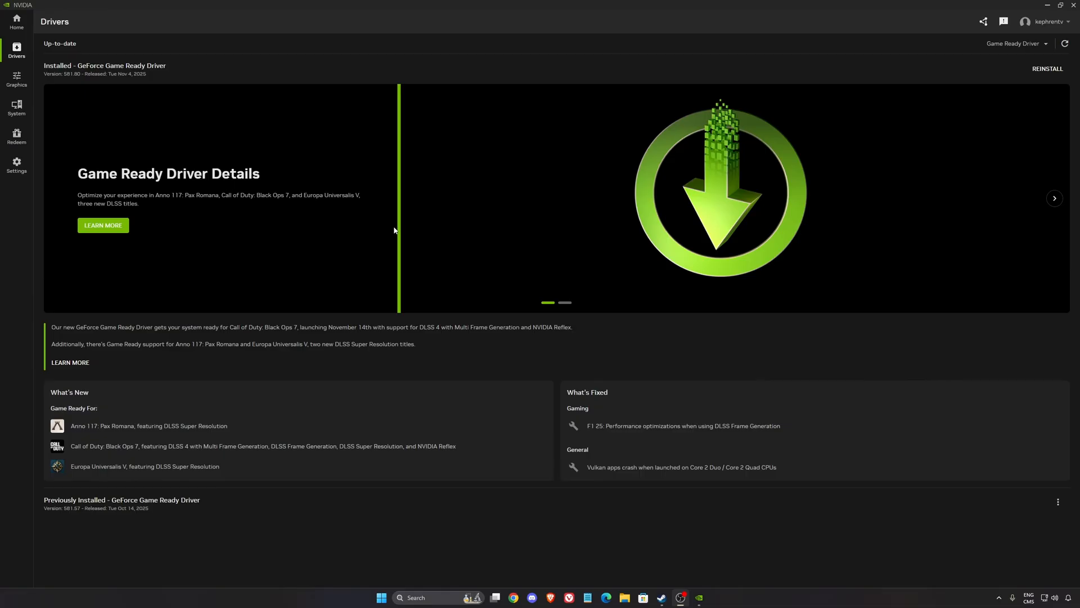
mouse_move(37, 94)
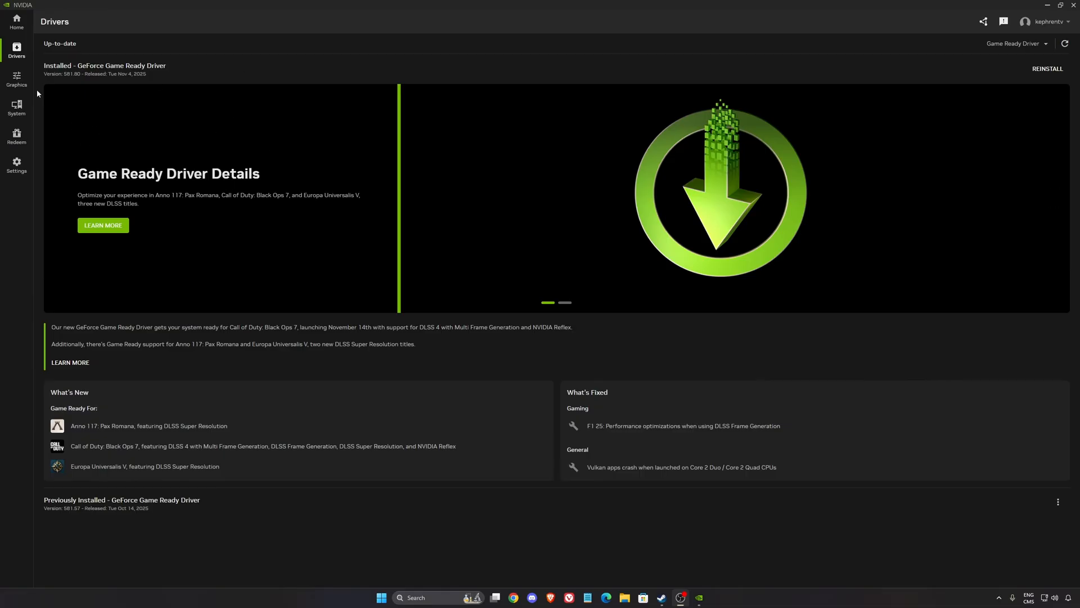
- In Global Settings, view the DLSS Model Presets and keep shader cache at 100 GB
click(16, 79)
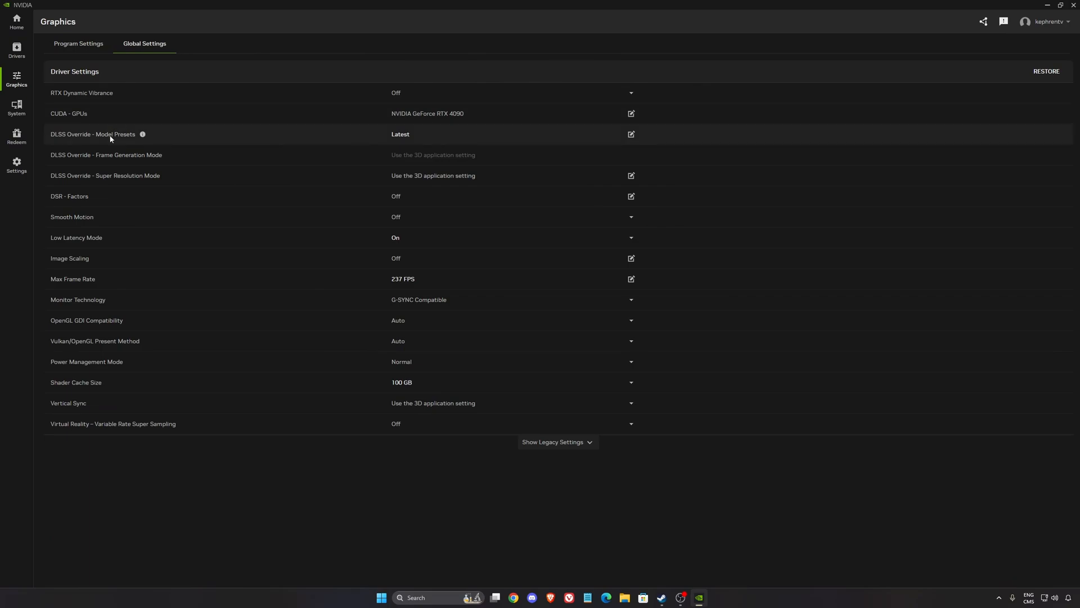
click(630, 133)
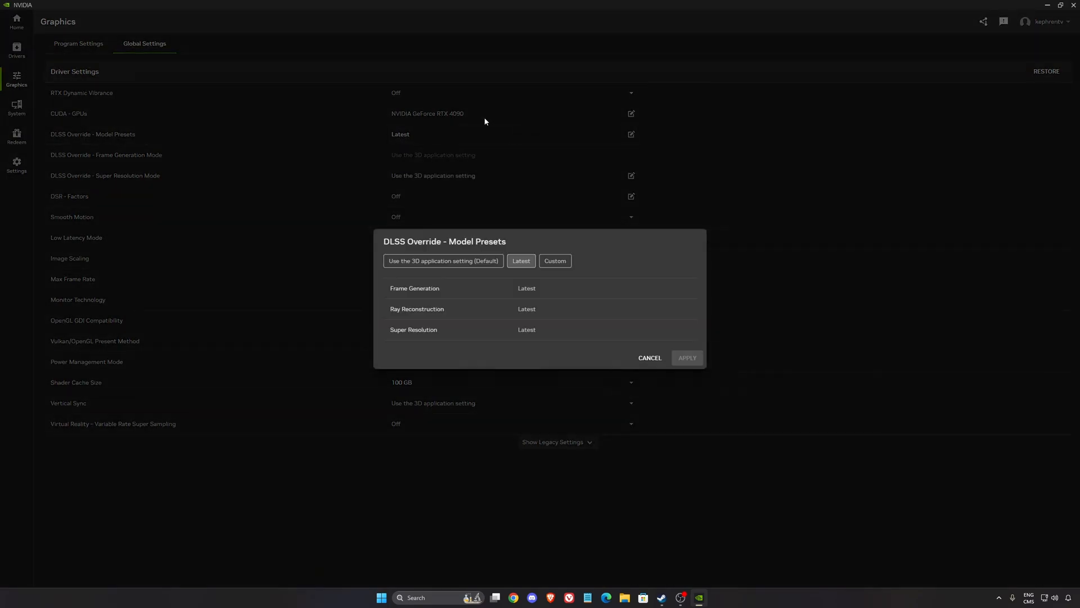
mouse_move(522, 260)
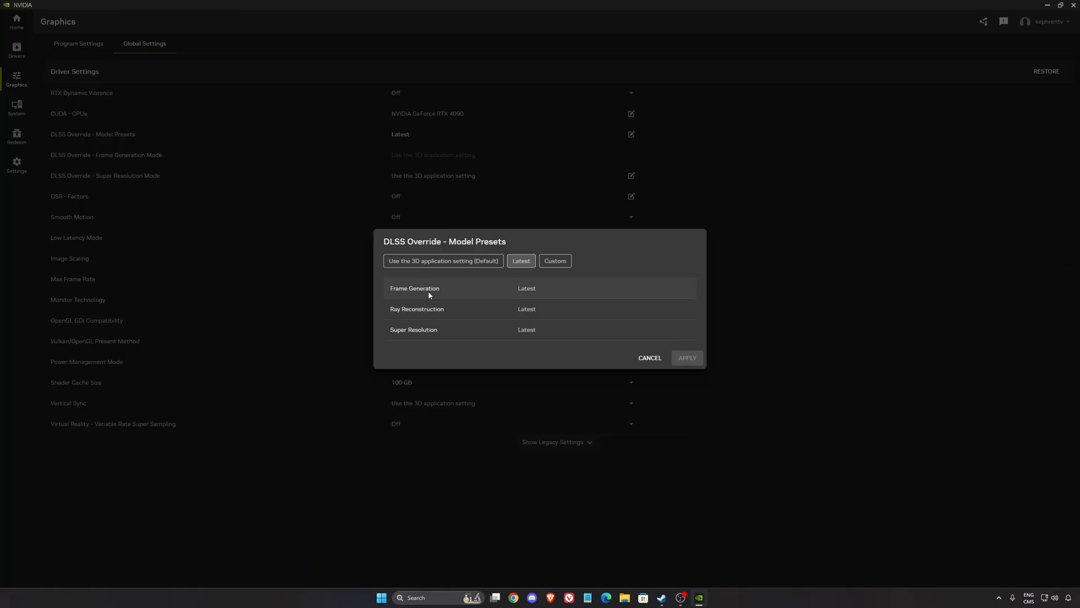
mouse_move(396, 317)
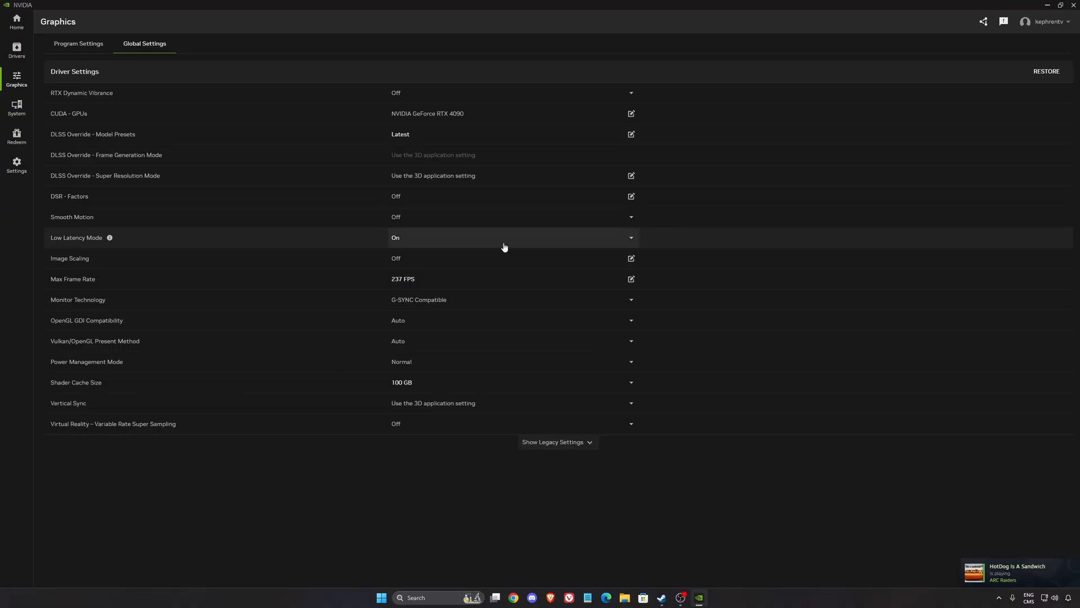
mouse_move(414, 175)
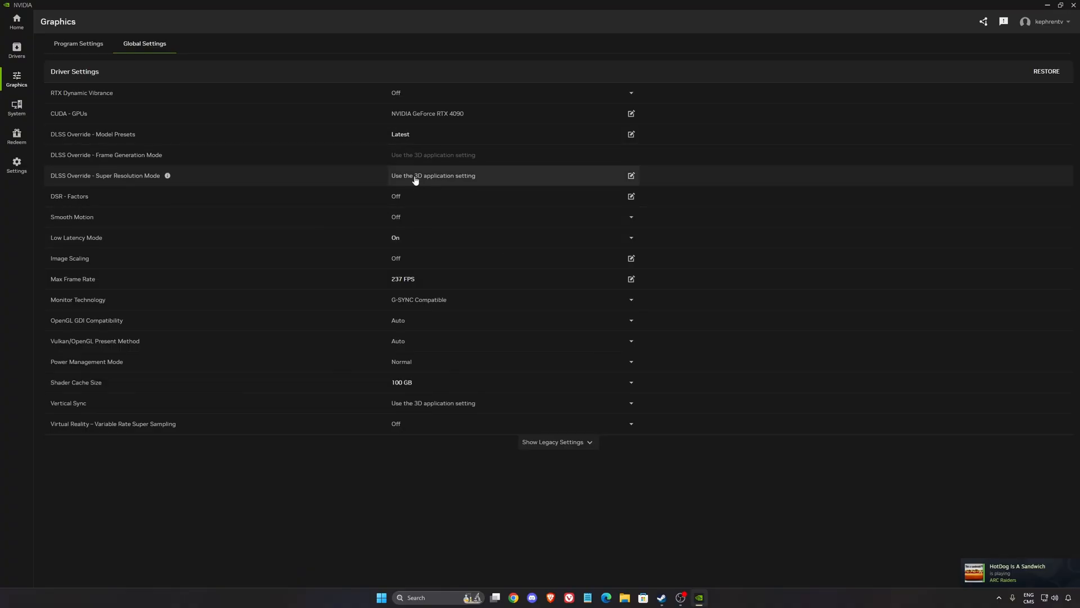
mouse_move(412, 172)
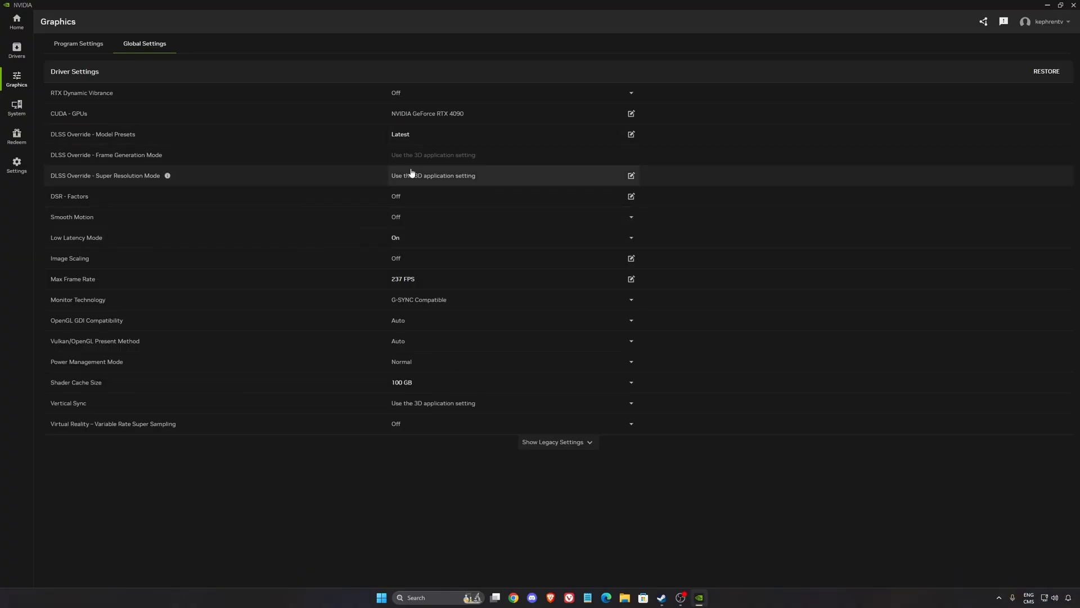
mouse_move(69, 219)
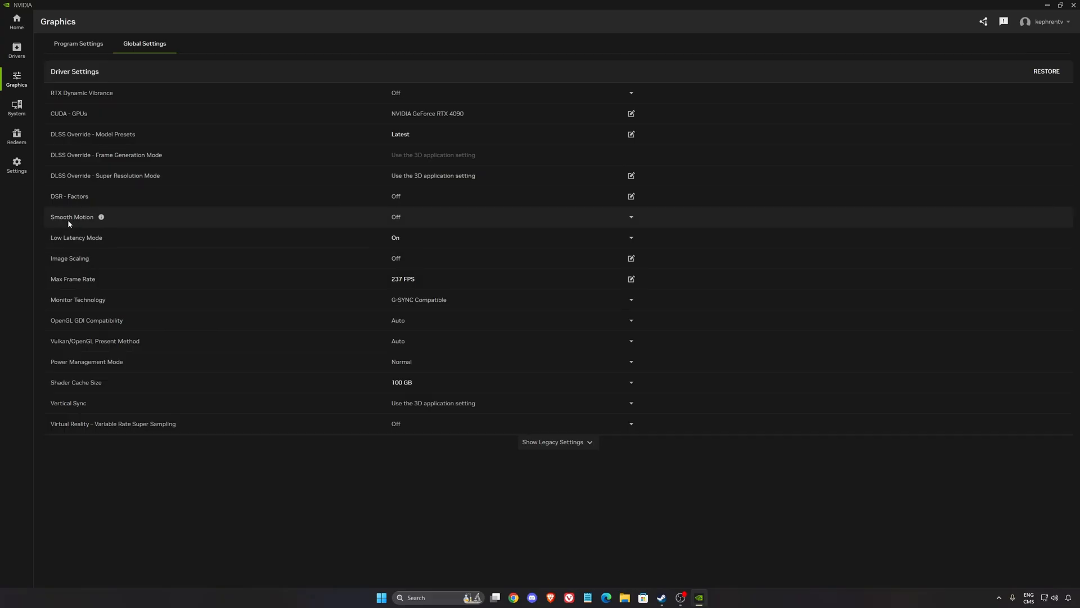
mouse_move(412, 222)
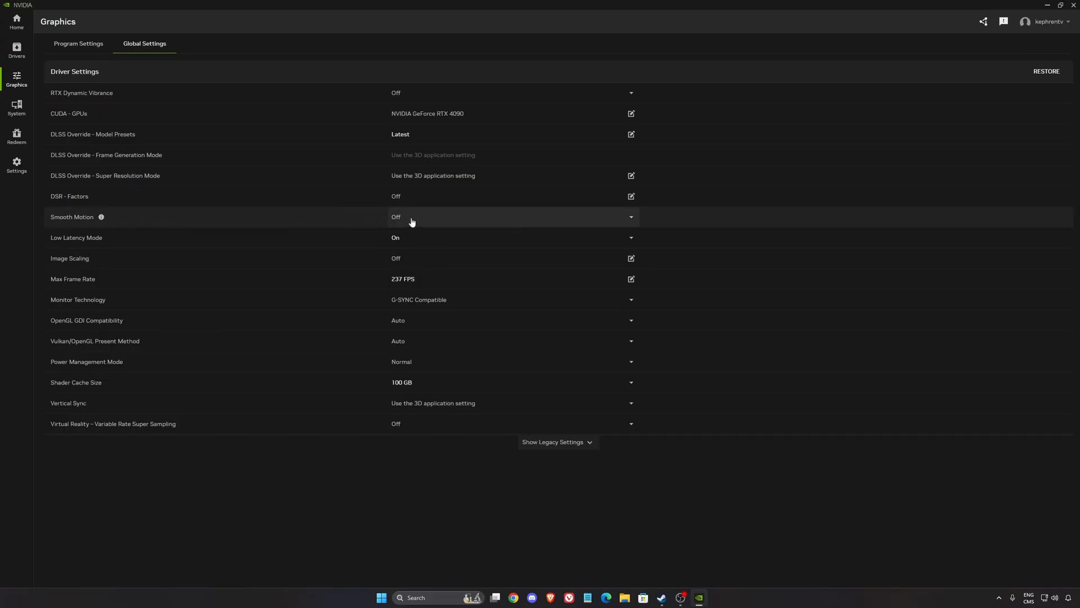
mouse_move(67, 243)
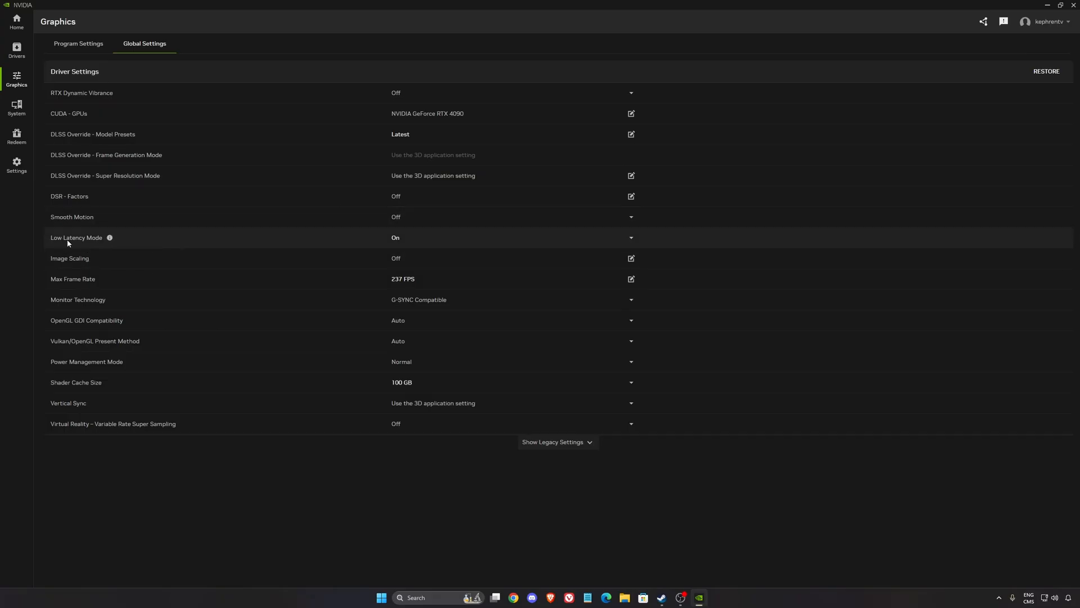
mouse_move(387, 279)
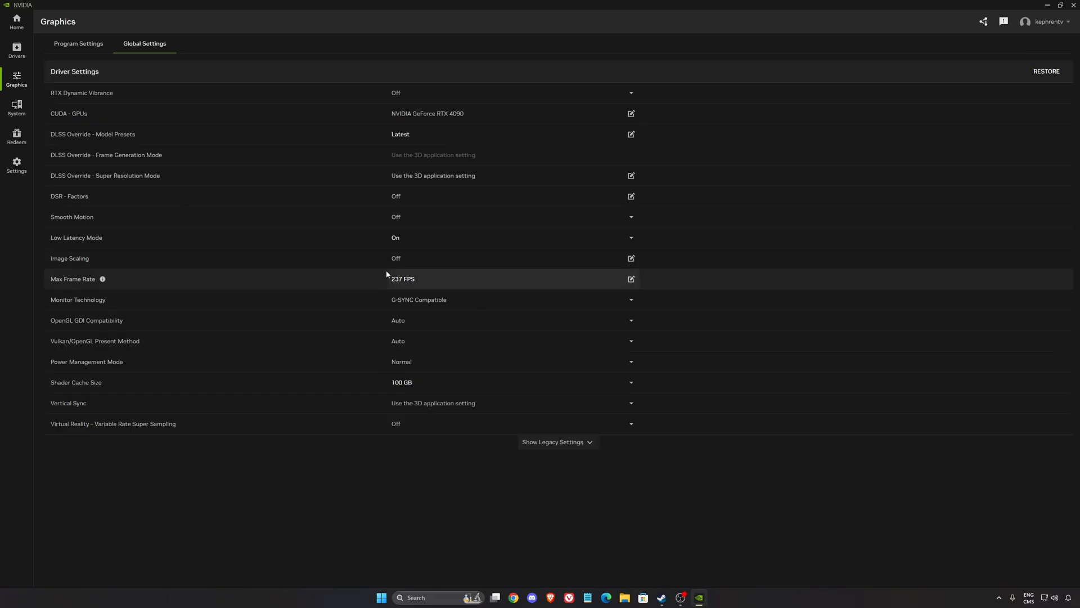
mouse_move(392, 387)
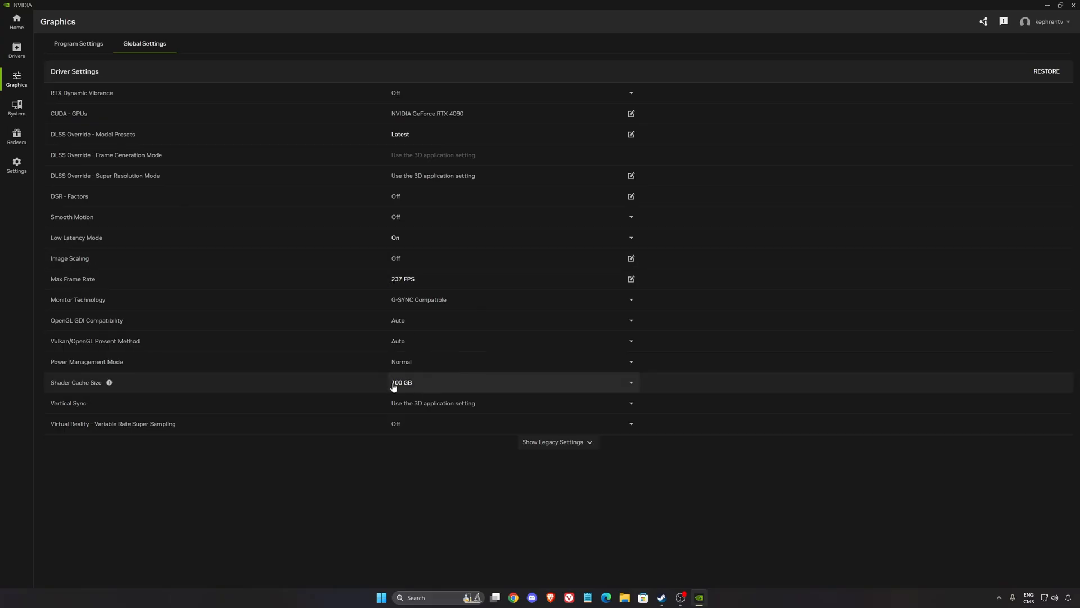
mouse_move(460, 309)
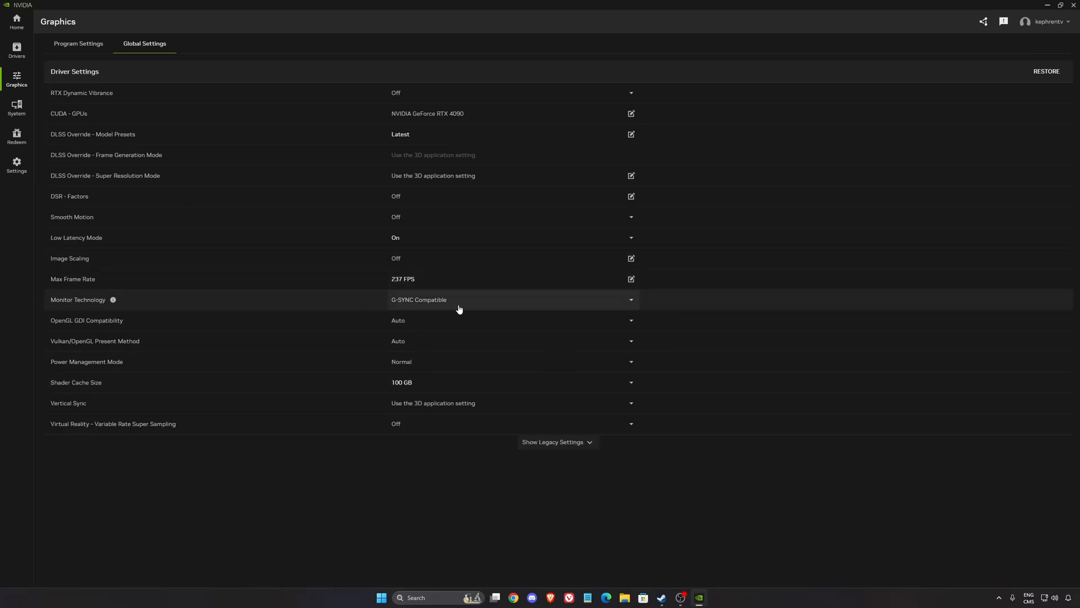
mouse_move(404, 304)
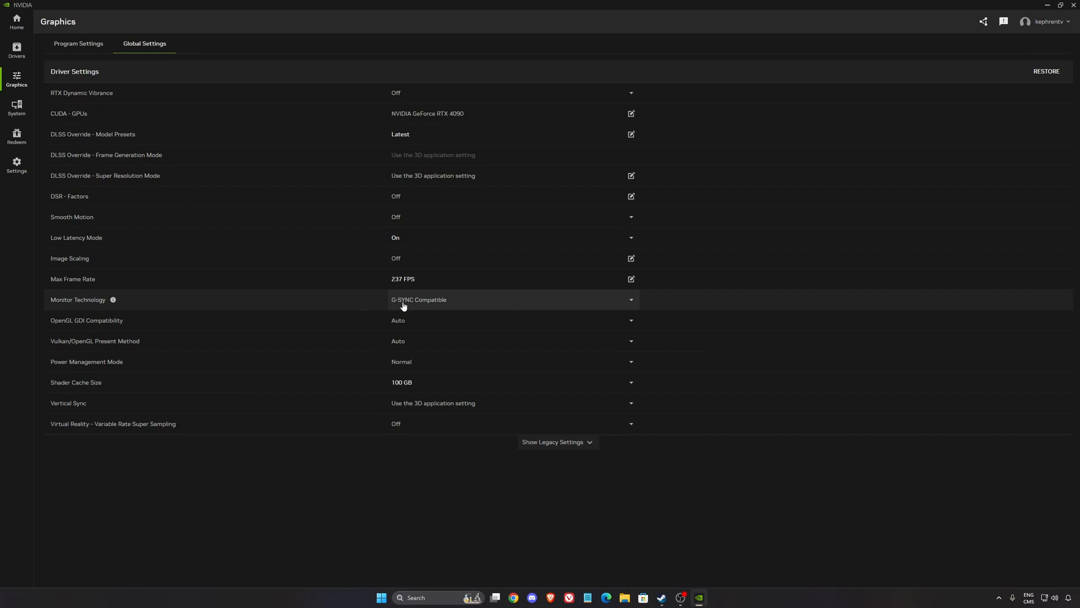
mouse_move(424, 391)
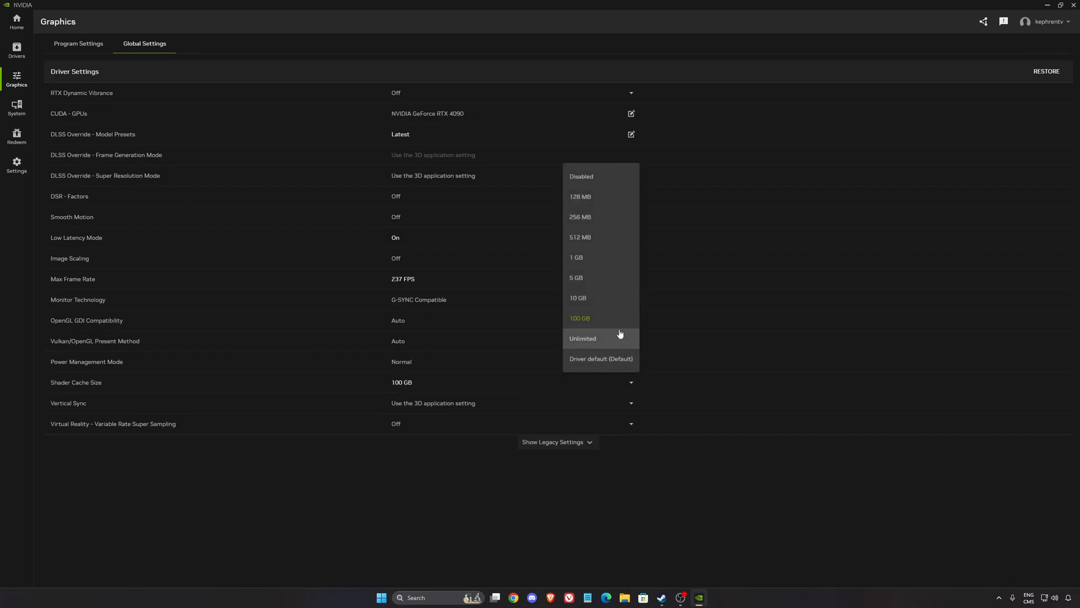
mouse_move(591, 322)
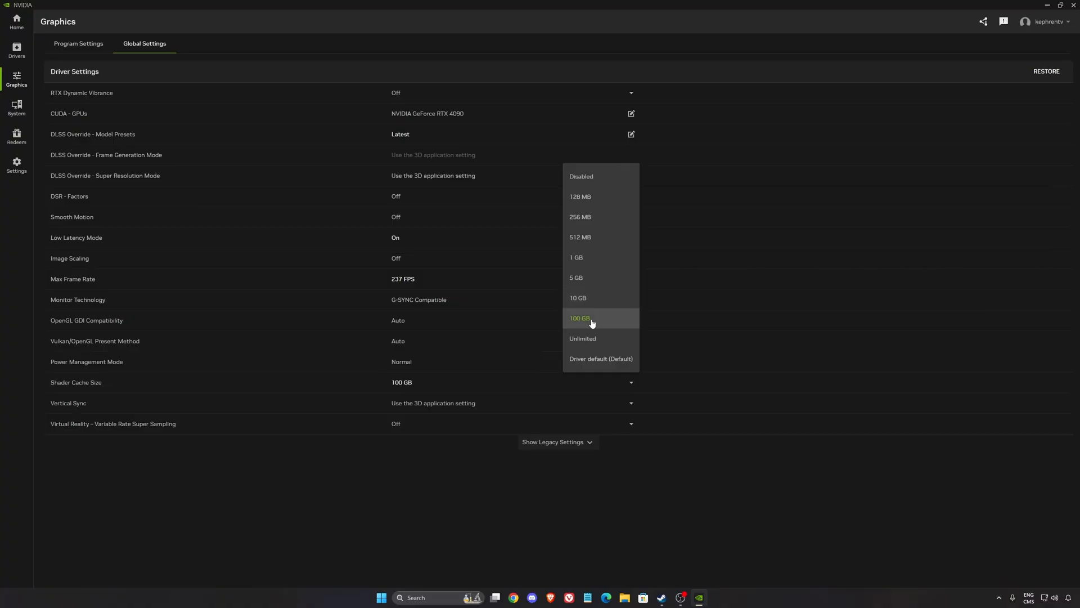
click(580, 317)
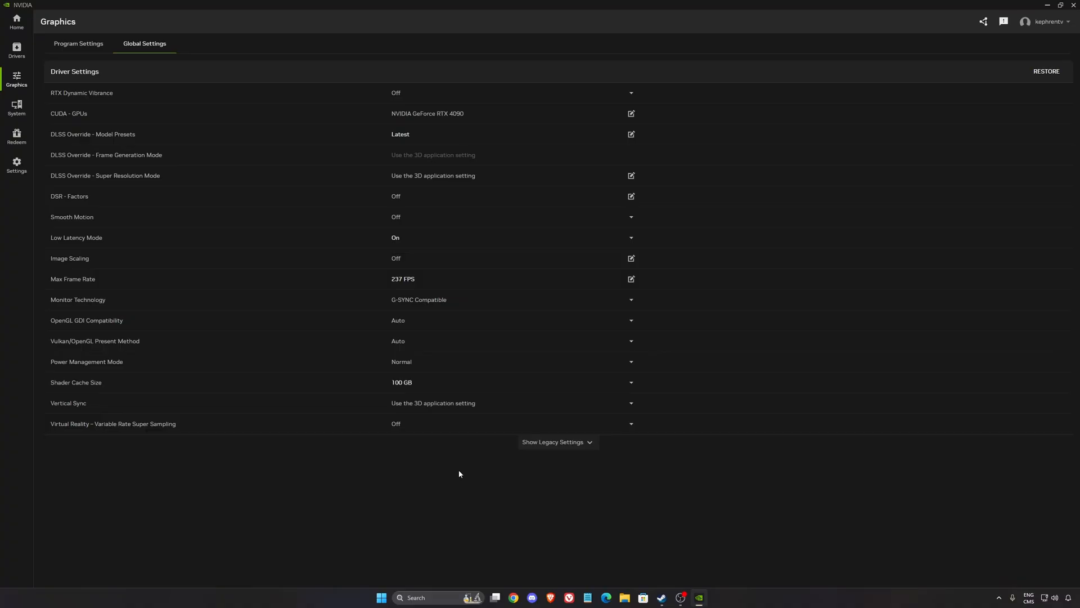
mouse_move(355, 389)
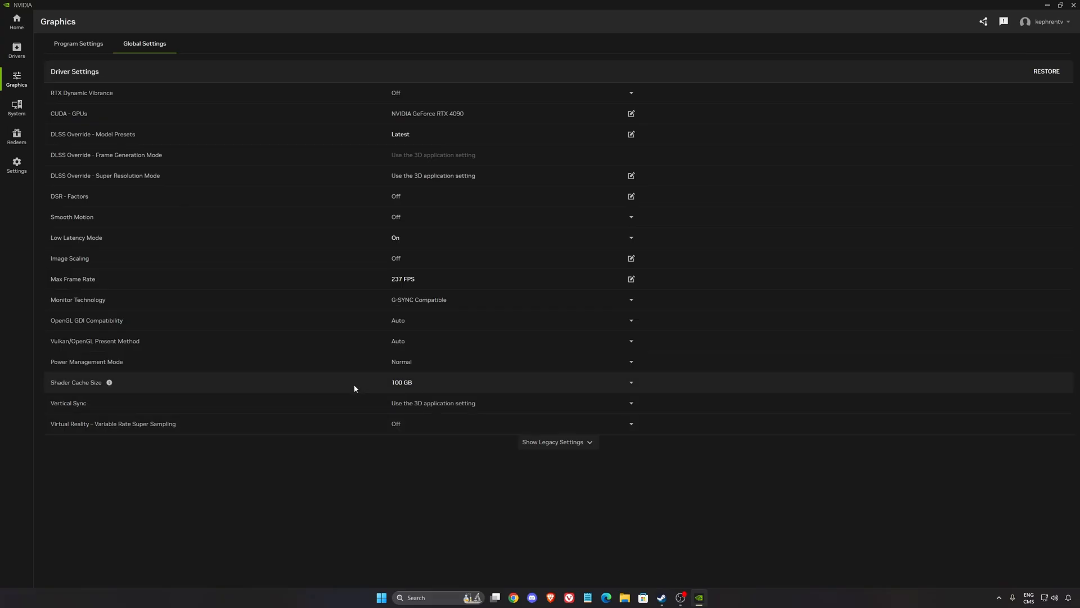
- List display 2's refresh rates (240/120/60 Hz) and scroll to its 10 bpc colour settings
click(15, 107)
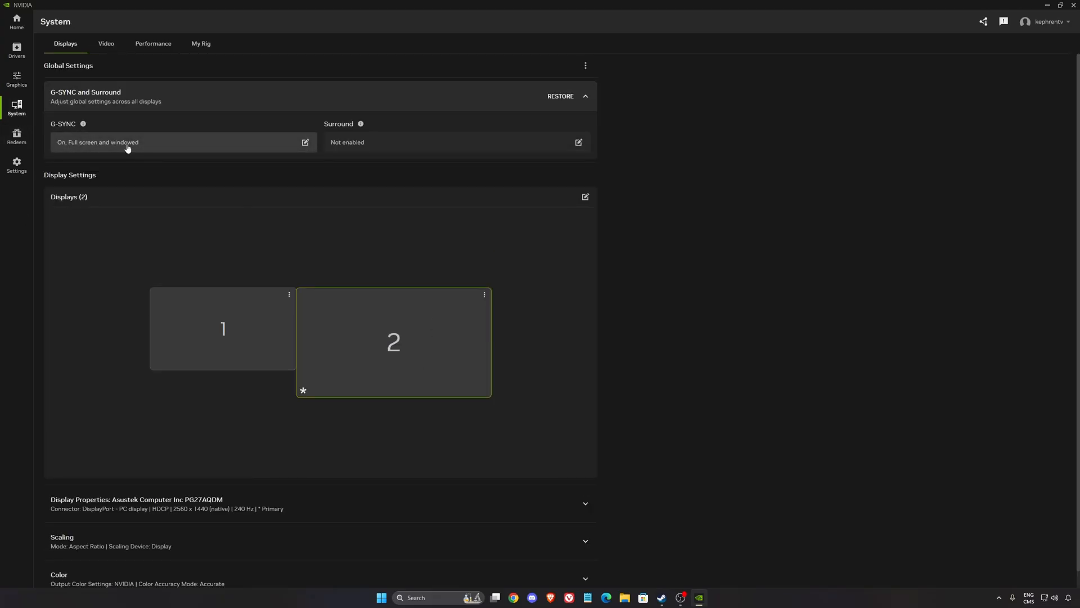
click(305, 142)
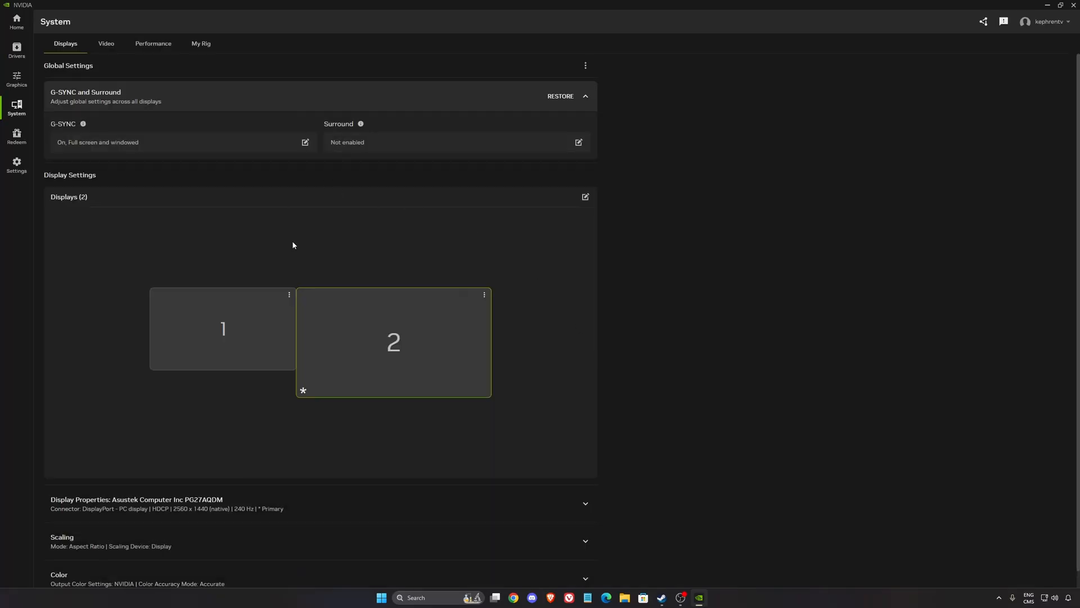
mouse_move(630, 347)
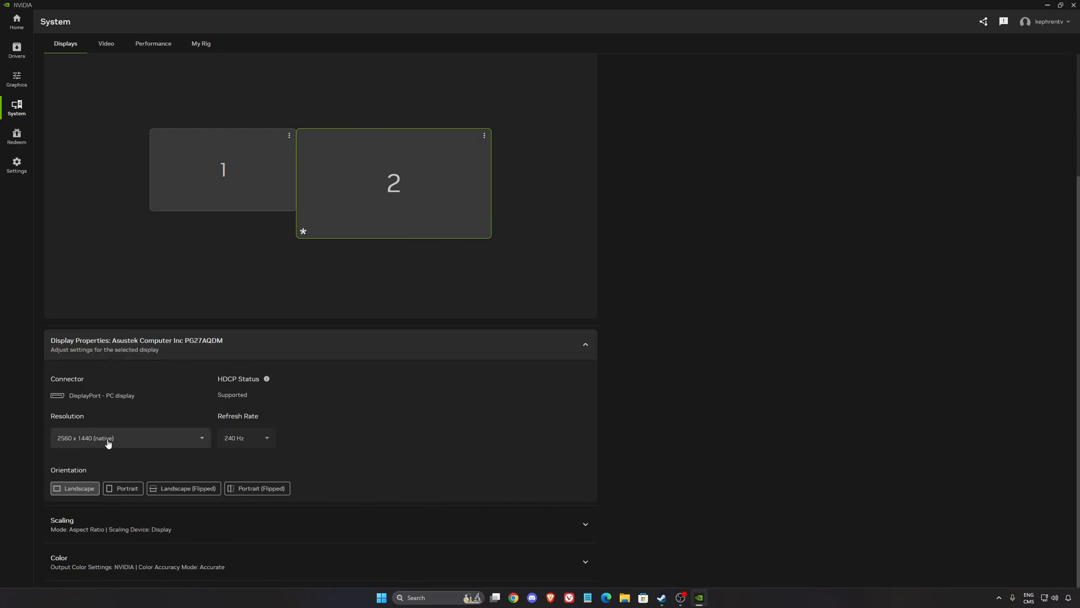
click(245, 438)
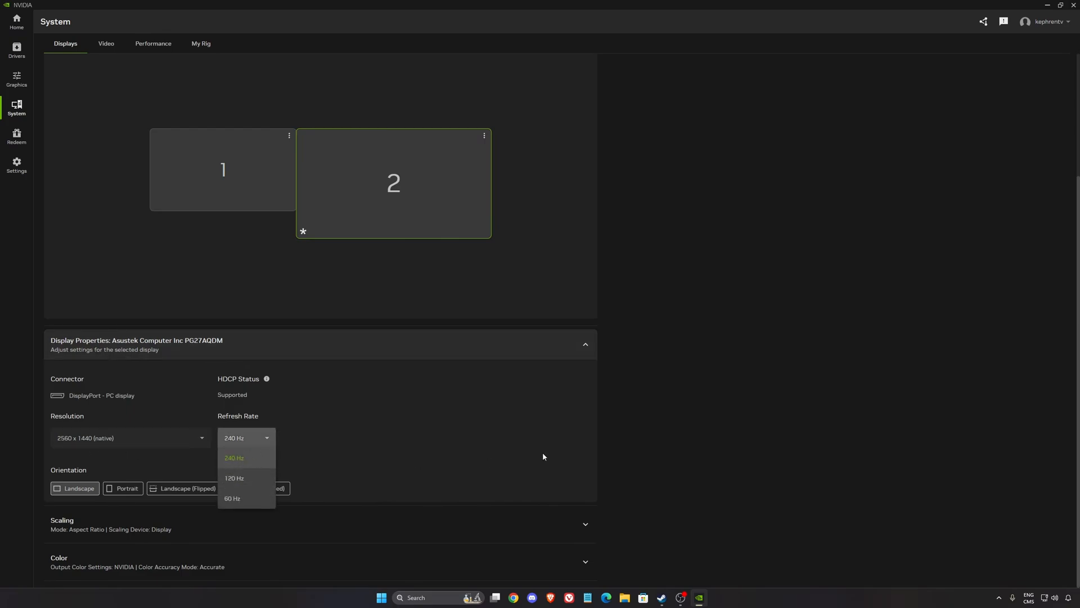
scroll(down, 3)
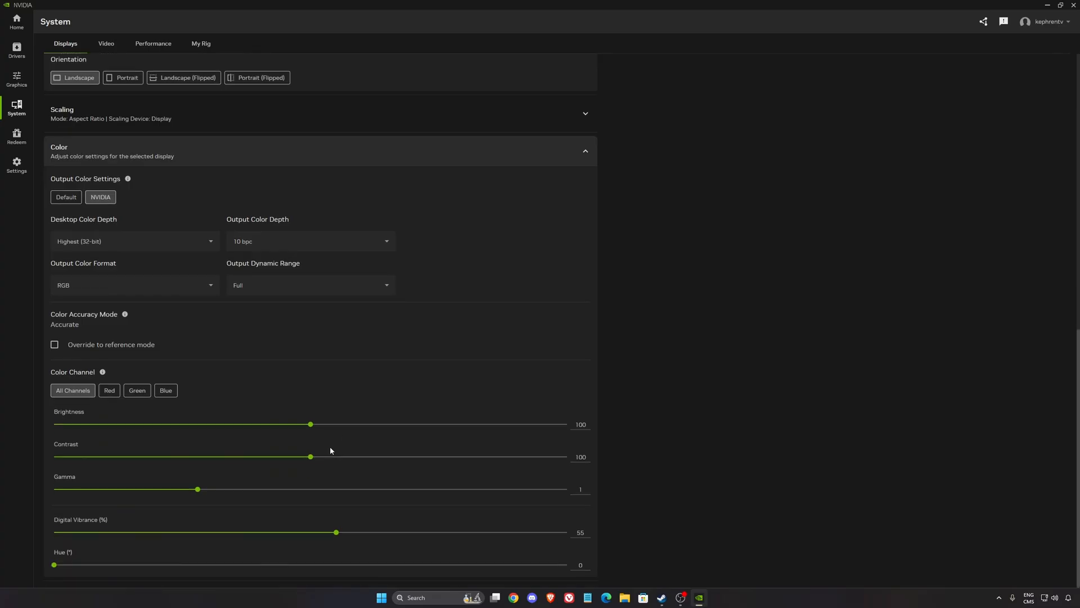
mouse_move(218, 524)
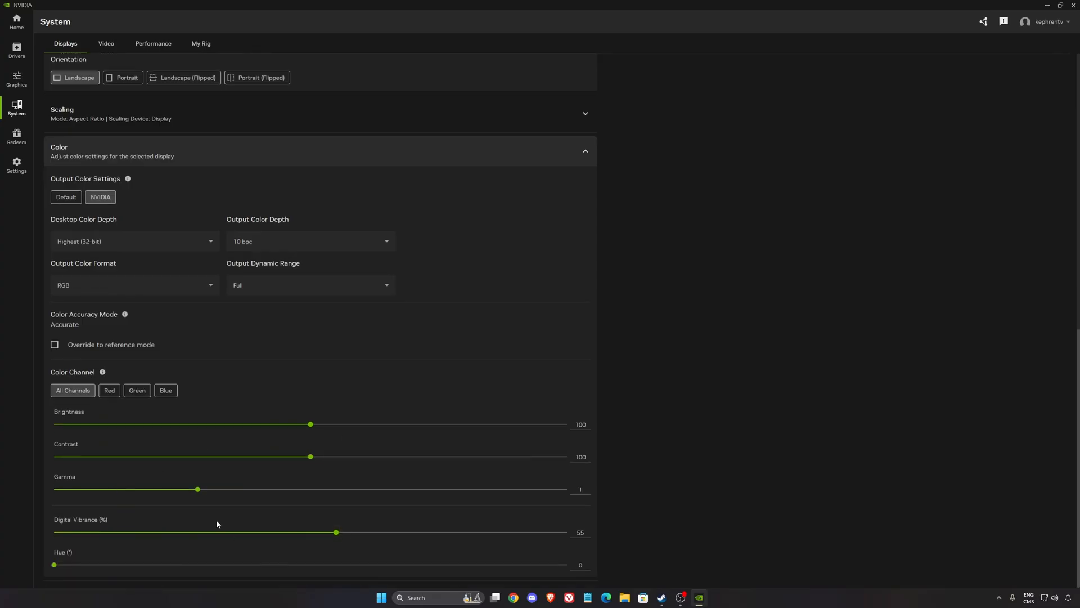
mouse_move(372, 408)
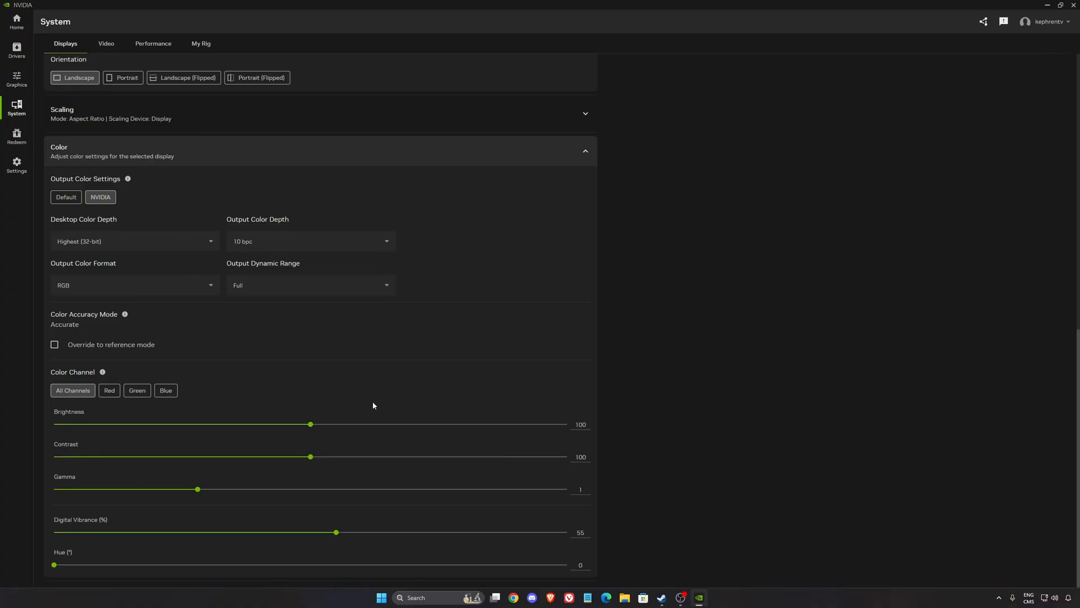
- View the System Performance page: GPU statistics, automatic tuning off, 133% power maximum
click(153, 43)
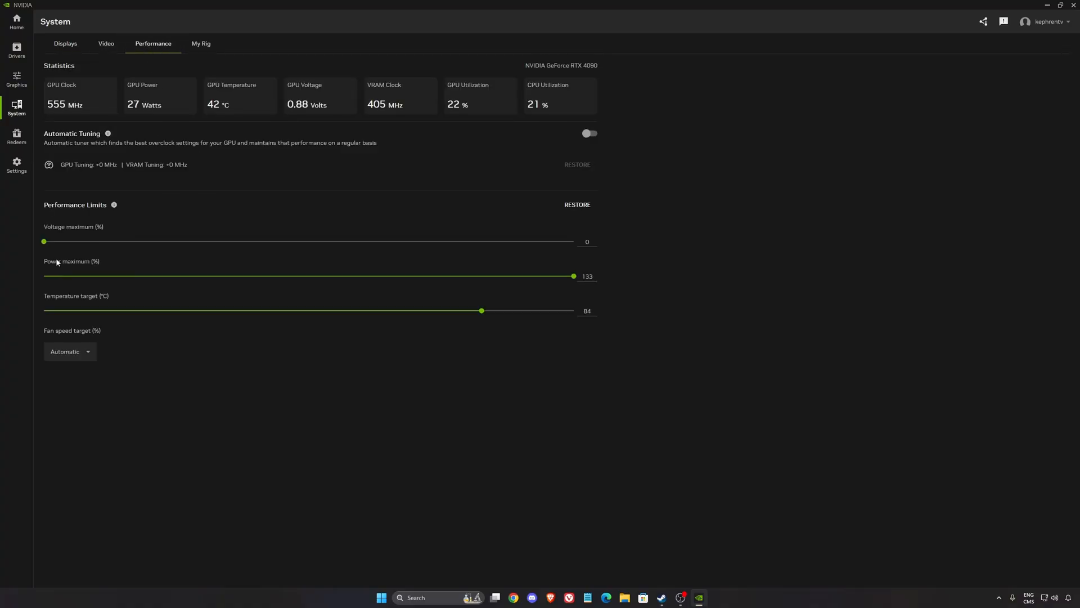
mouse_move(681, 318)
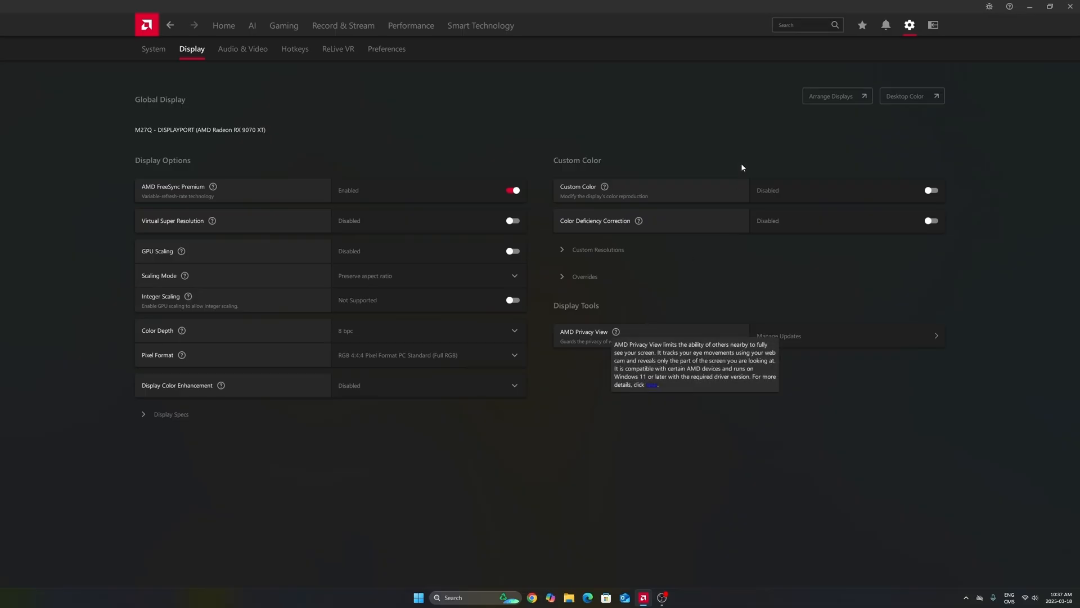
mouse_move(910, 25)
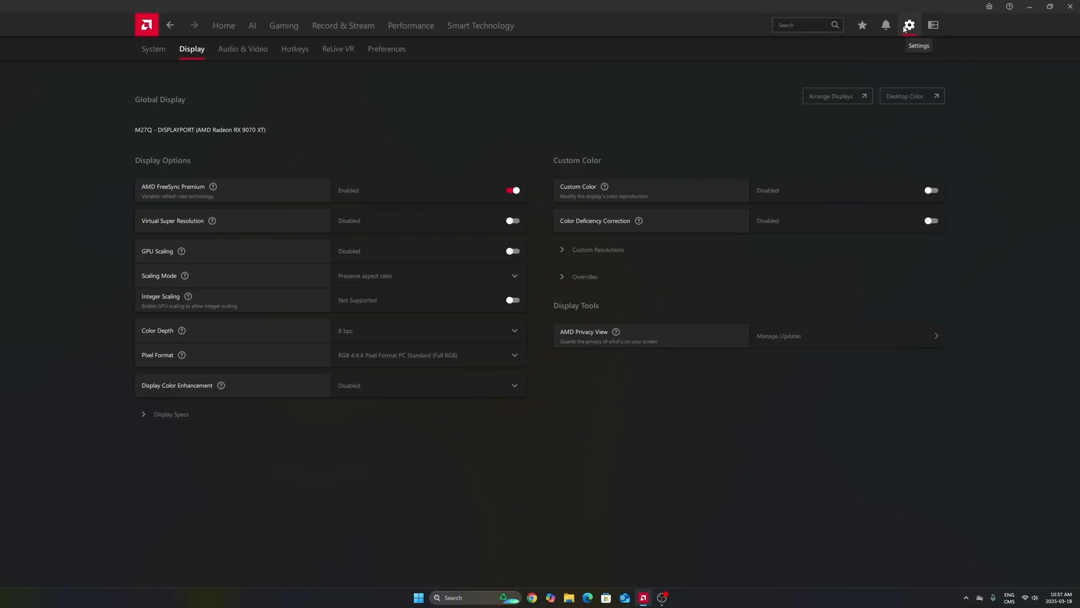
mouse_move(169, 182)
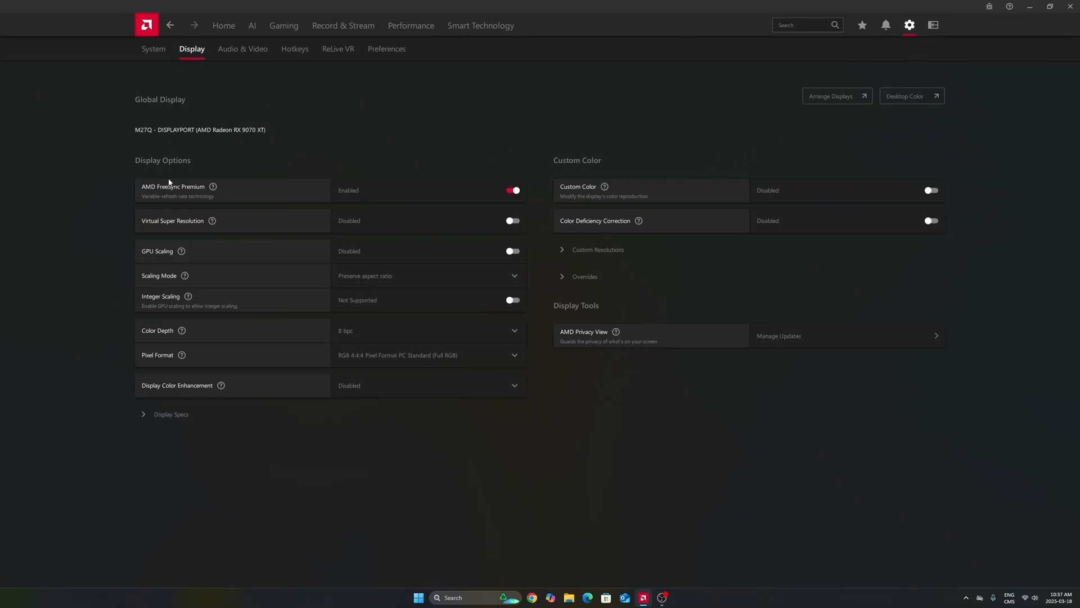
mouse_move(350, 169)
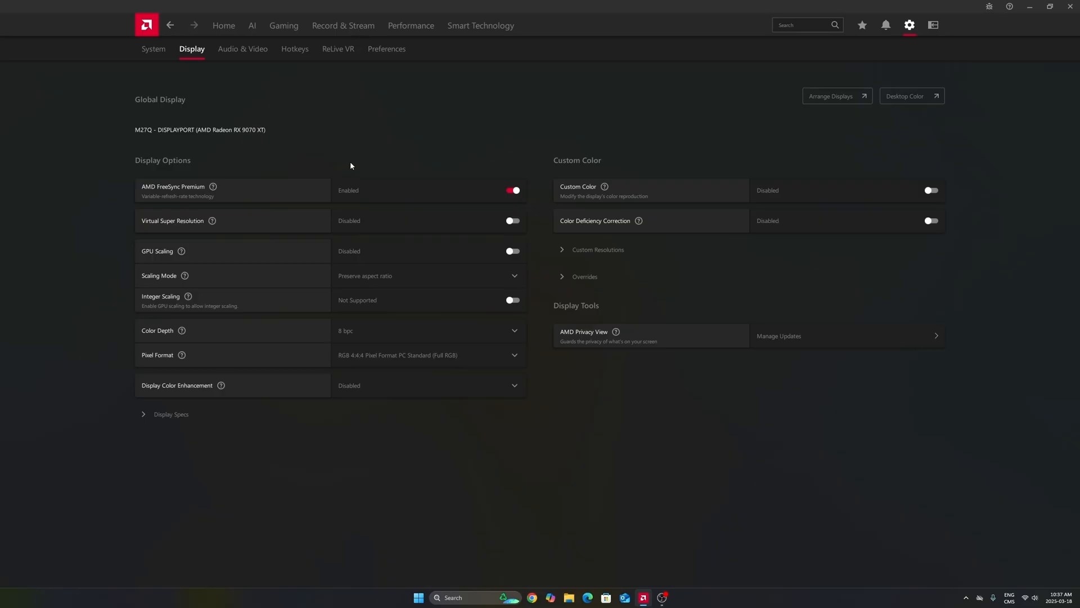
mouse_move(487, 154)
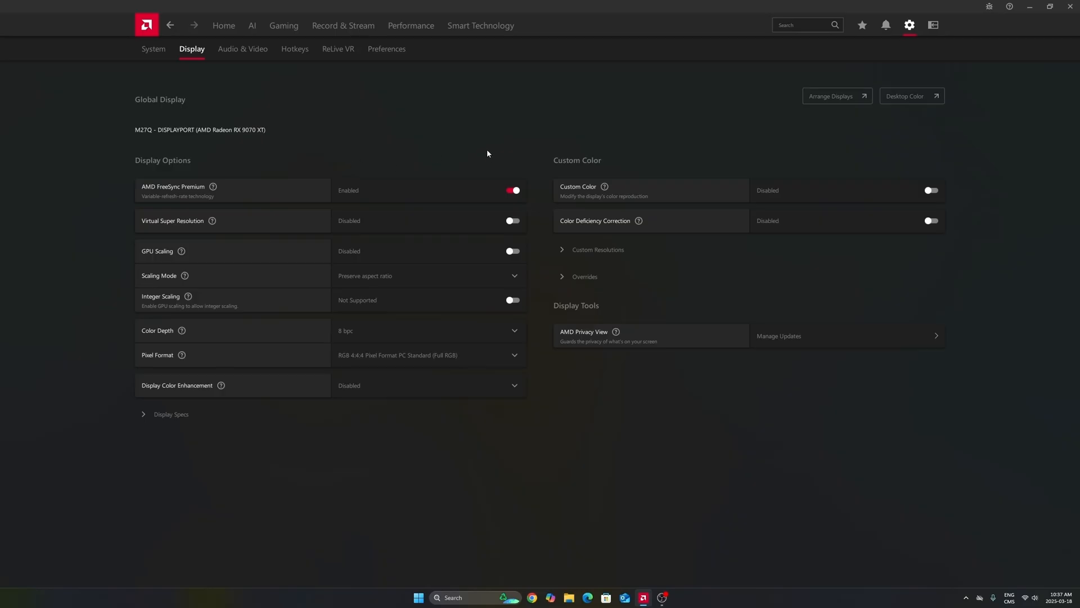
mouse_move(351, 144)
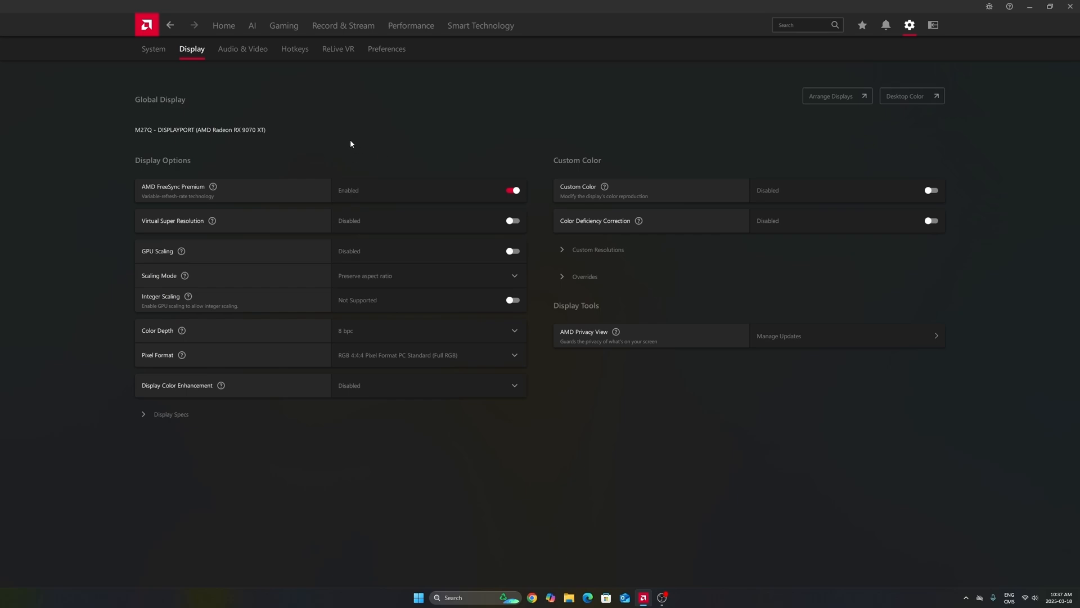
- Switch to Gaming > Graphics, showing the Custom profile, FSR 4 and Radeon Chill enabled
click(283, 25)
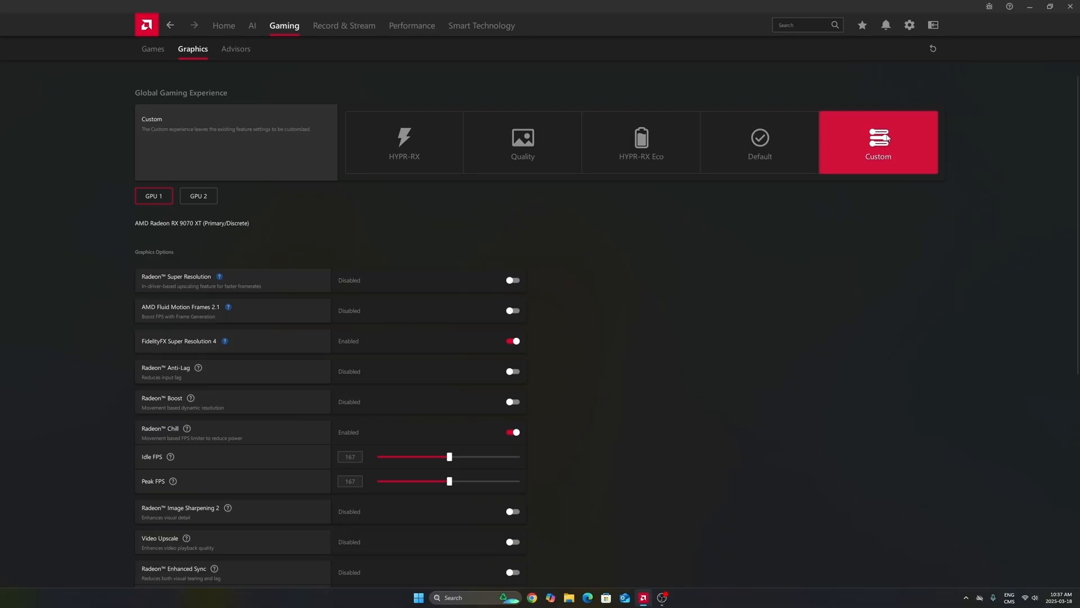
mouse_move(257, 208)
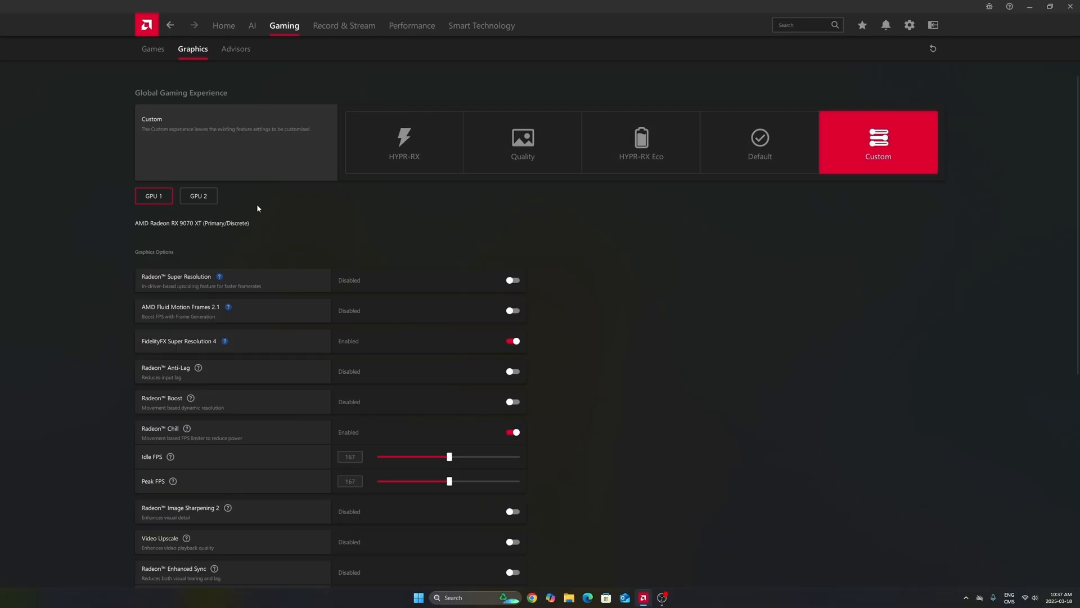
mouse_move(180, 227)
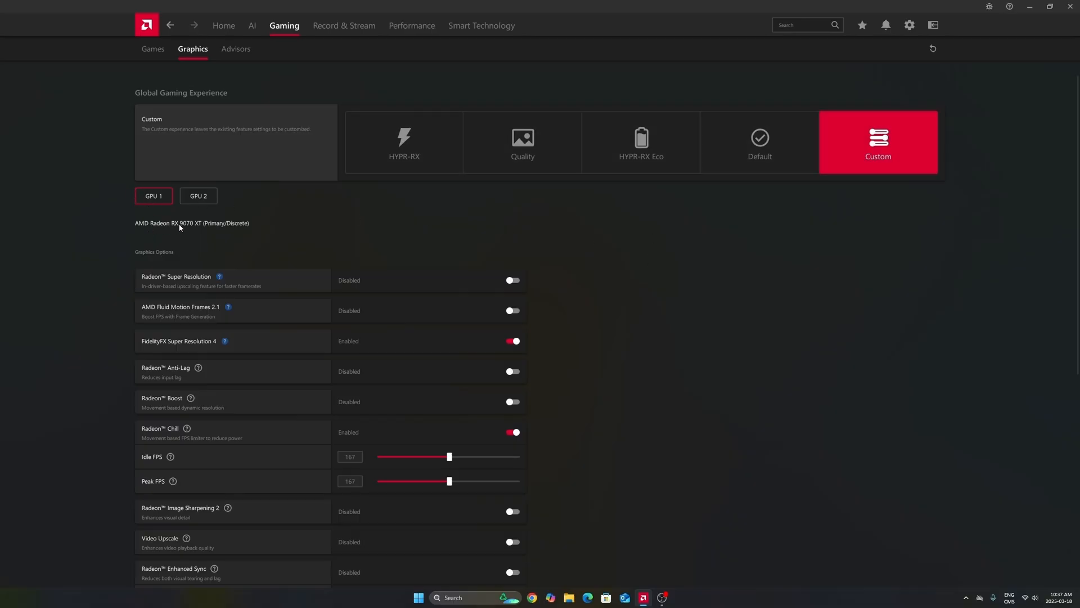
mouse_move(199, 215)
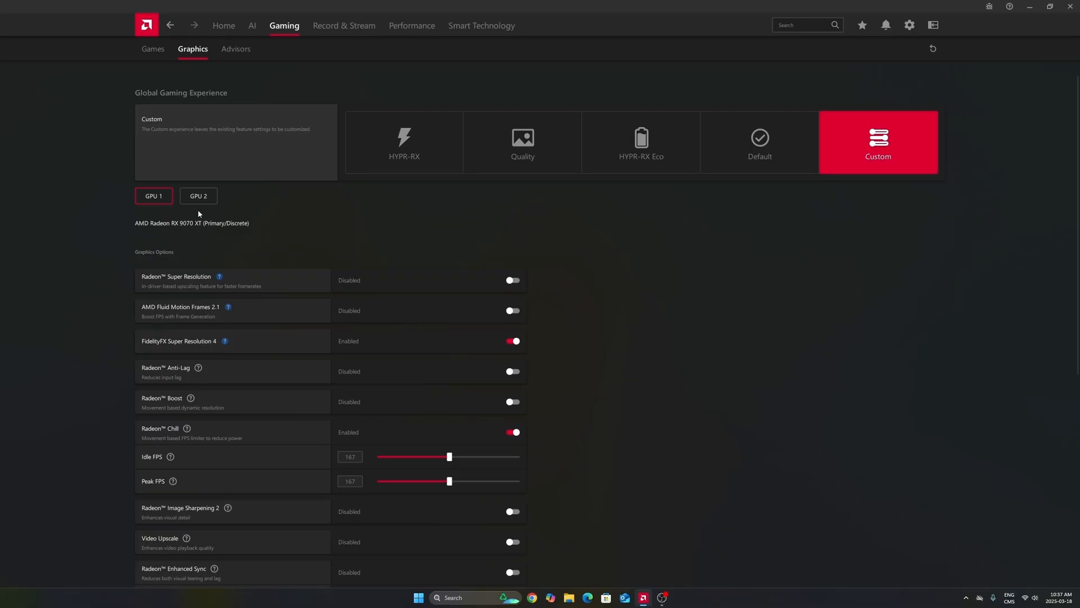
click(197, 196)
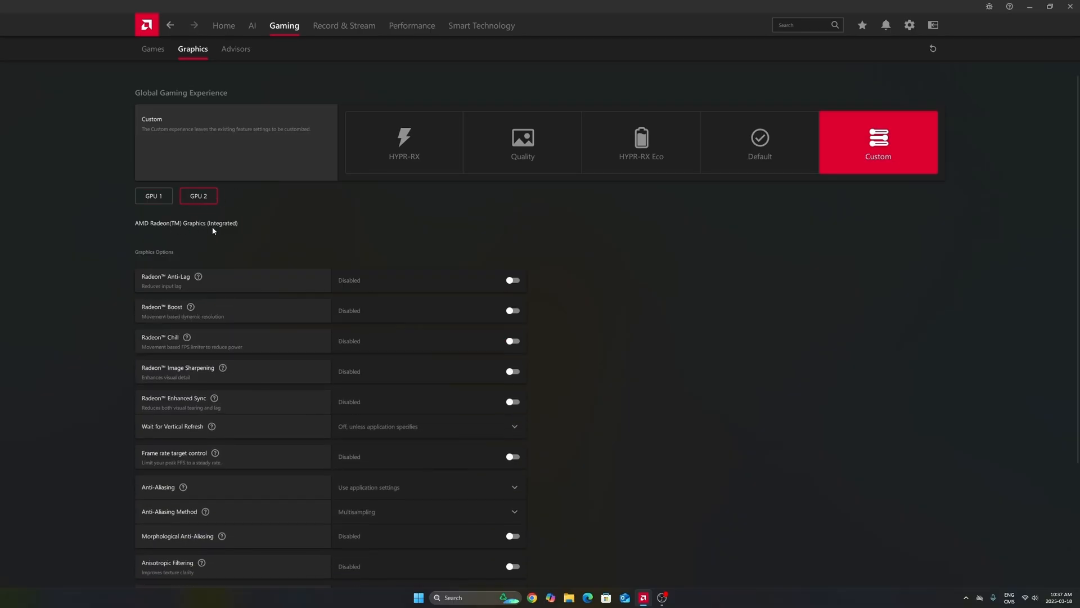
click(153, 195)
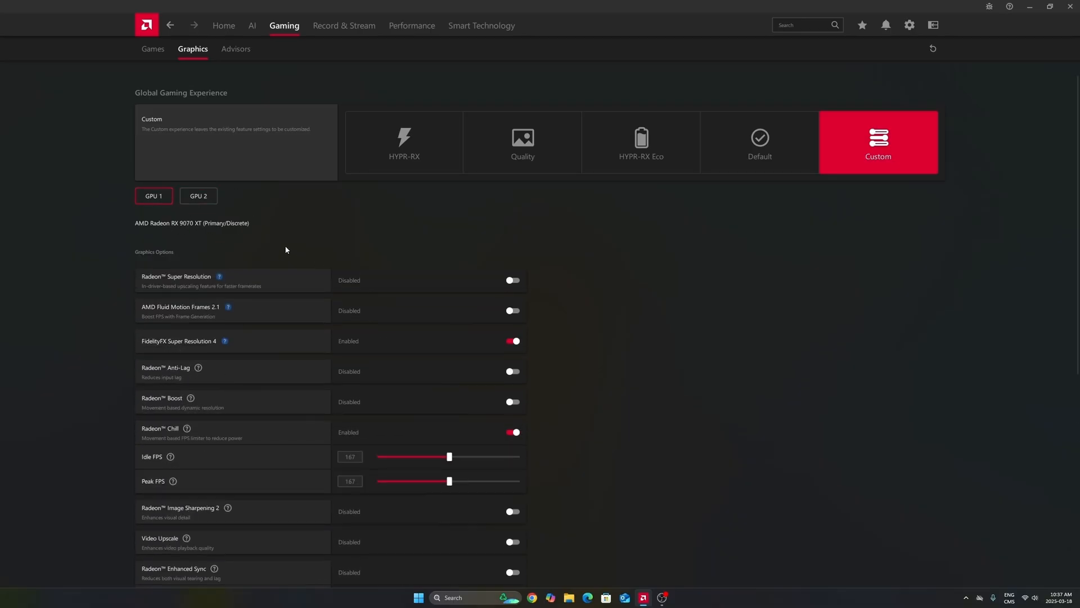
click(199, 195)
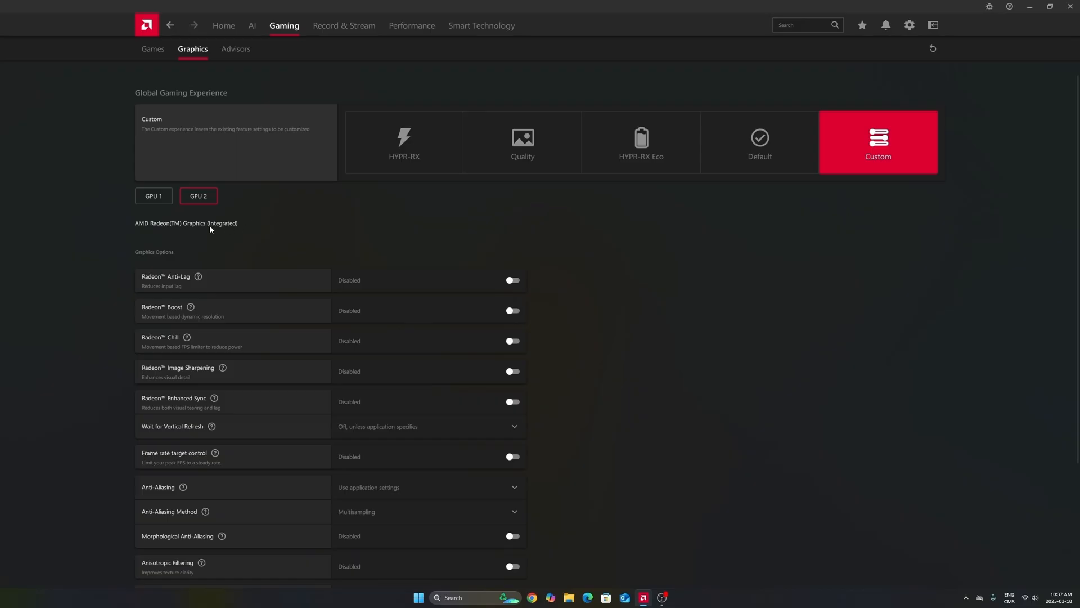
click(153, 196)
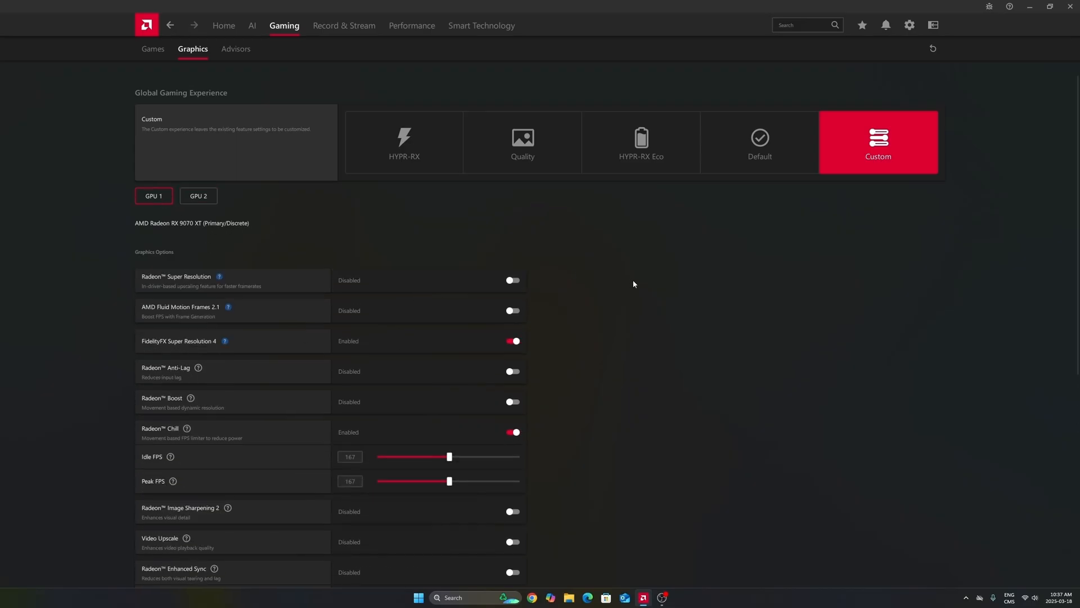
scroll(down, 3)
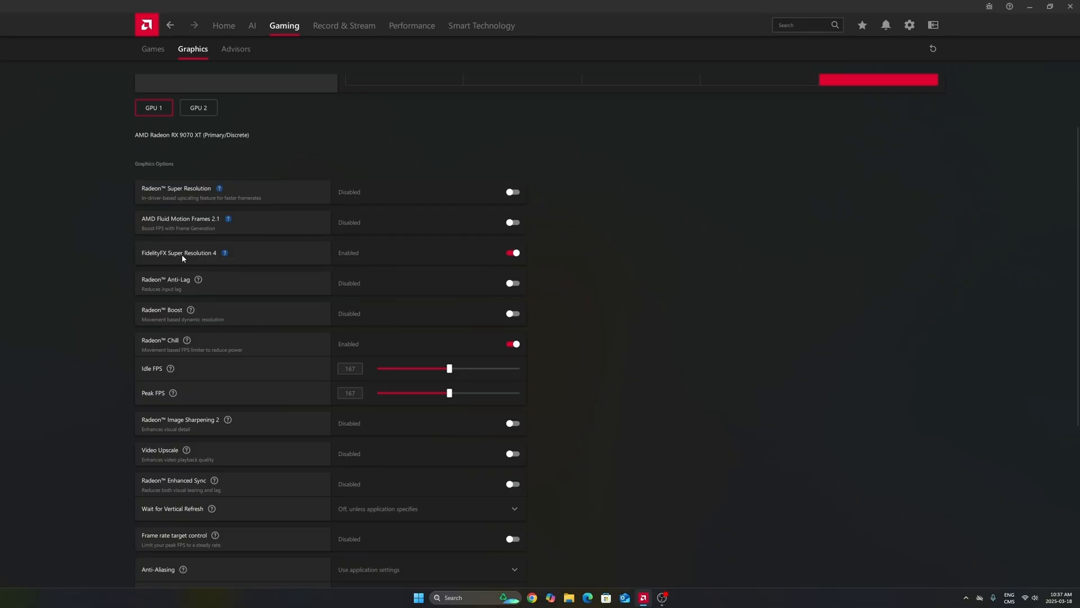
mouse_move(215, 261)
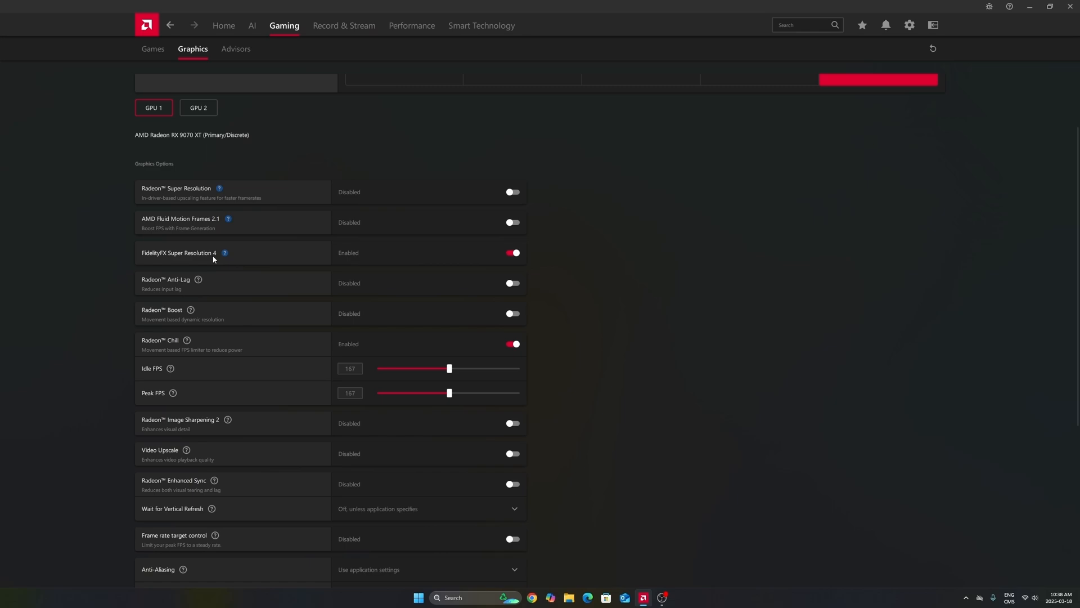
mouse_move(215, 260)
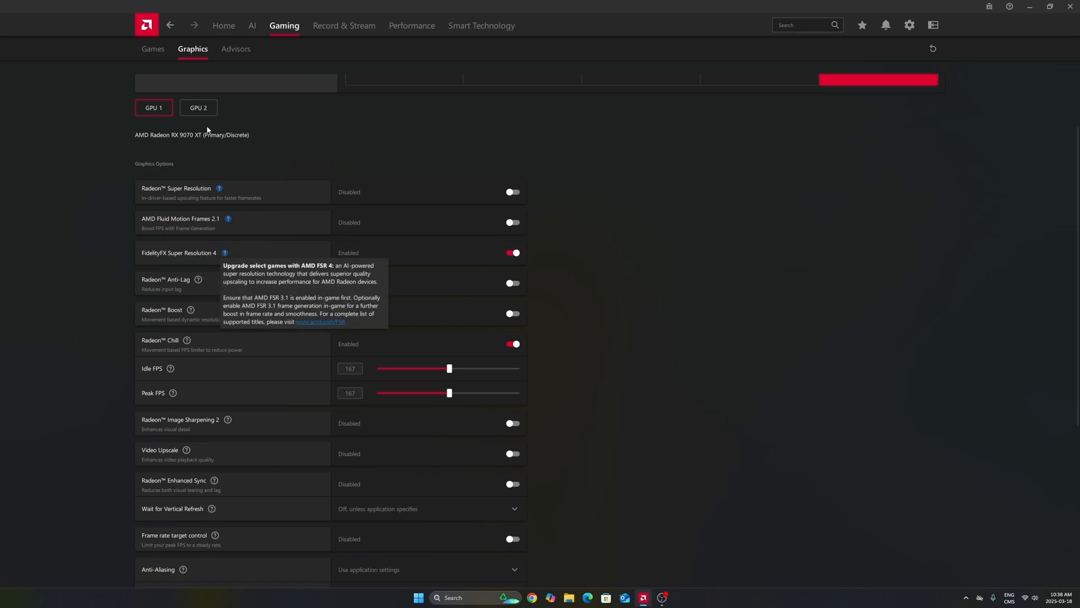
mouse_move(175, 283)
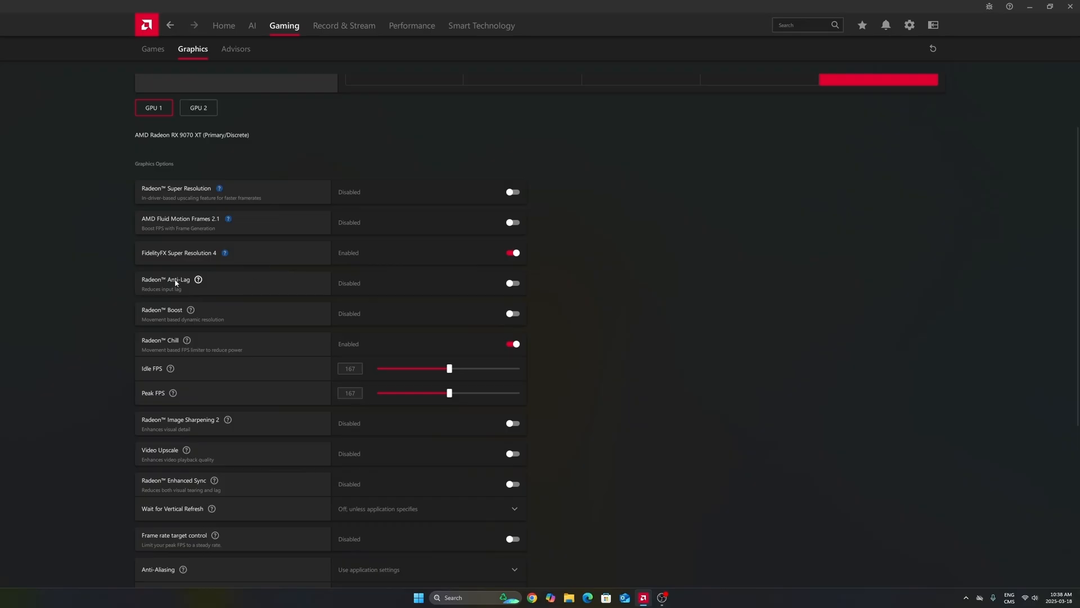
mouse_move(626, 240)
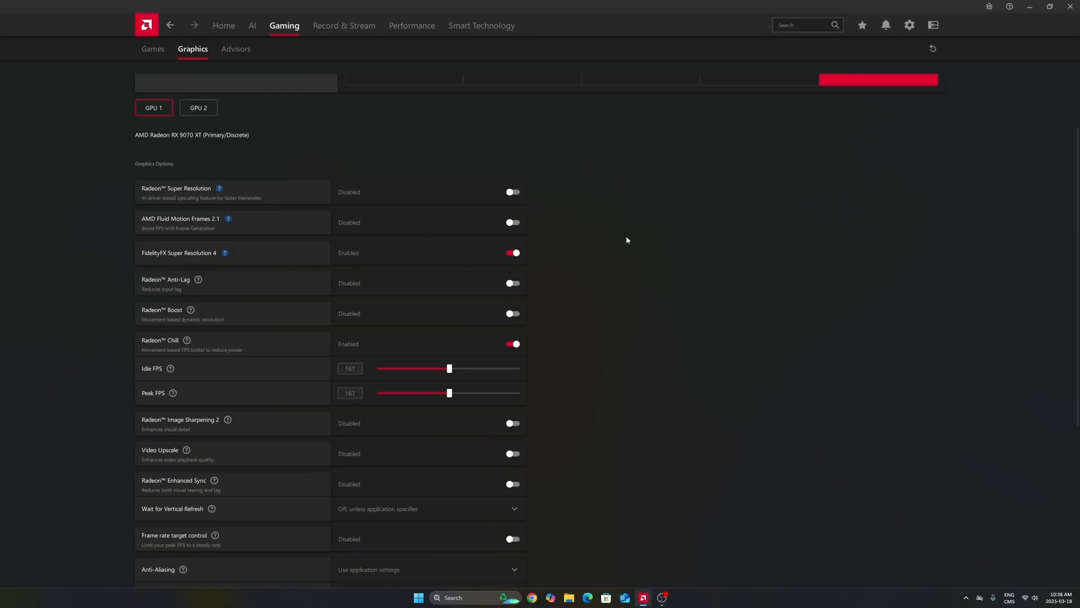
mouse_move(246, 237)
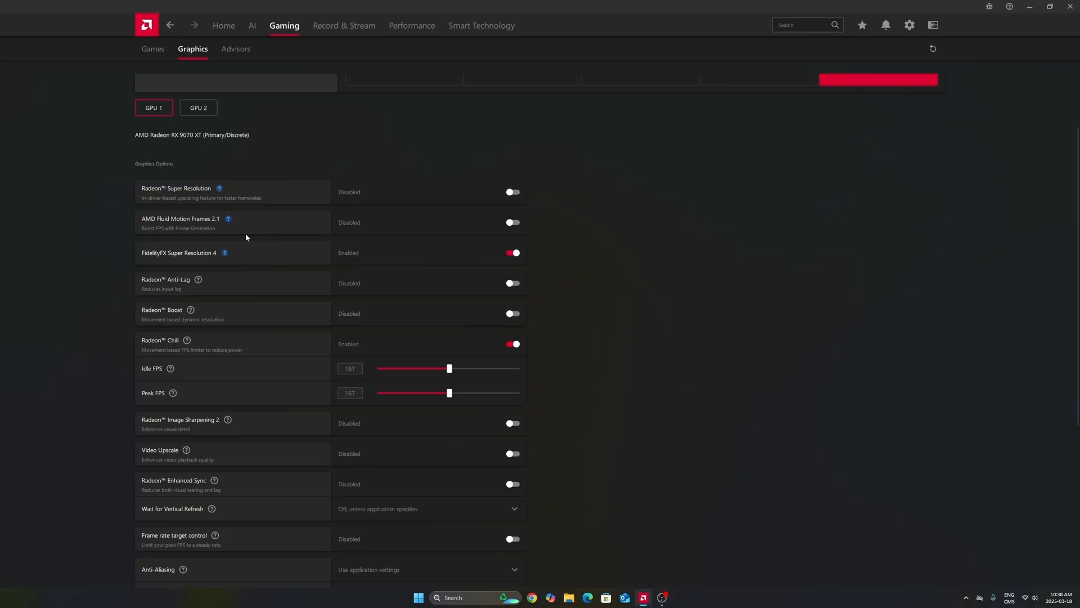
mouse_move(196, 224)
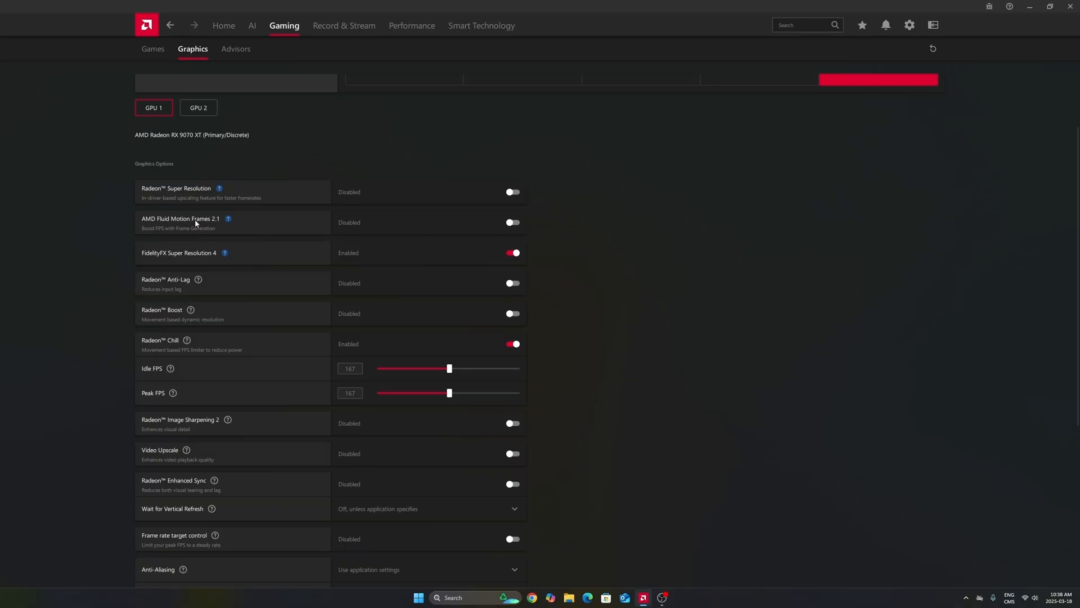
mouse_move(479, 222)
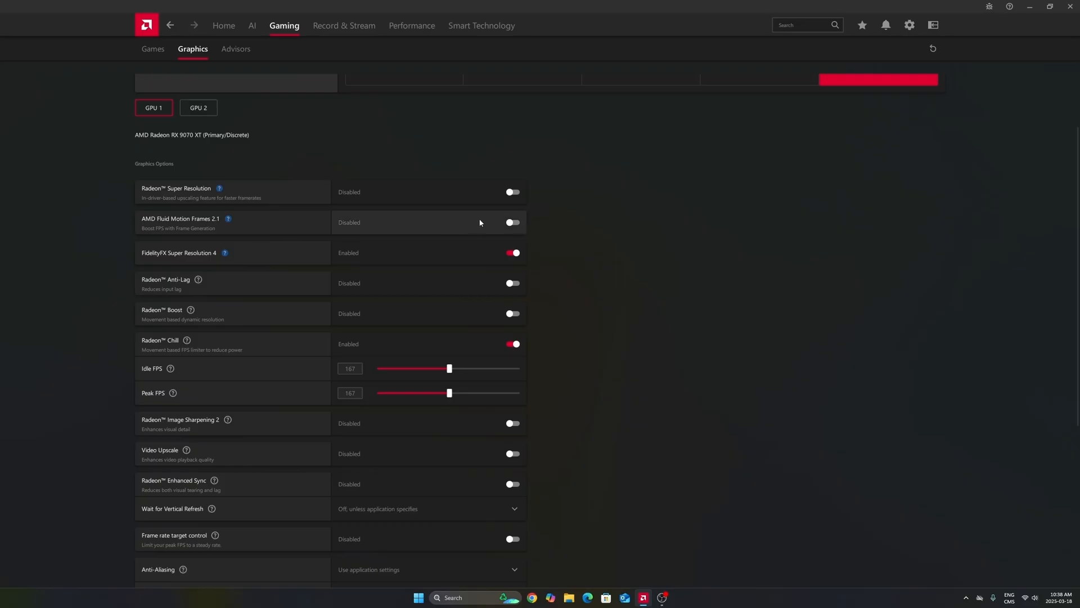
mouse_move(370, 230)
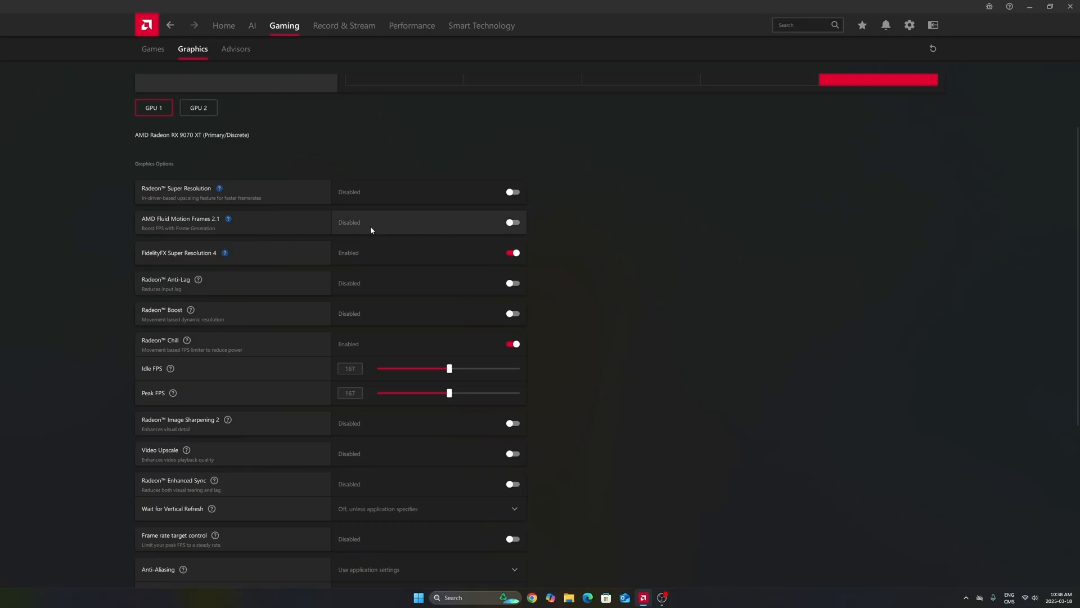
mouse_move(396, 237)
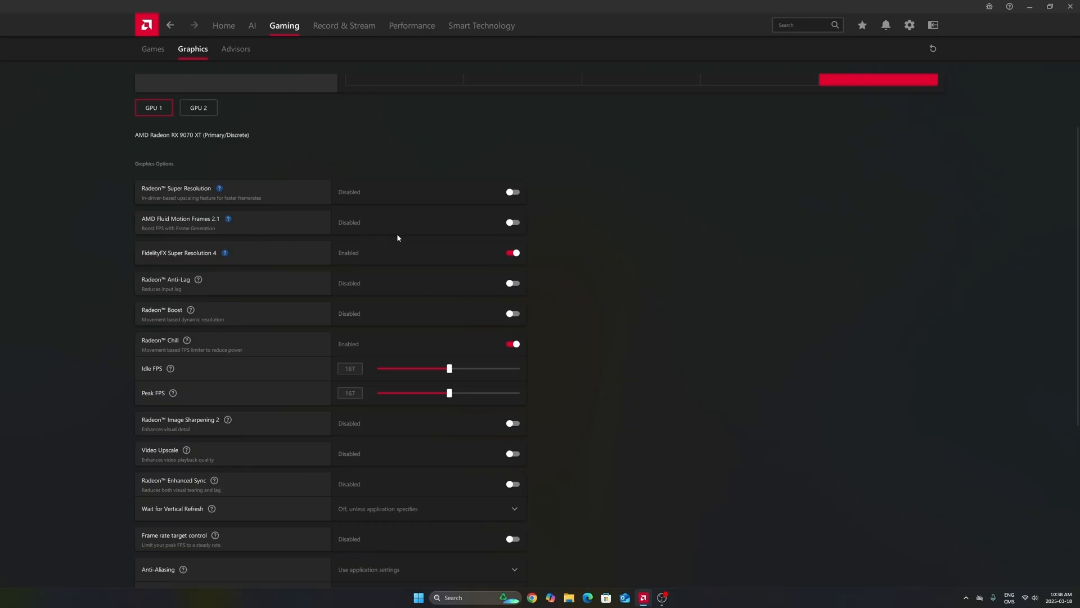
mouse_move(421, 223)
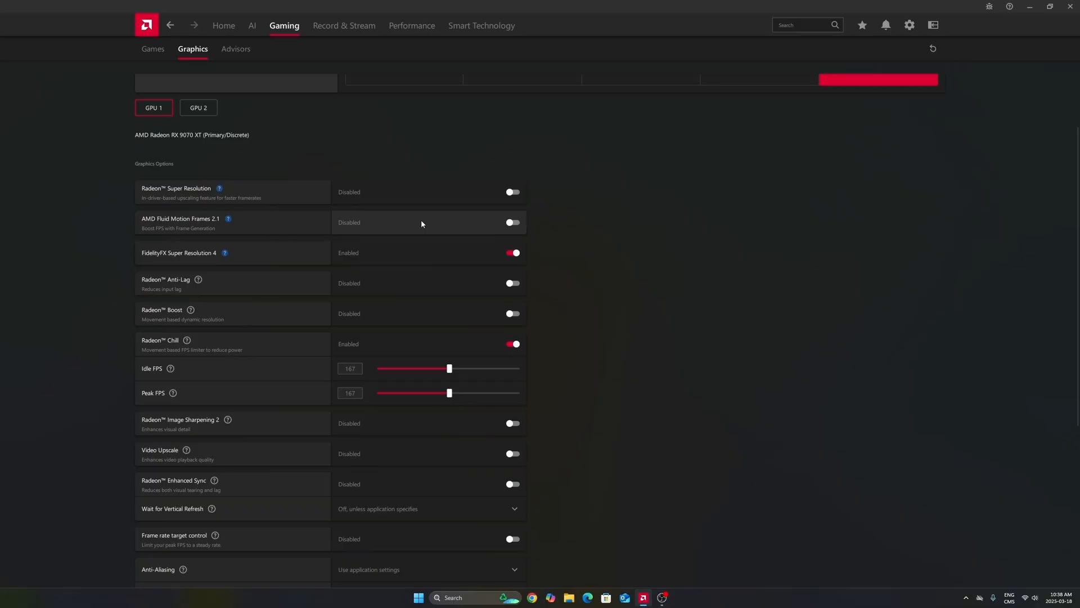
mouse_move(187, 216)
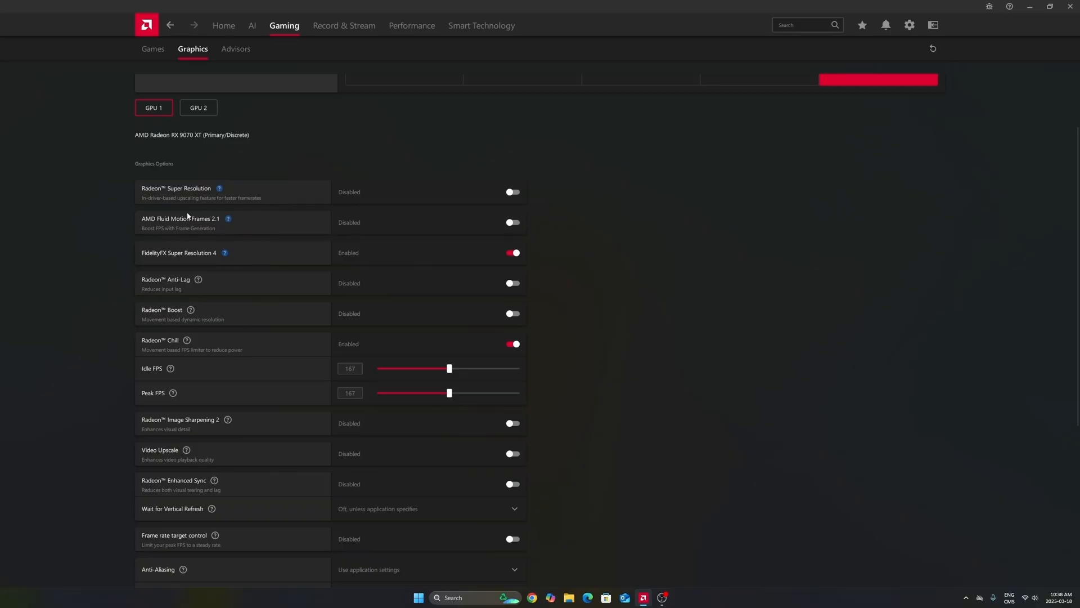
scroll(down, 3)
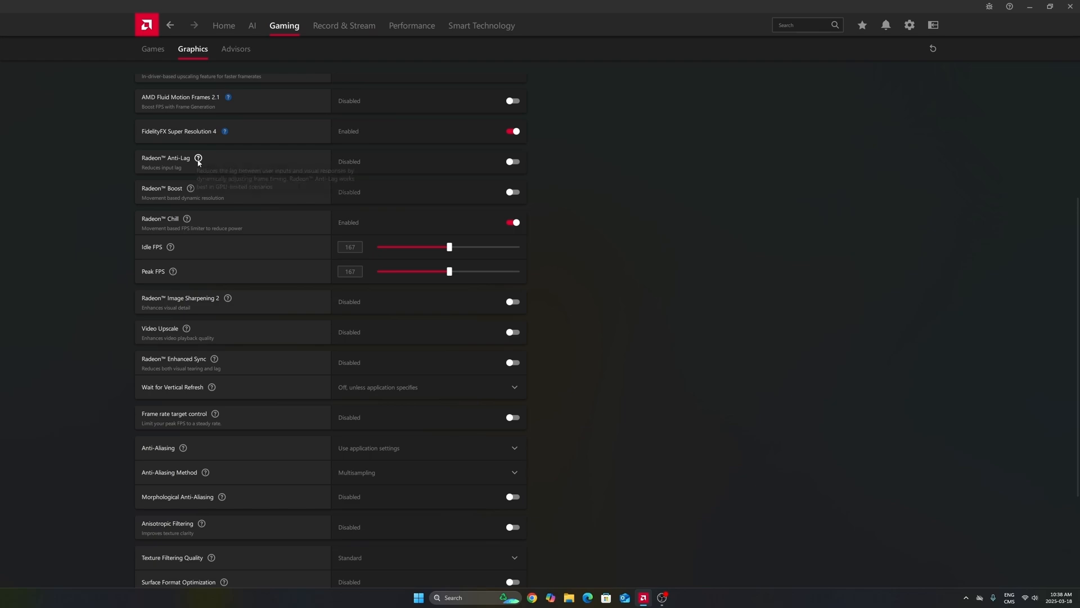
mouse_move(130, 196)
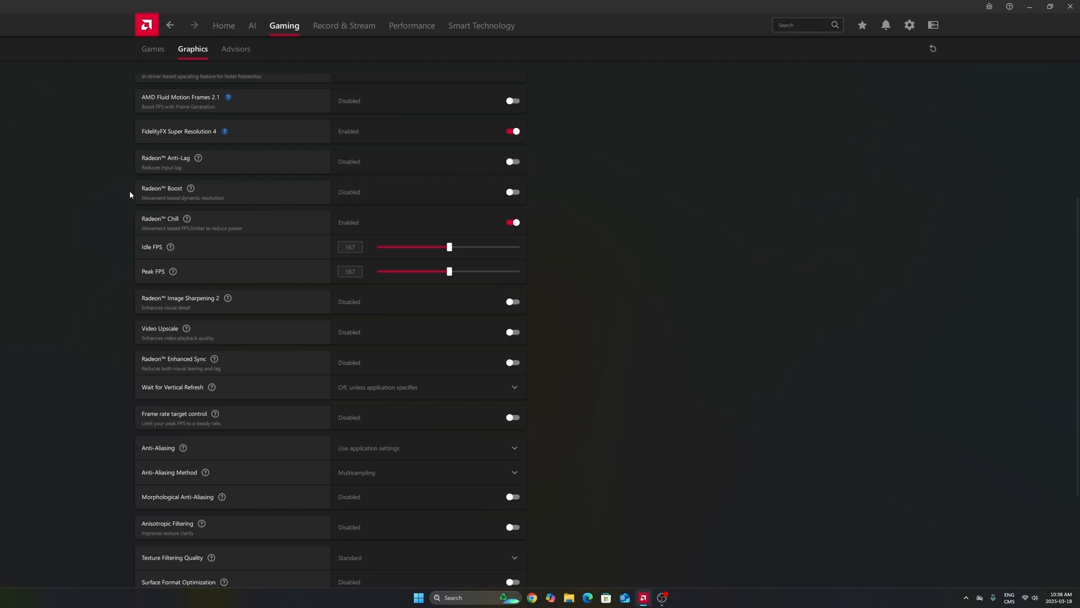
scroll(down, 3)
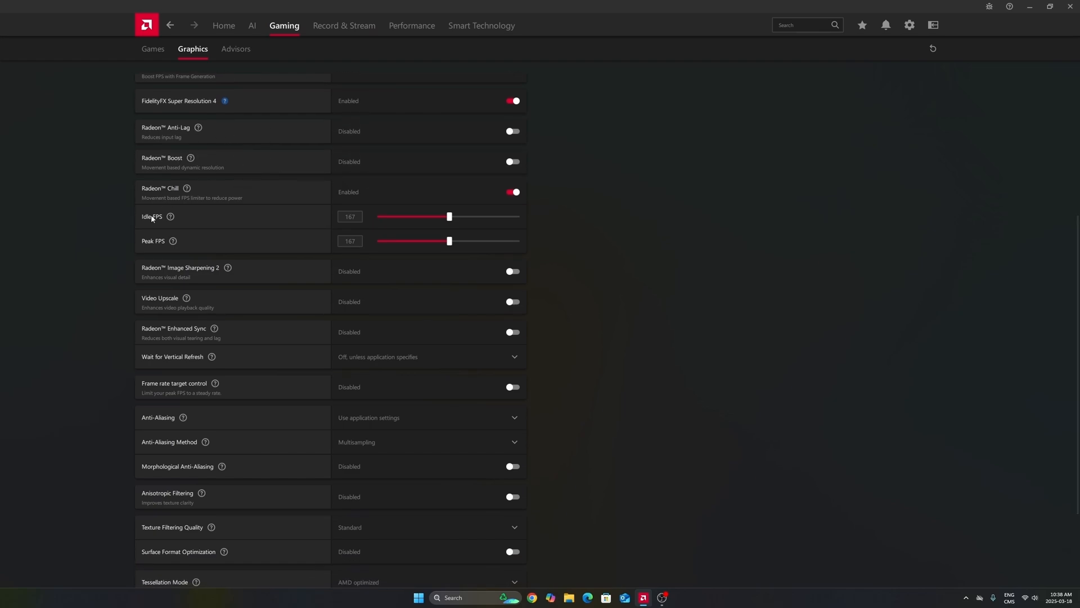
click(350, 241)
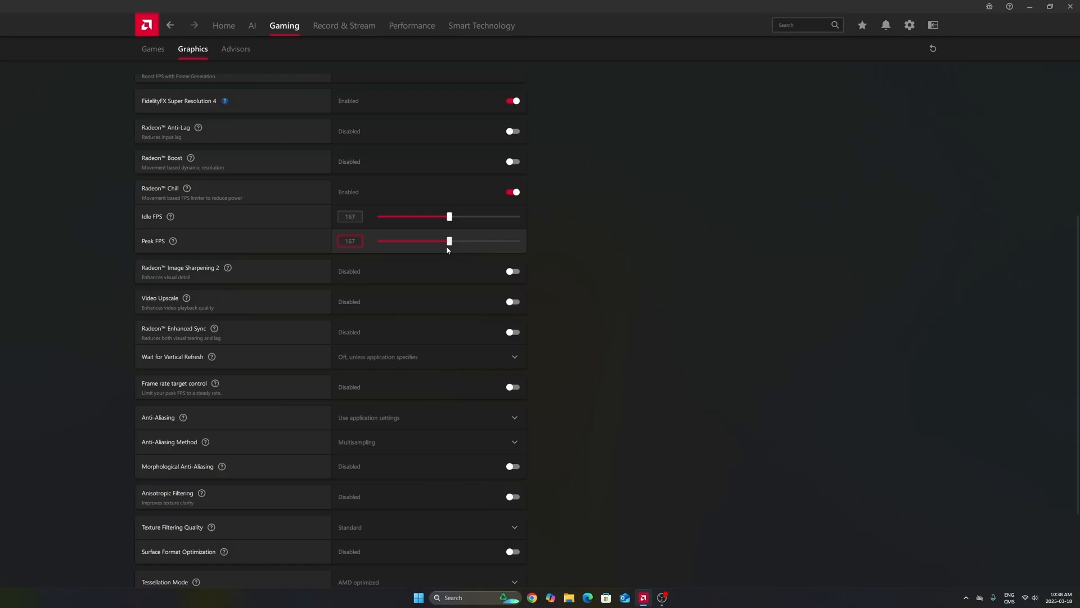
mouse_move(395, 250)
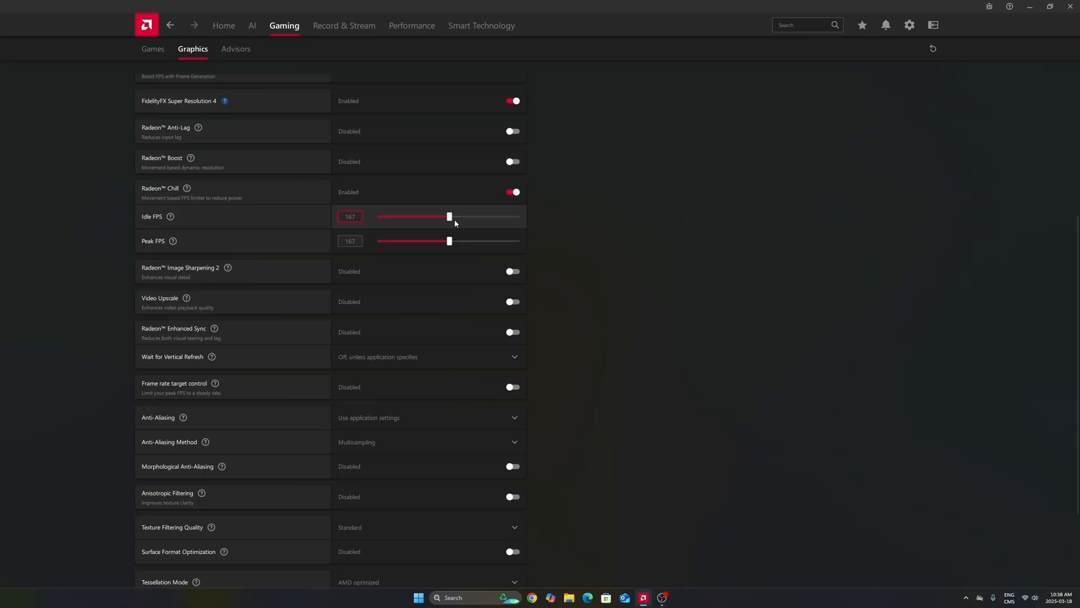
mouse_move(452, 209)
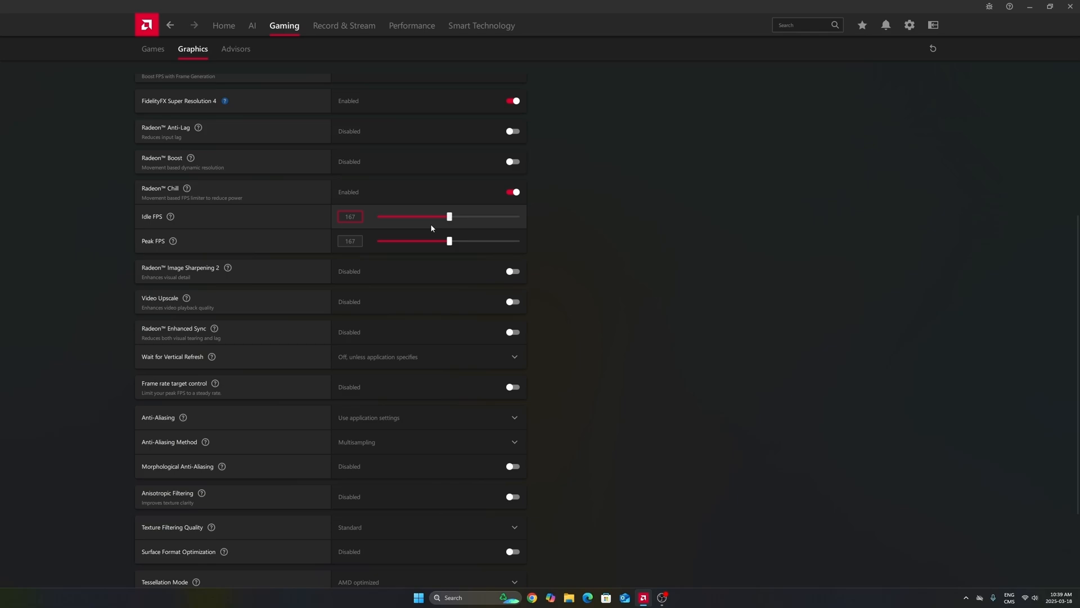
click(351, 216)
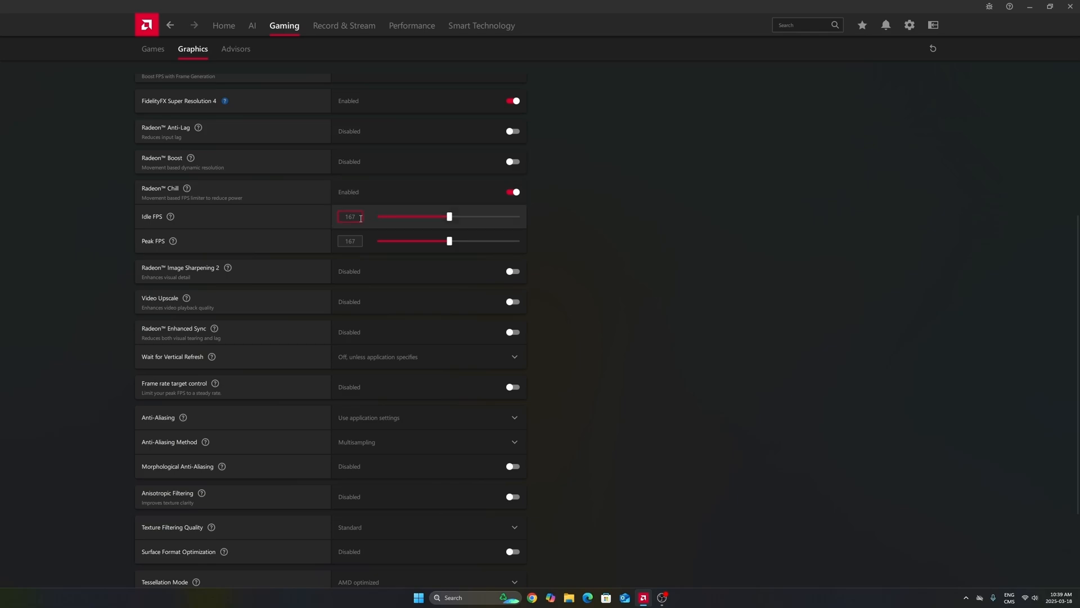
click(350, 240)
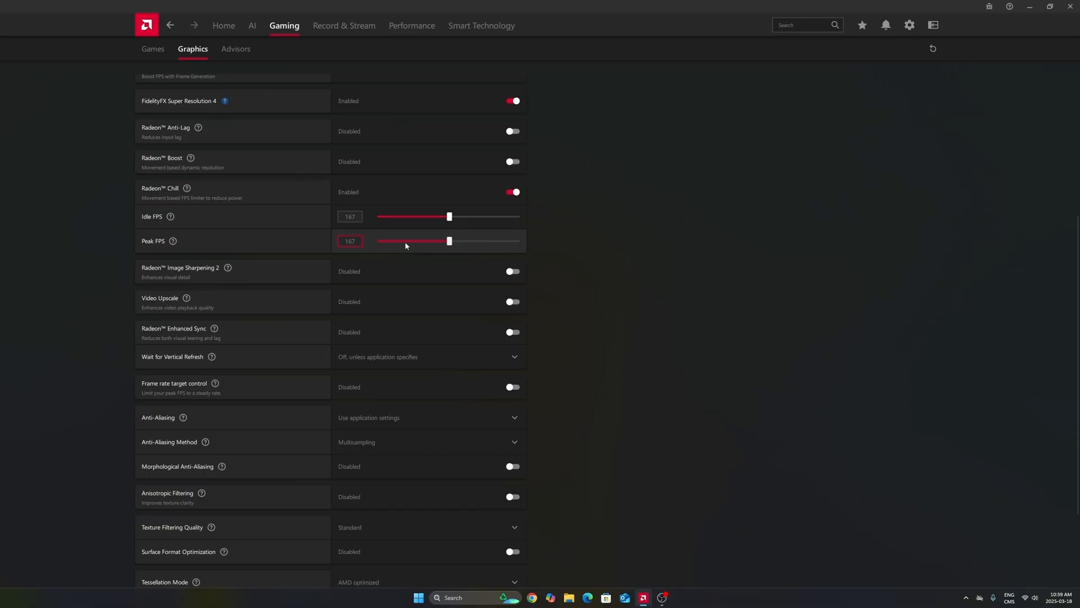
mouse_move(452, 243)
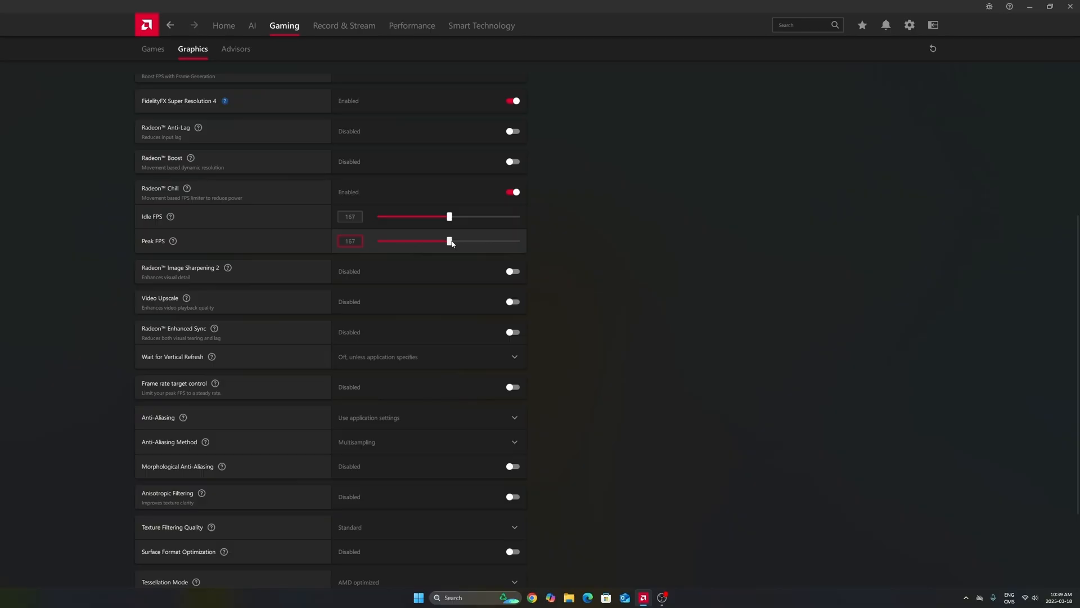
mouse_move(458, 234)
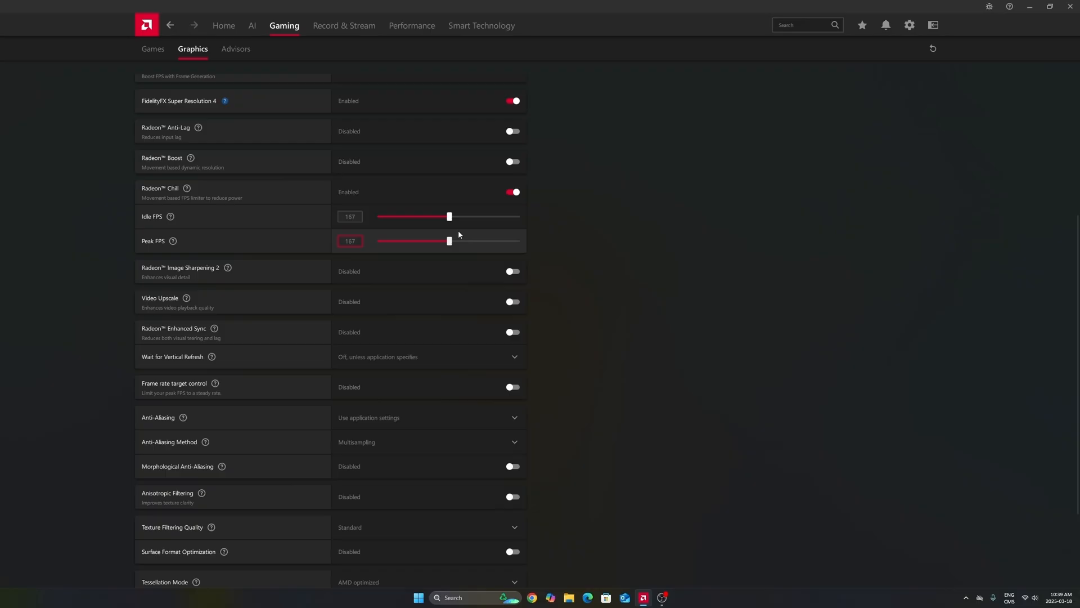
mouse_move(480, 234)
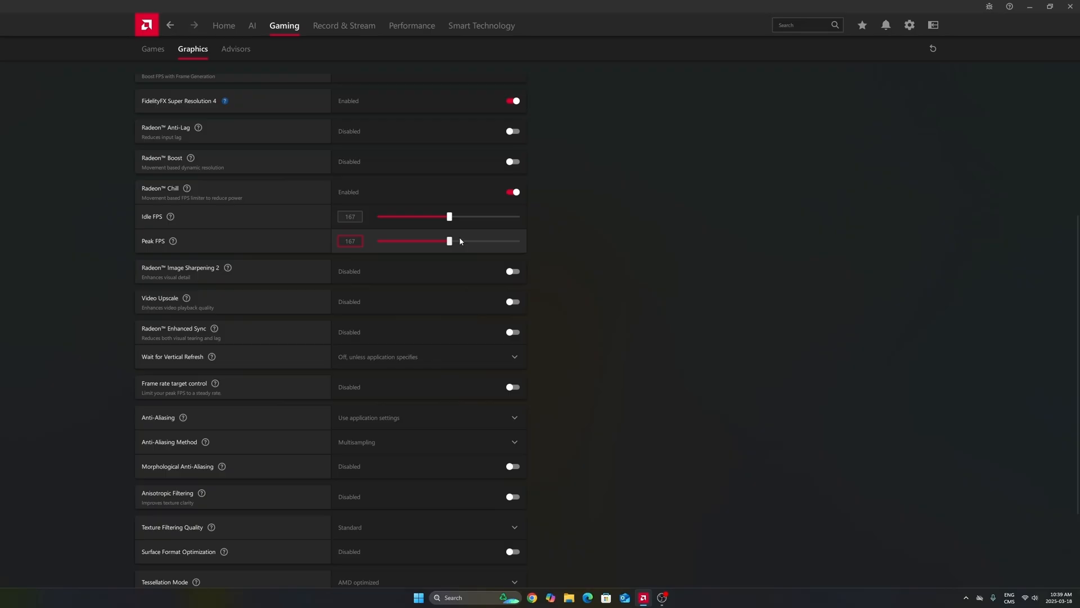
mouse_move(457, 241)
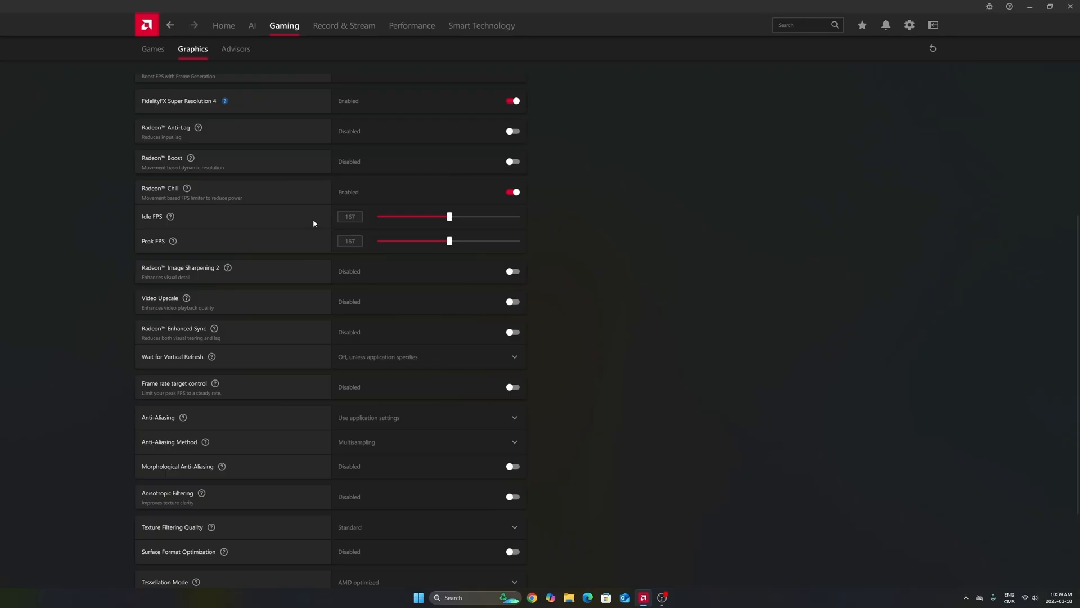
click(350, 216)
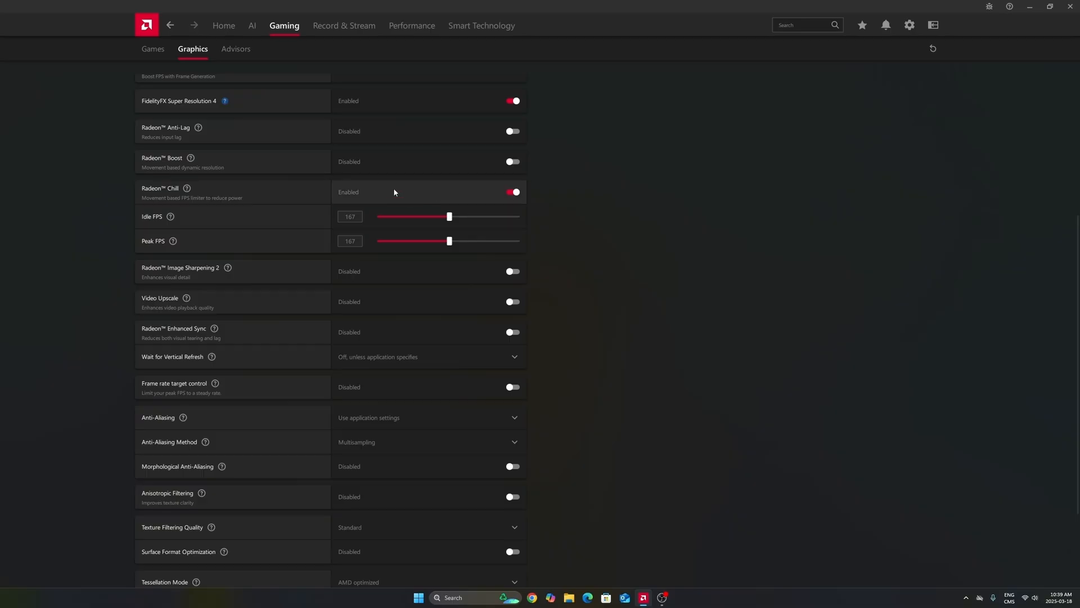
click(350, 216)
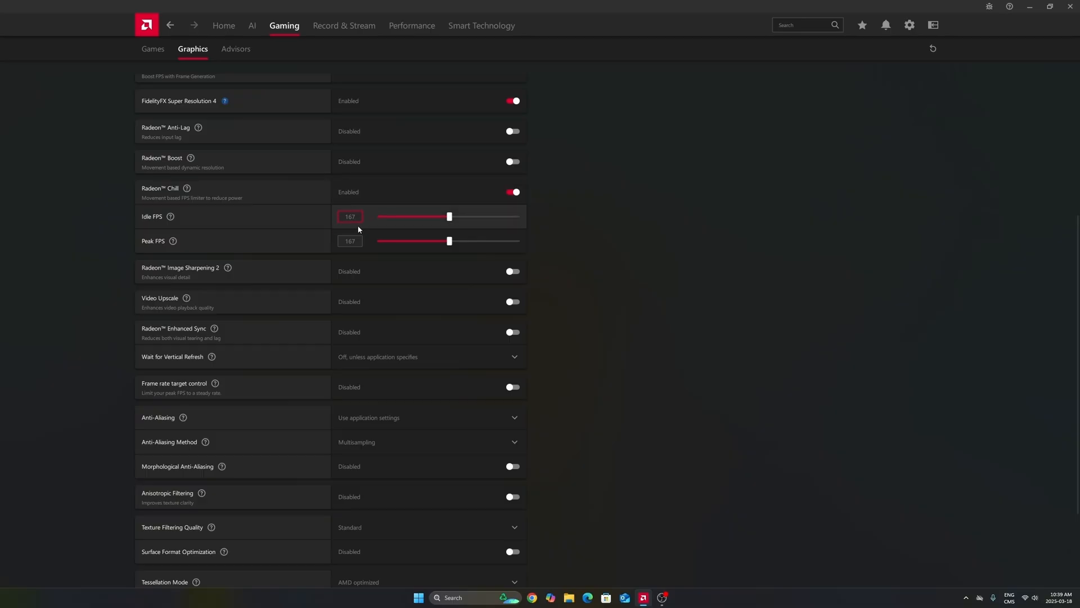
click(350, 240)
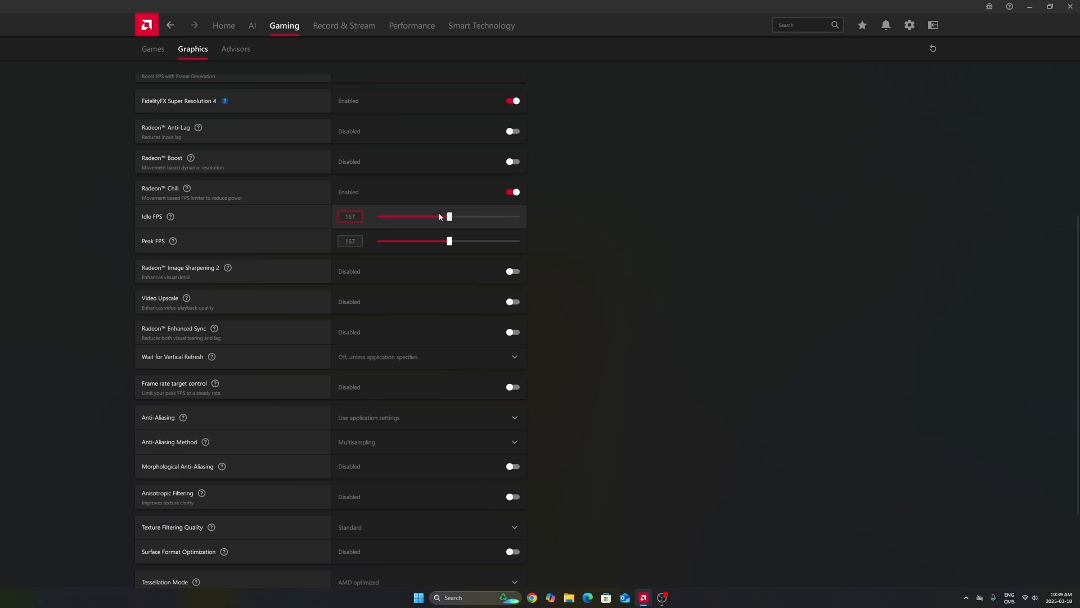
mouse_move(426, 214)
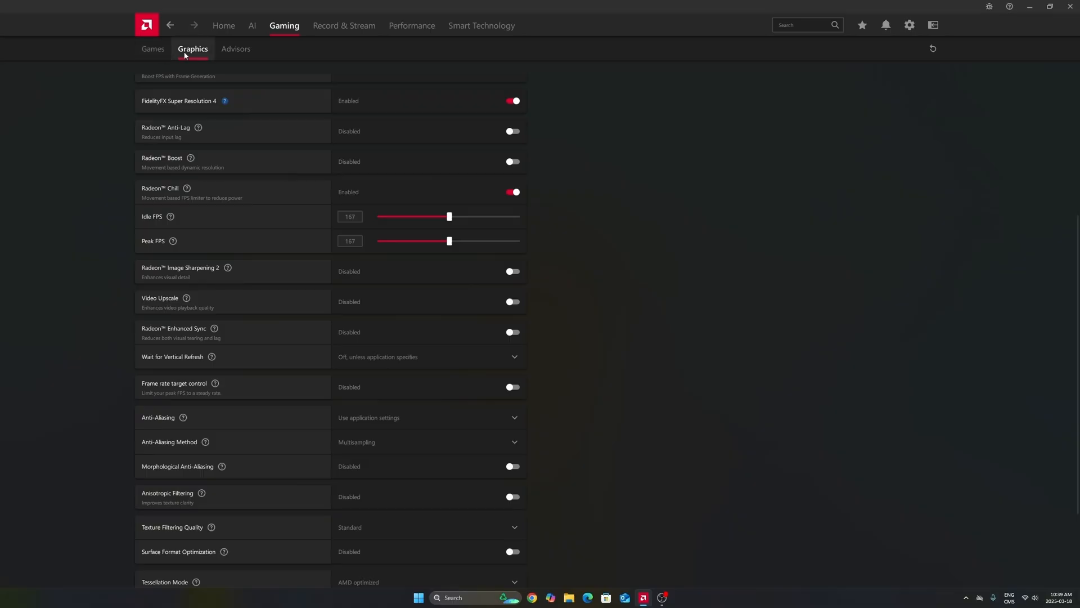
scroll(up, 3)
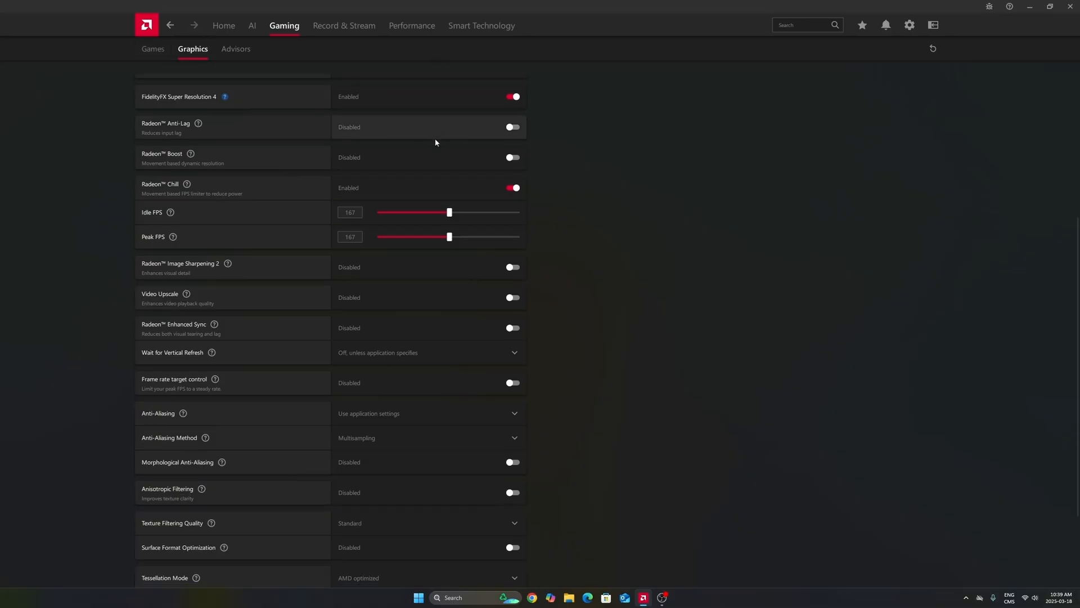
scroll(up, 3)
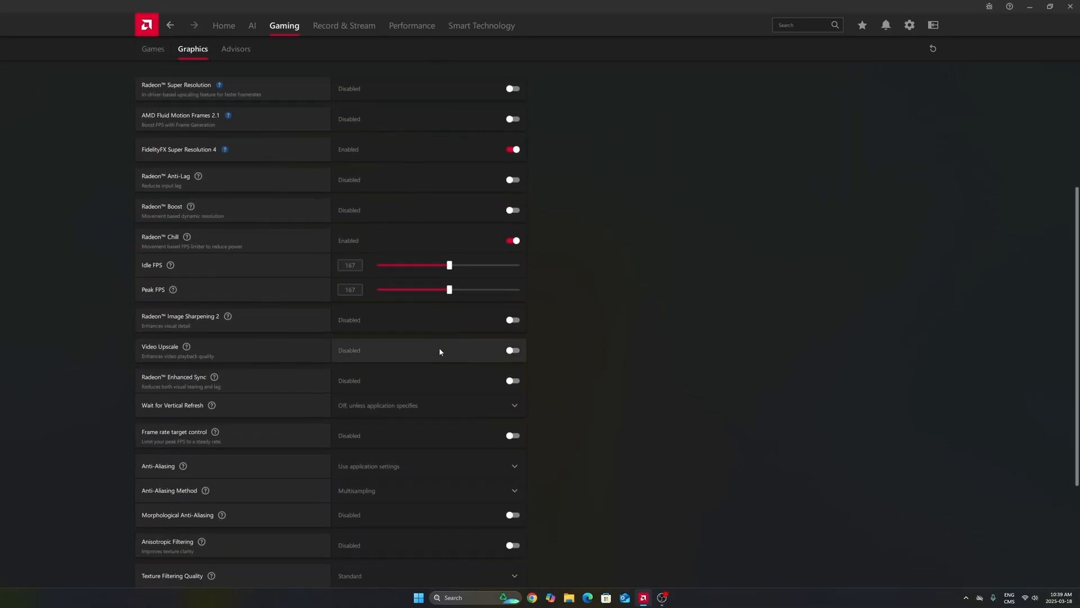
click(153, 49)
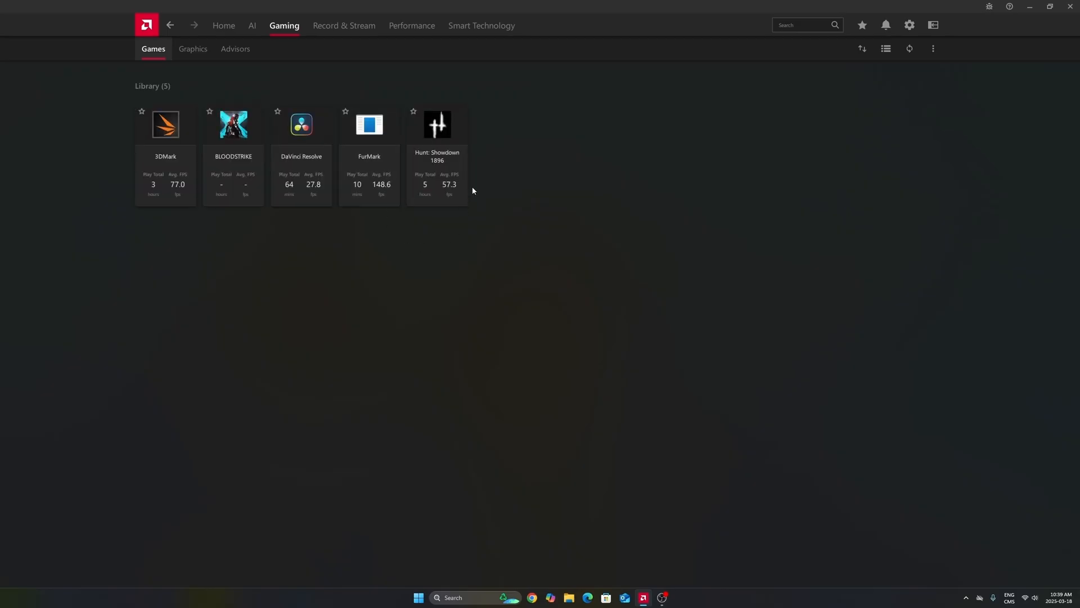
mouse_move(518, 184)
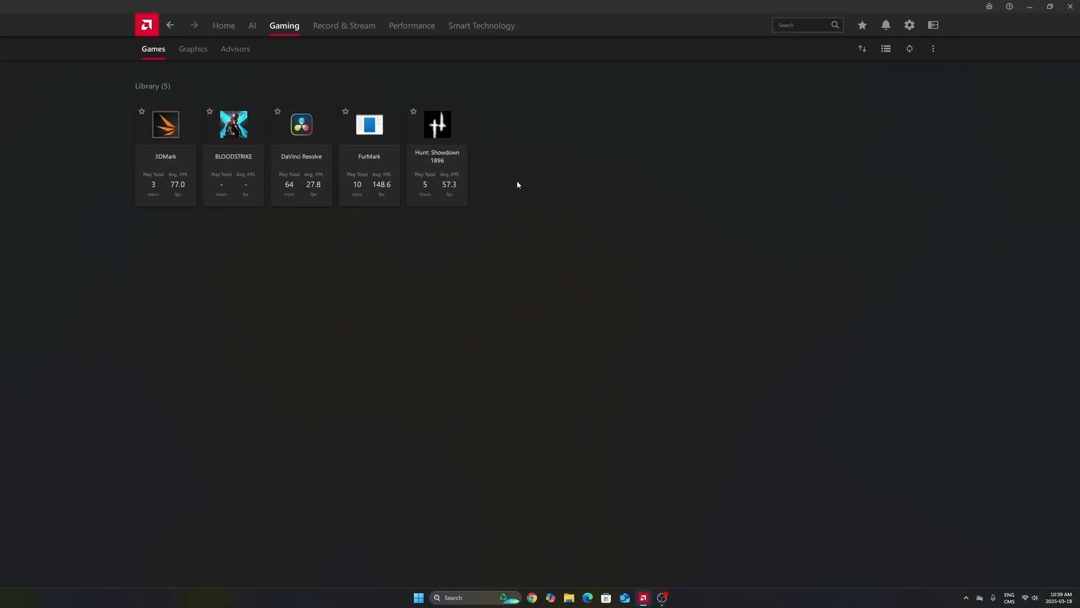
click(192, 49)
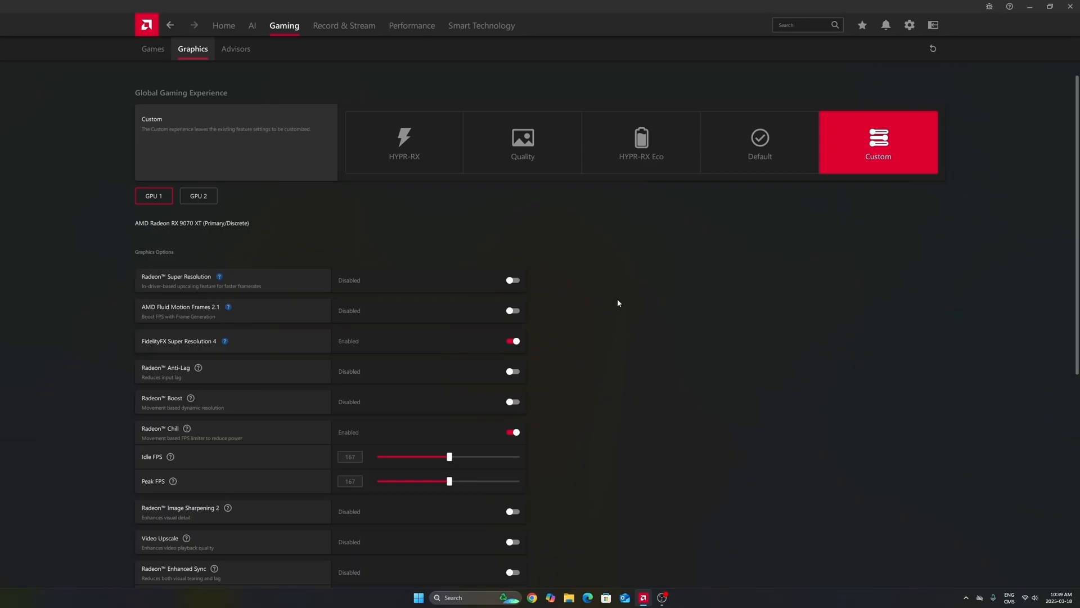
scroll(down, 3)
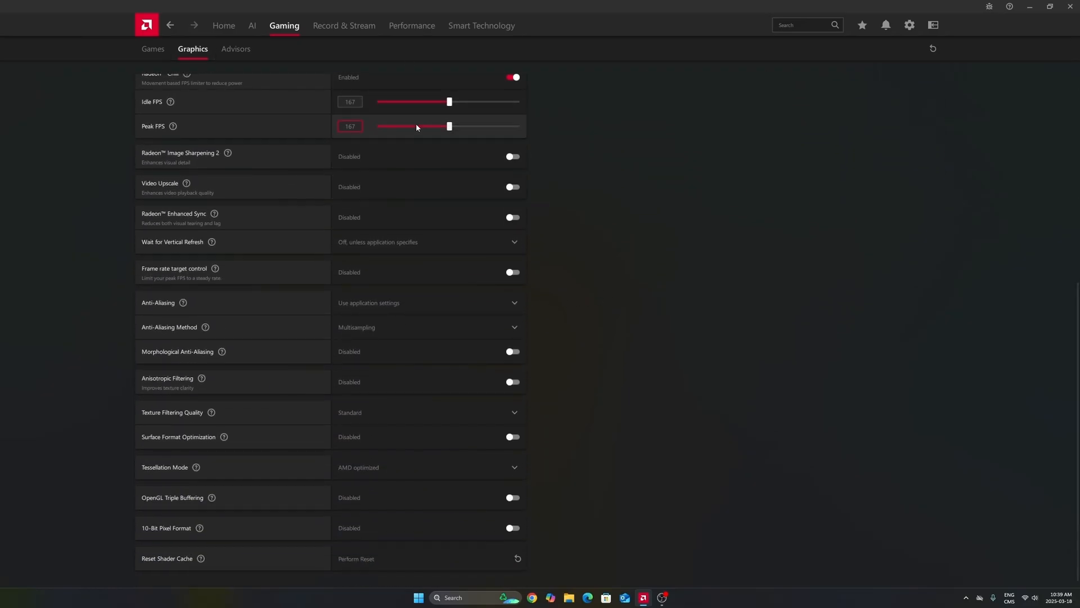
- Edit the Chill Idle FPS limit and switch Image Sharpening 2 on at 60%, then off
click(350, 101)
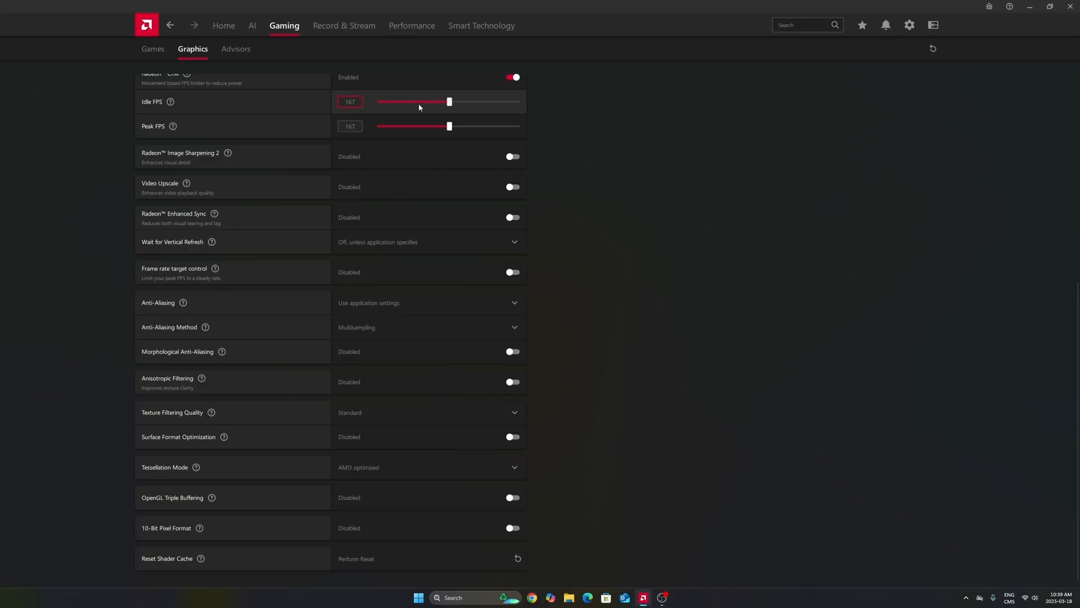
mouse_move(159, 159)
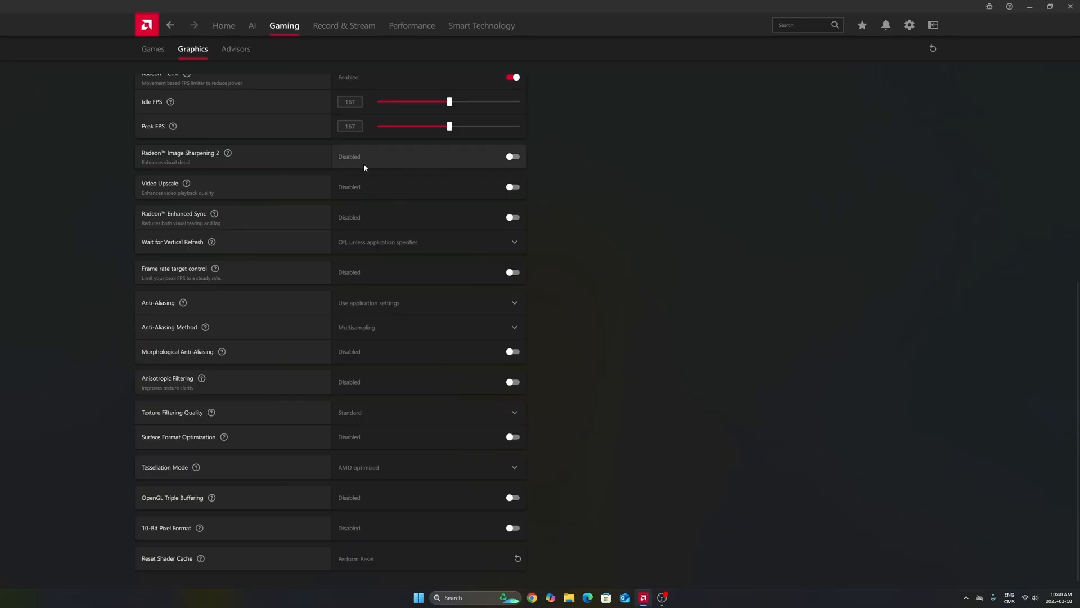
mouse_move(370, 159)
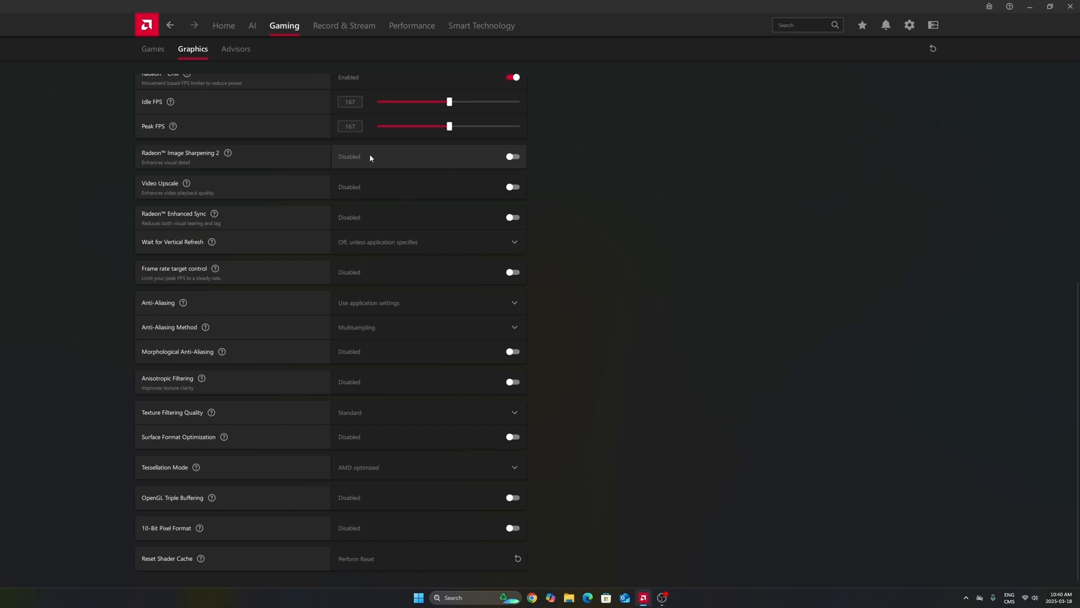
mouse_move(384, 160)
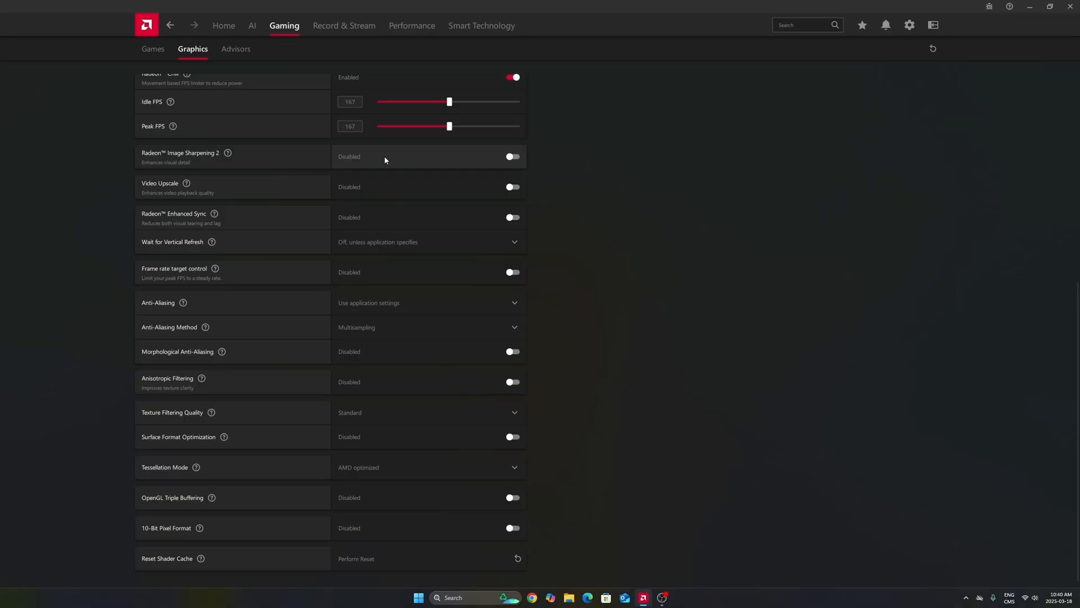
mouse_move(512, 162)
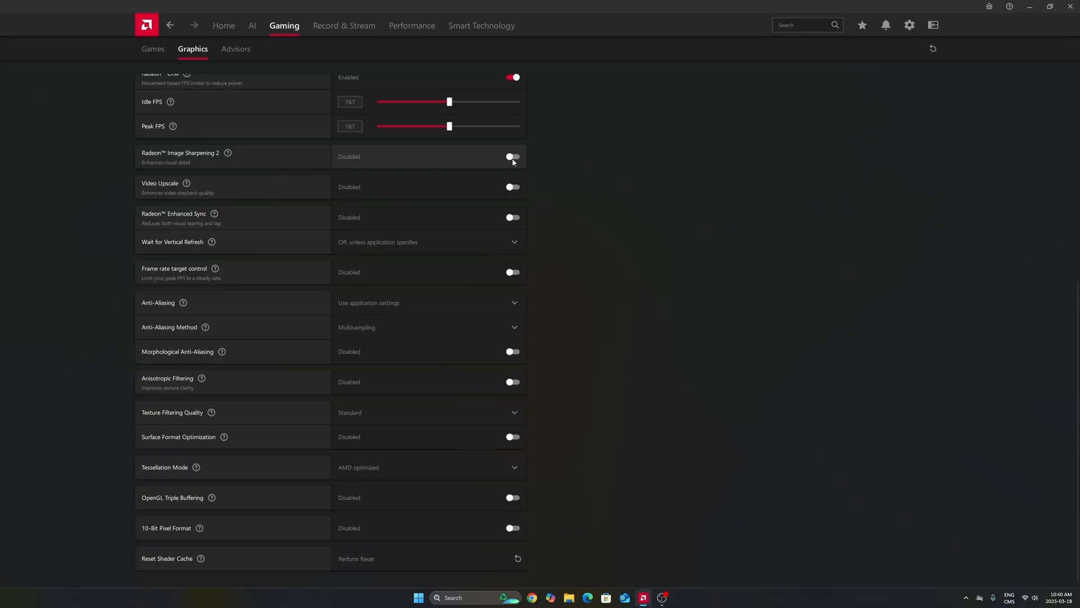
click(512, 157)
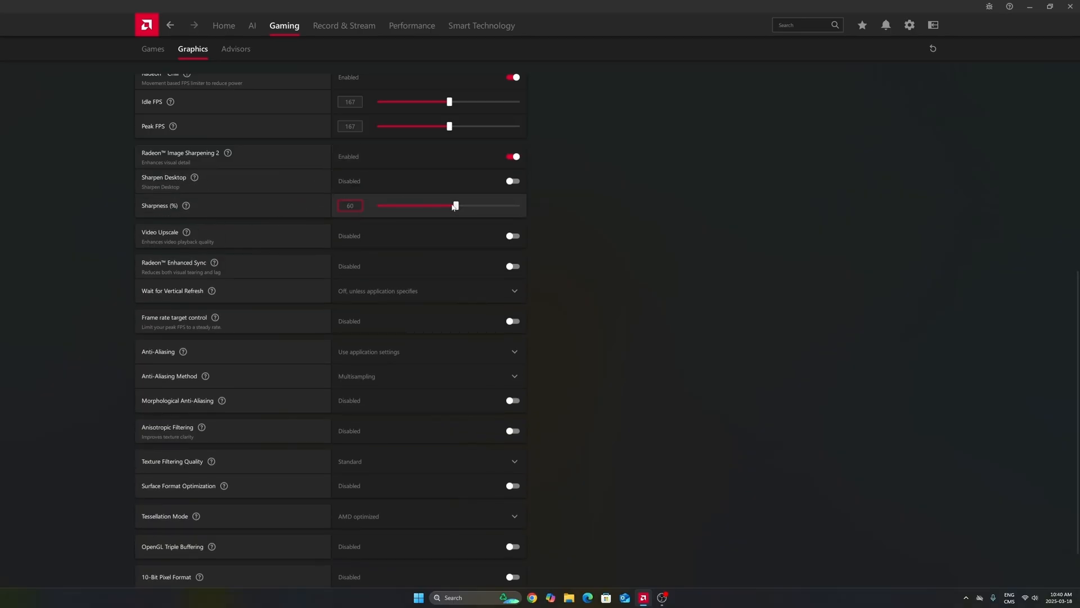
mouse_move(436, 217)
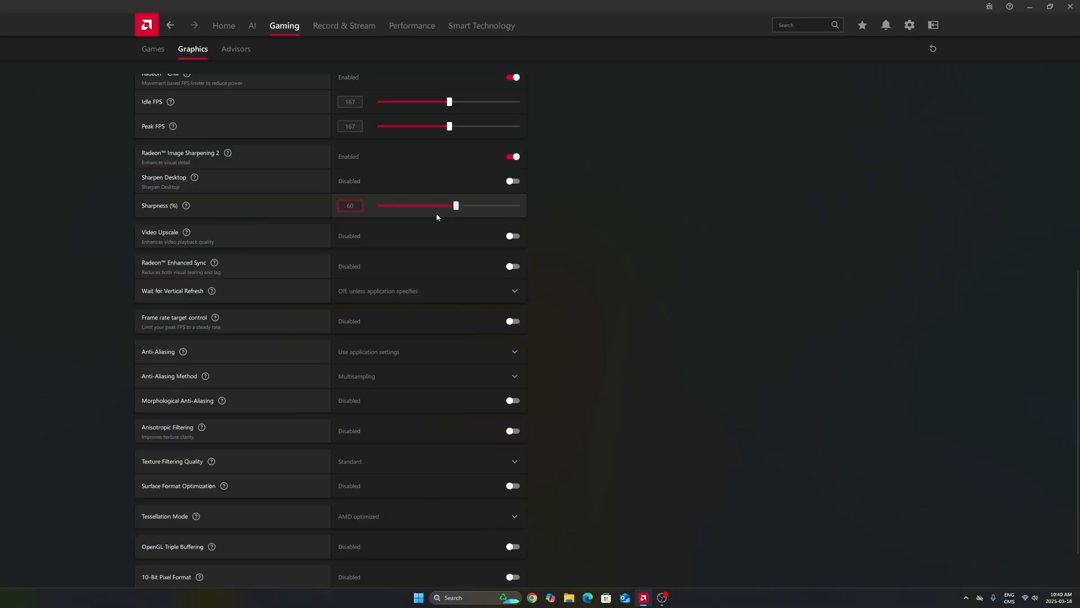
mouse_move(423, 206)
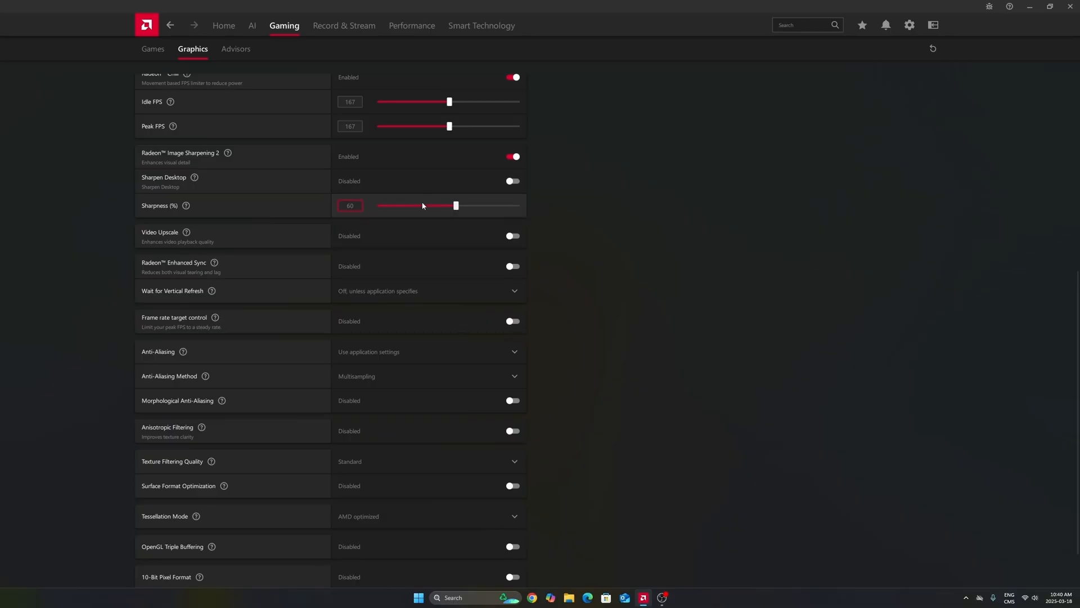
click(512, 156)
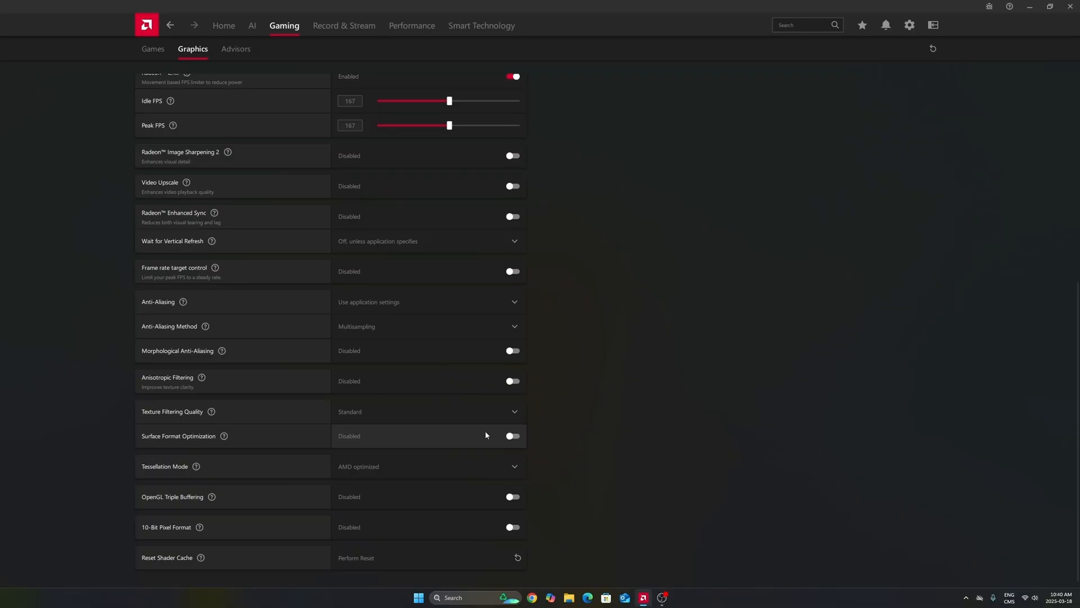
scroll(down, 3)
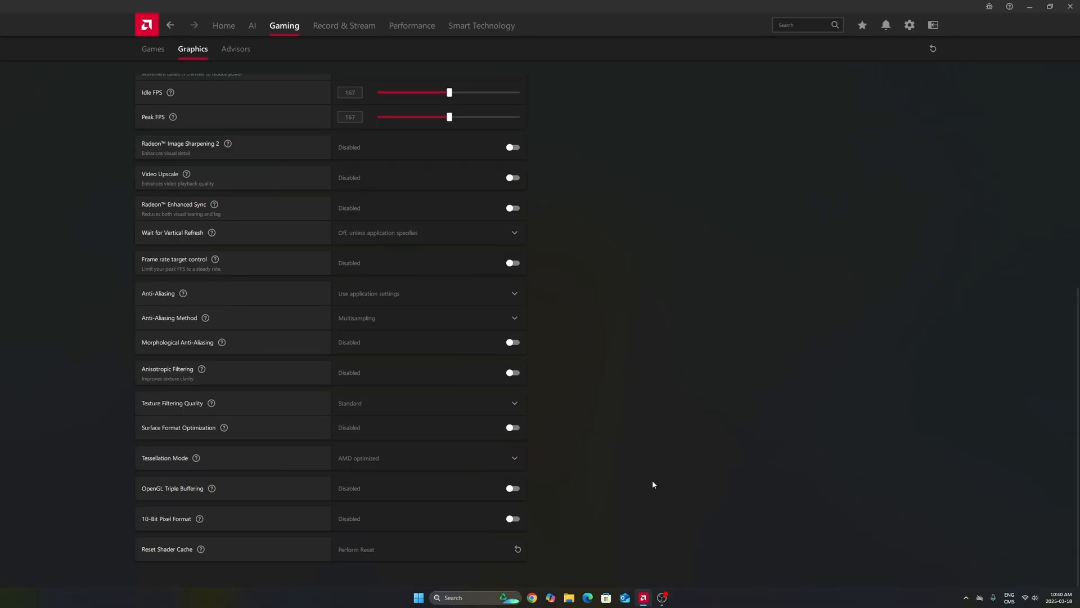
mouse_move(639, 471)
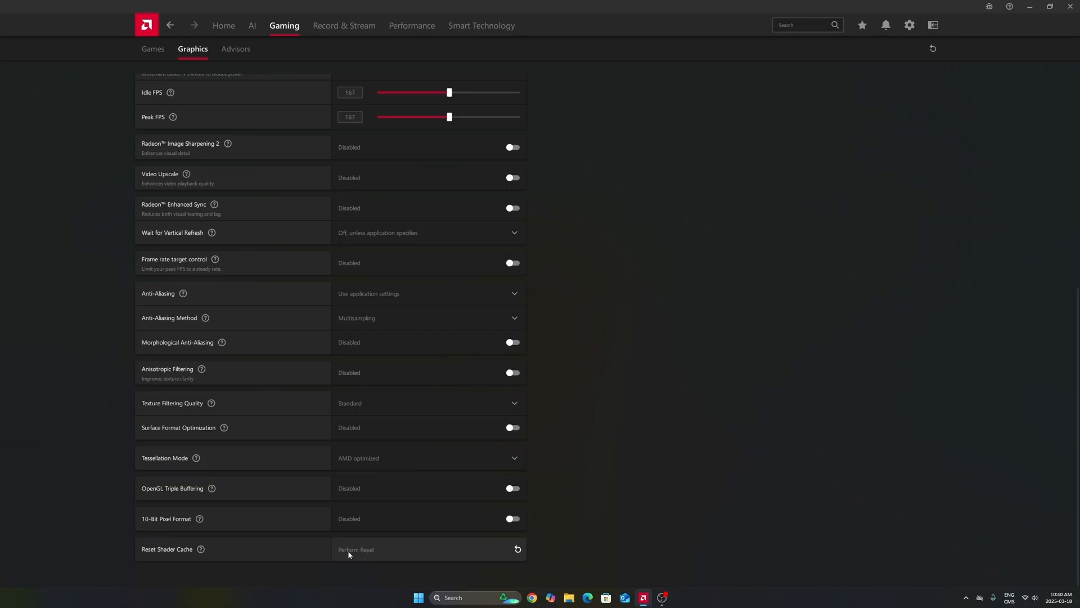
mouse_move(371, 549)
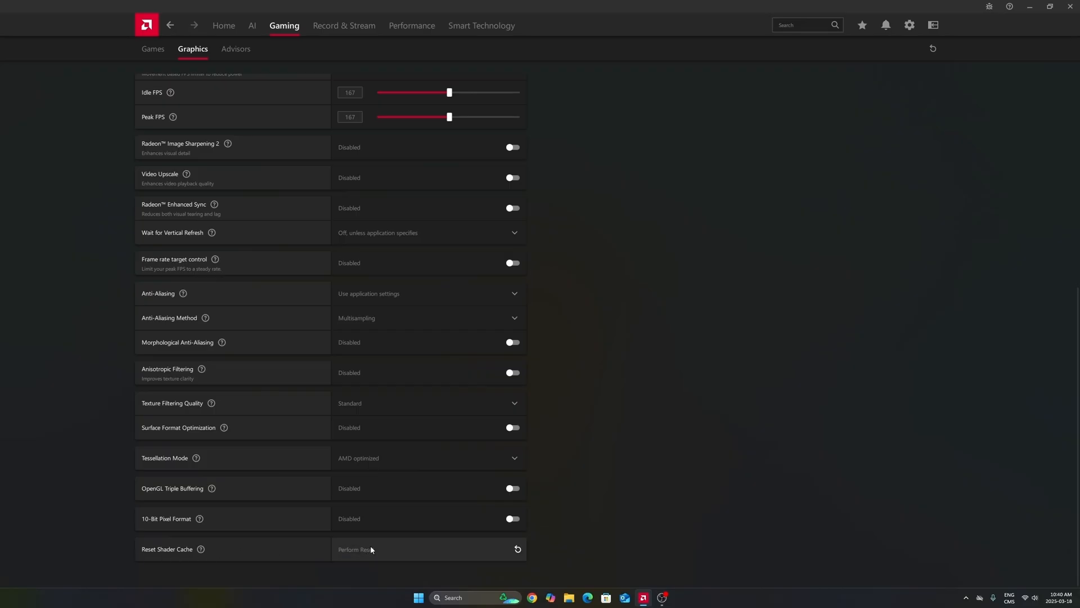
mouse_move(364, 552)
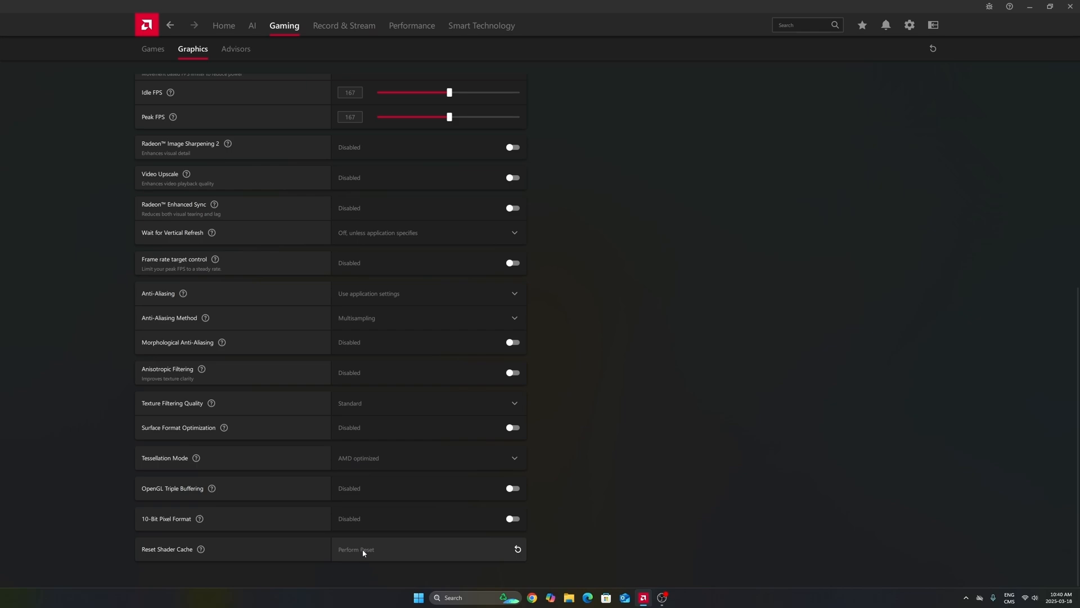
mouse_move(378, 543)
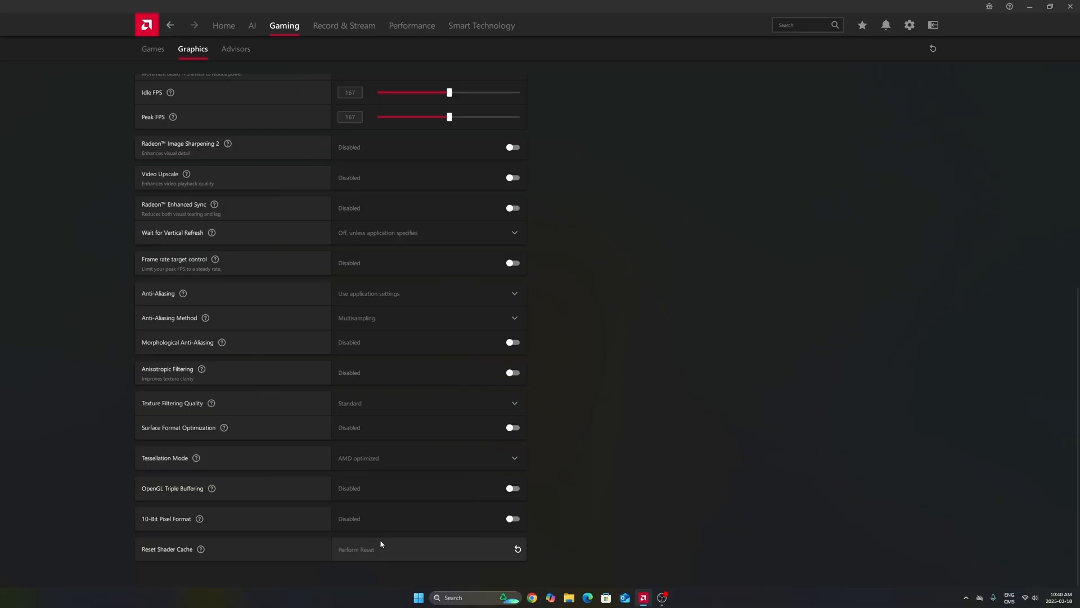
mouse_move(393, 491)
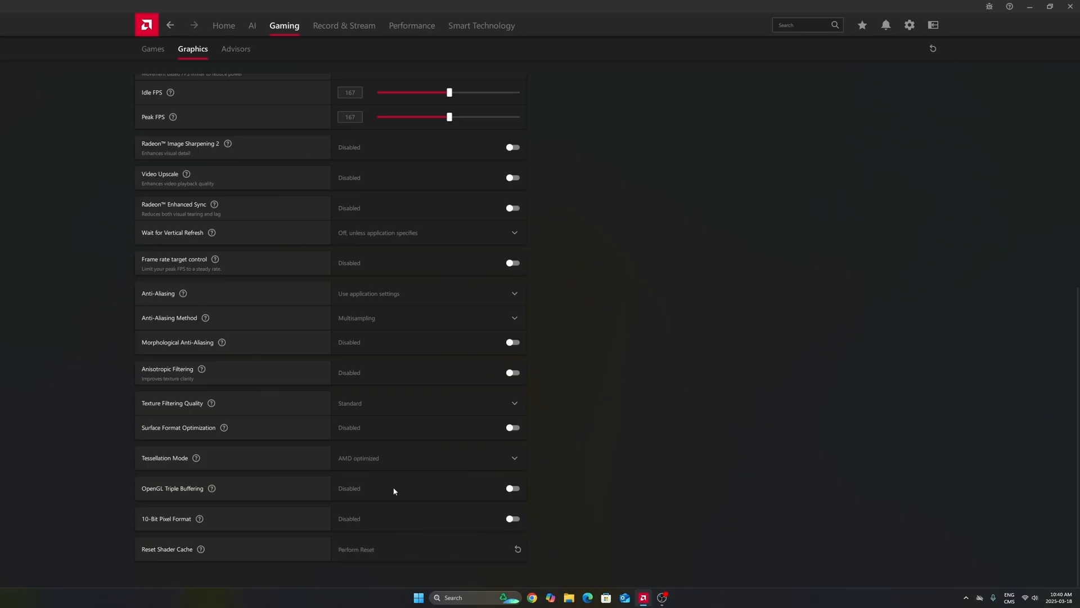
mouse_move(176, 558)
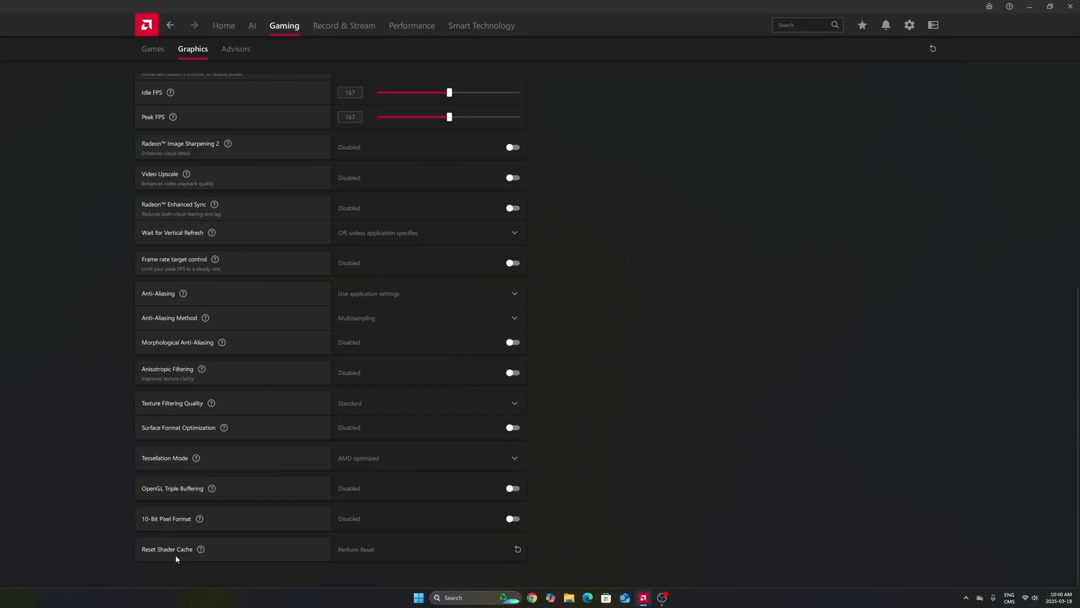
mouse_move(645, 448)
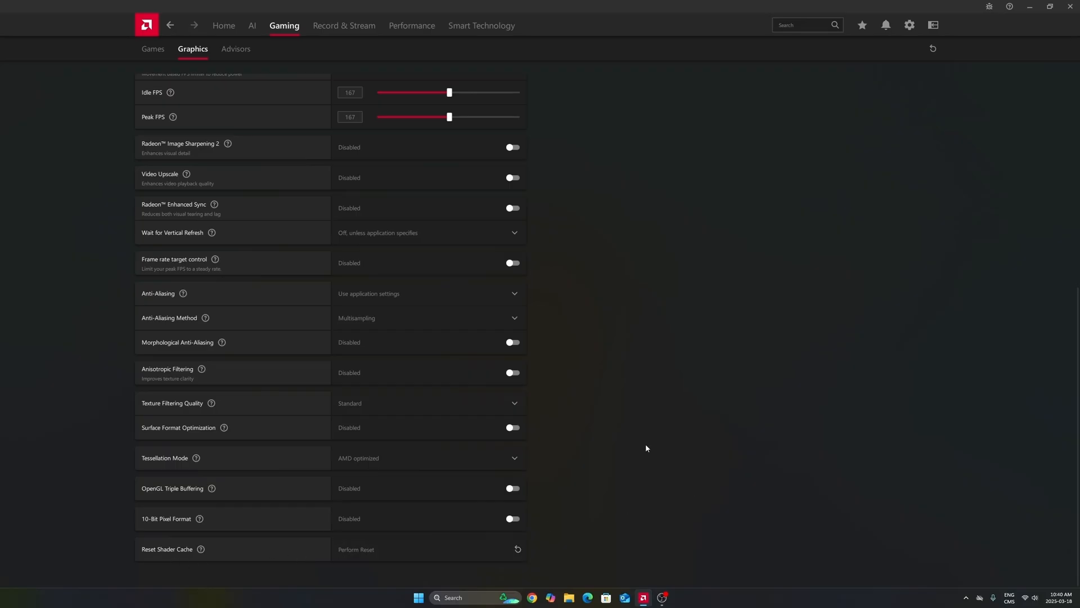
scroll(up, 3)
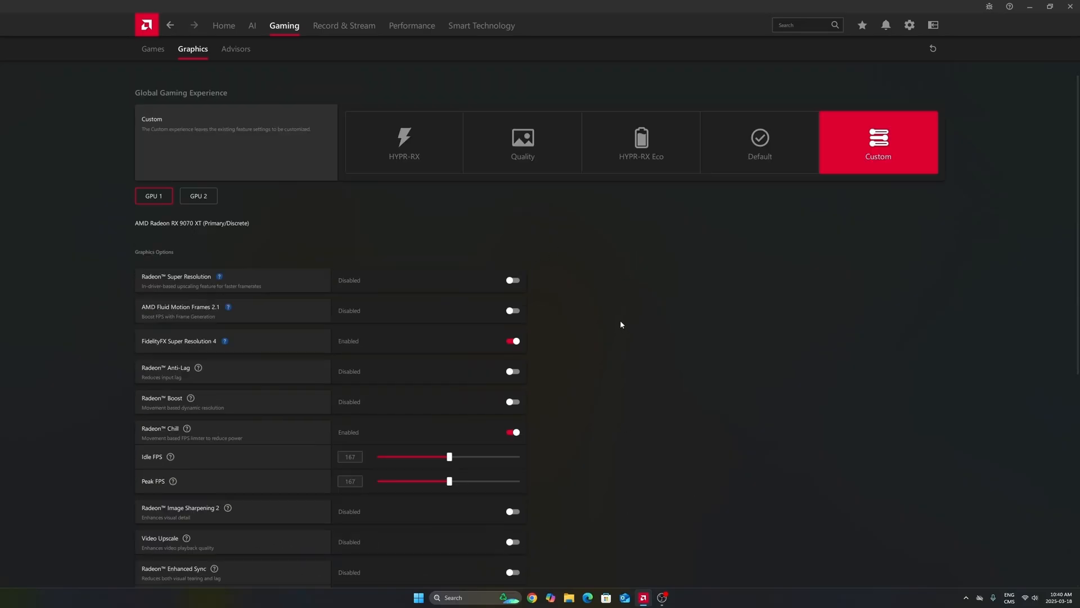
mouse_move(739, 12)
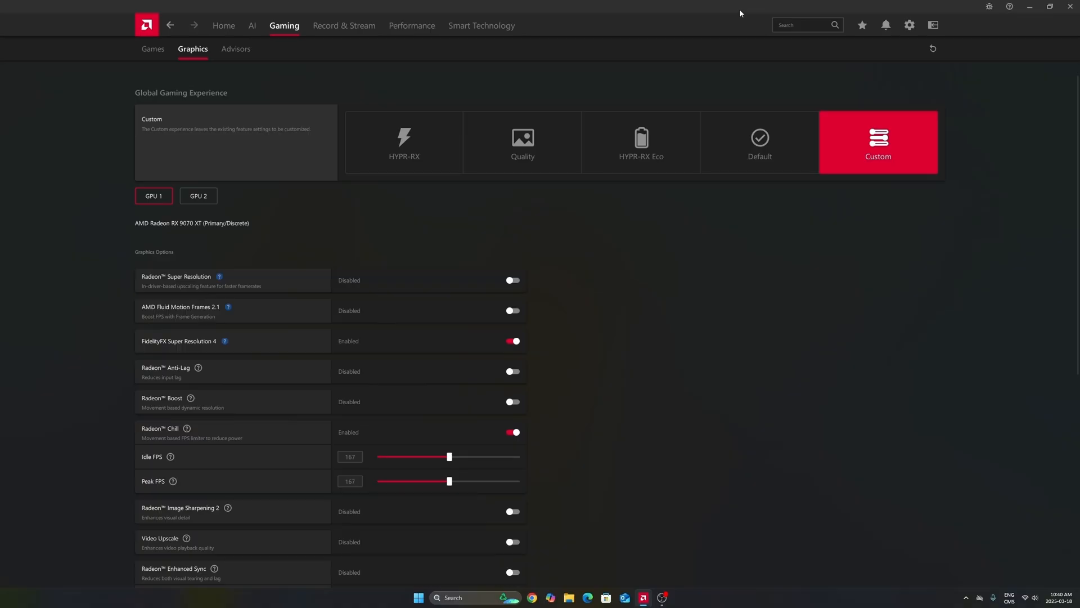
mouse_move(663, 315)
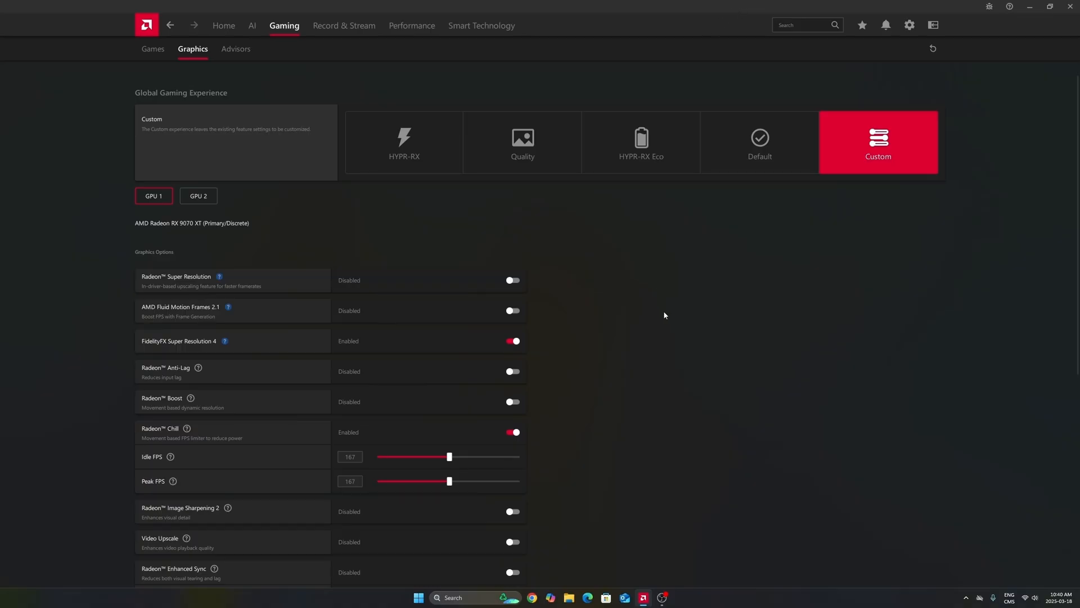
mouse_move(411, 26)
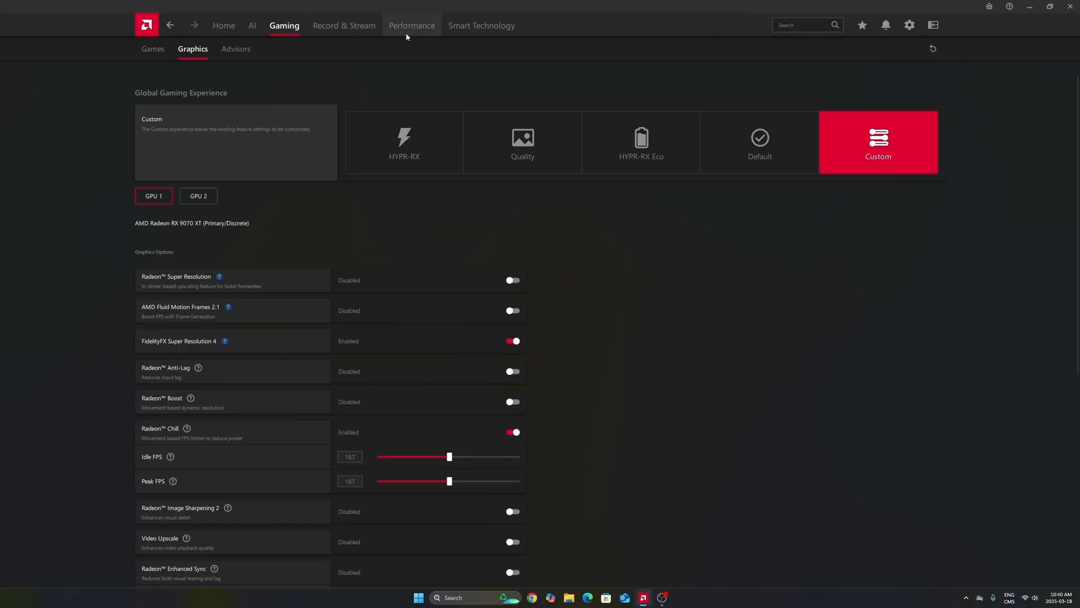
mouse_move(604, 370)
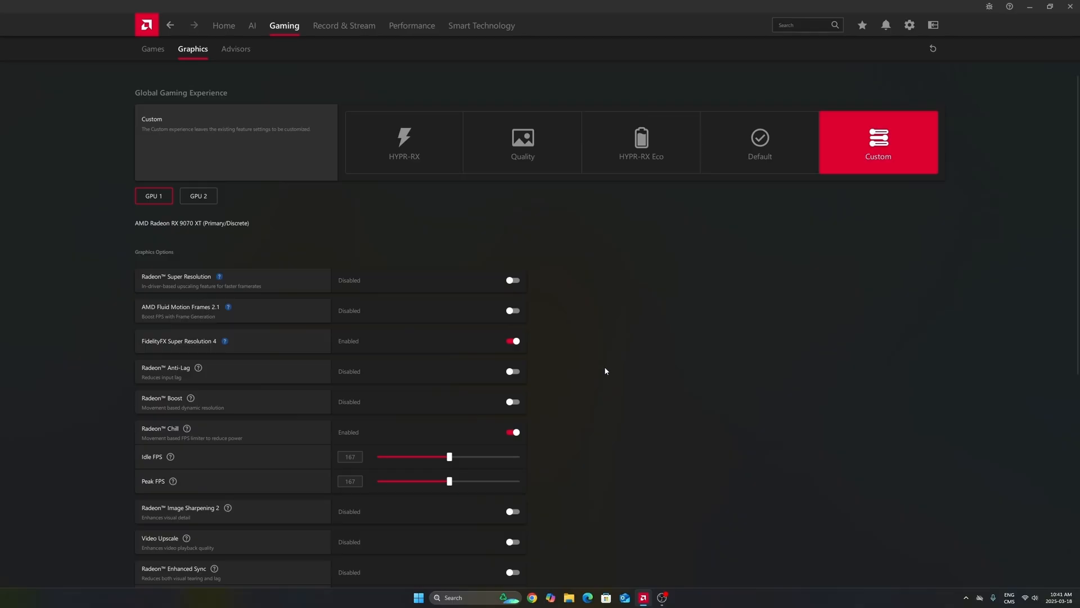
mouse_move(601, 357)
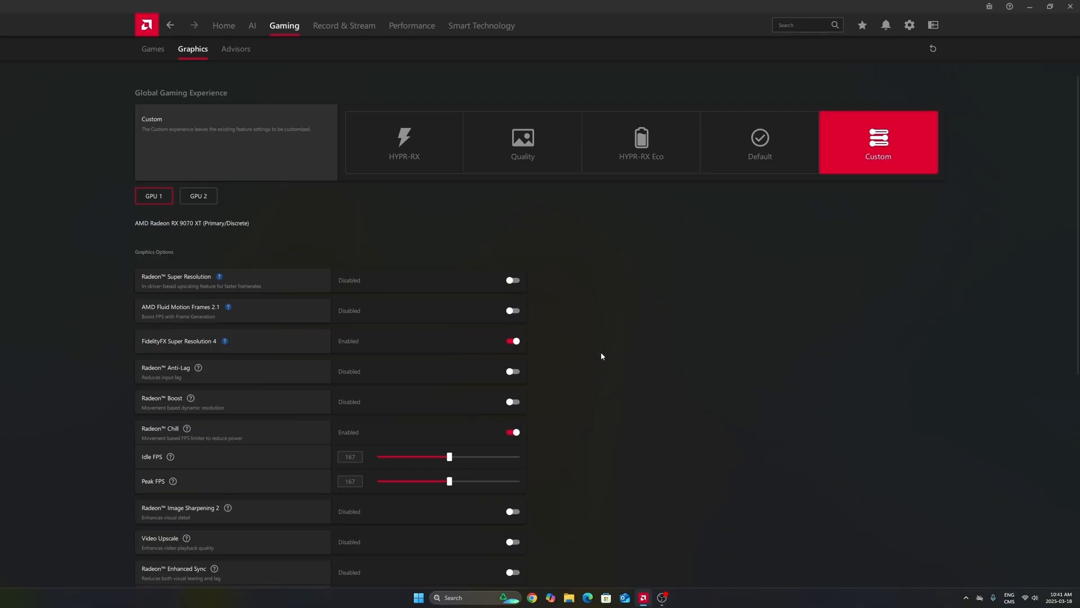
mouse_move(610, 339)
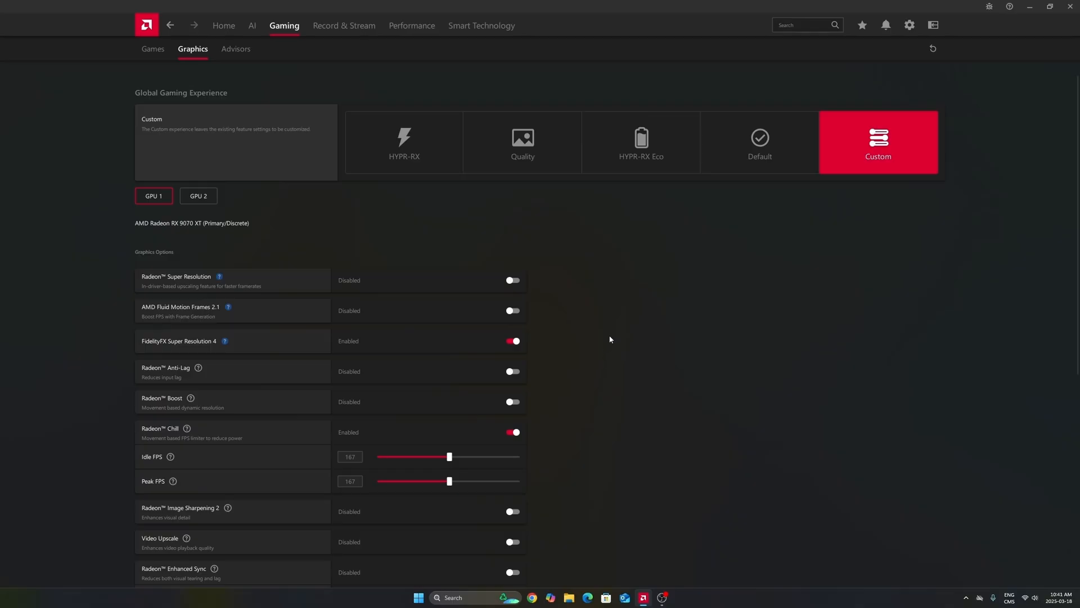
mouse_move(671, 393)
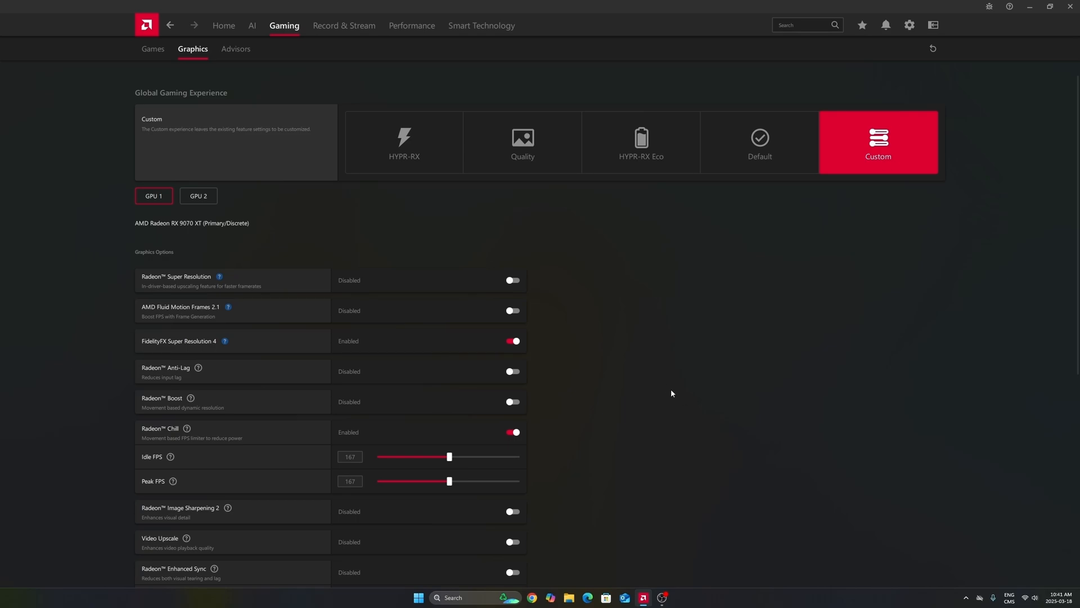
mouse_move(657, 459)
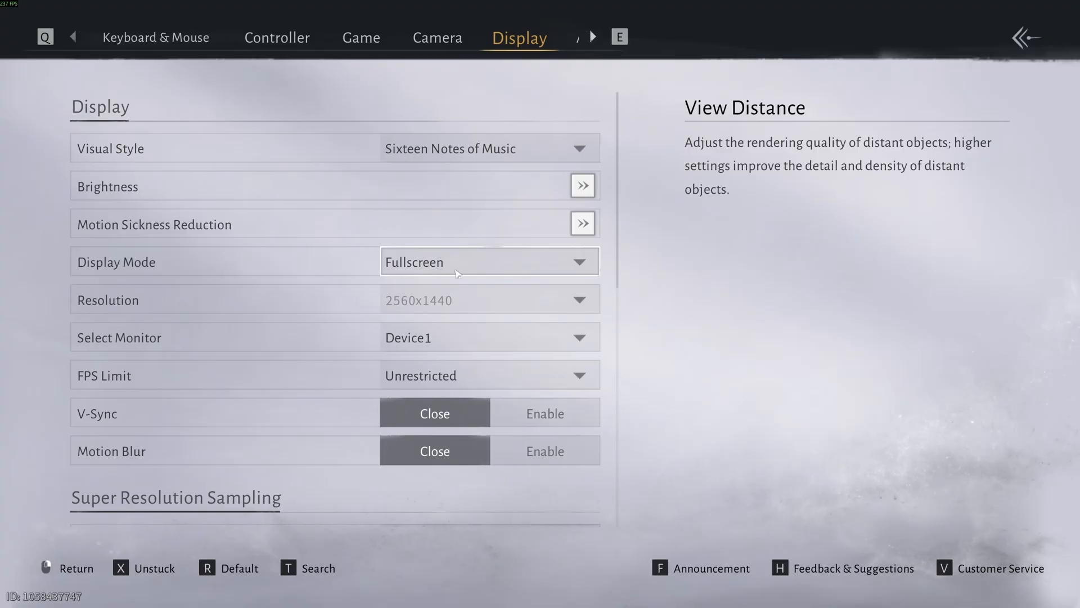
- Read the FPS Limit explanation and scroll down to the DLSS Quality and Reflex options
scroll(down, 3)
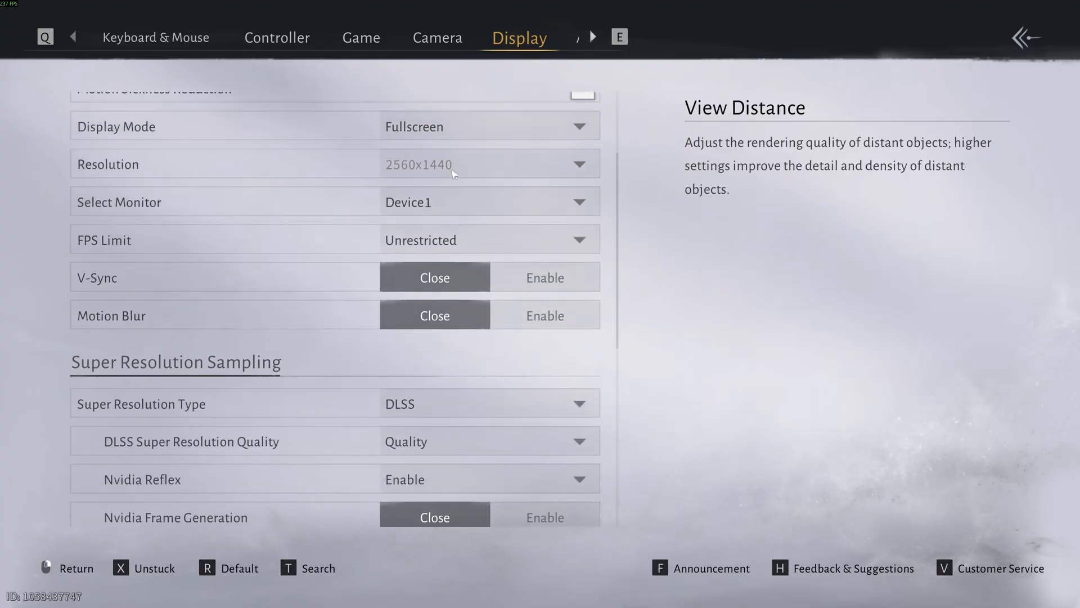
click(489, 239)
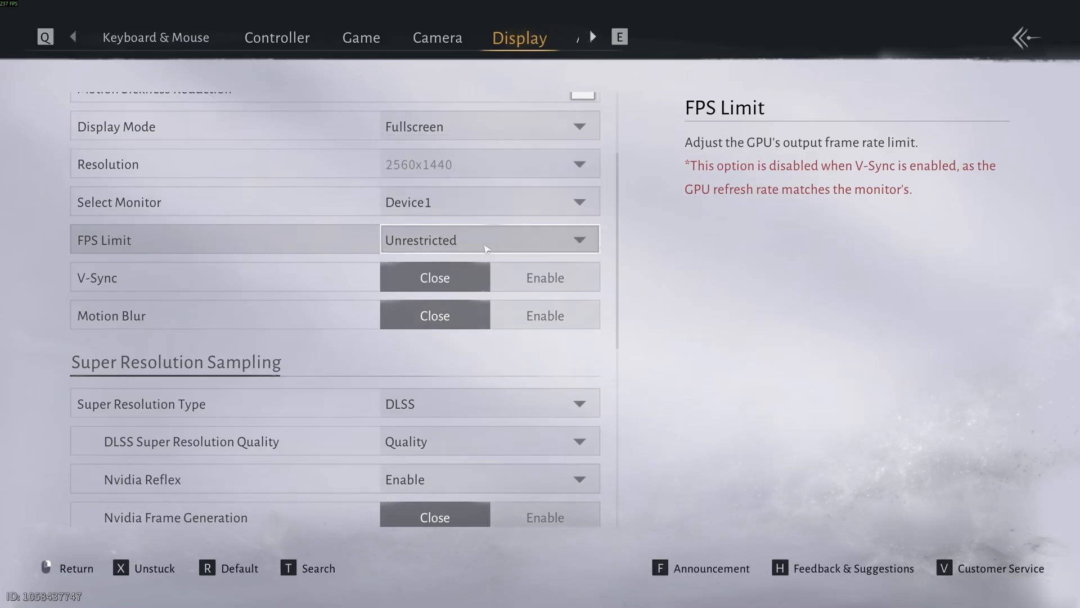
mouse_move(309, 313)
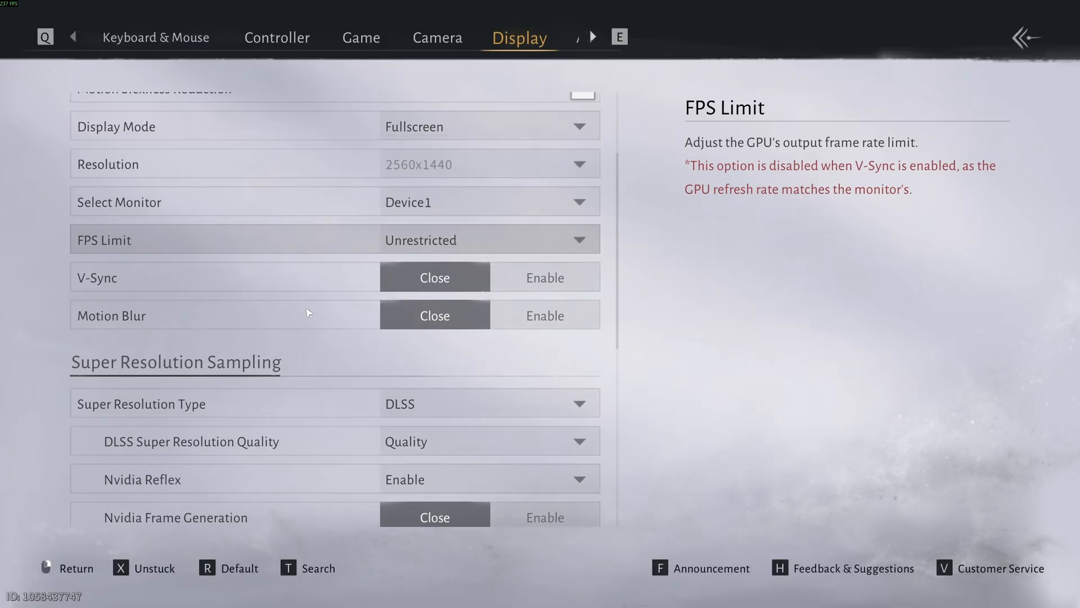
mouse_move(296, 328)
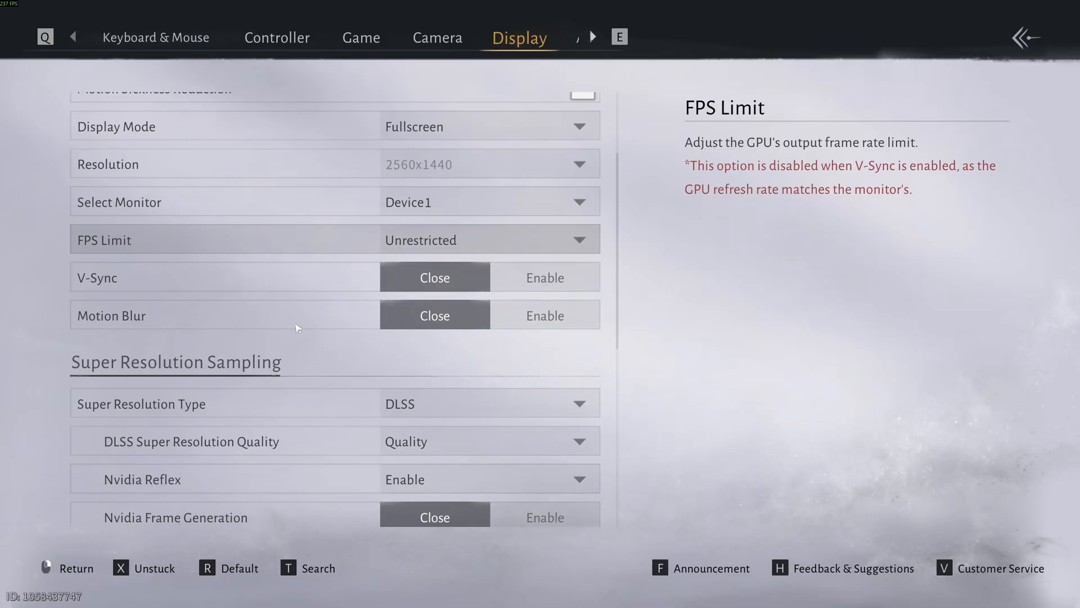
scroll(down, 3)
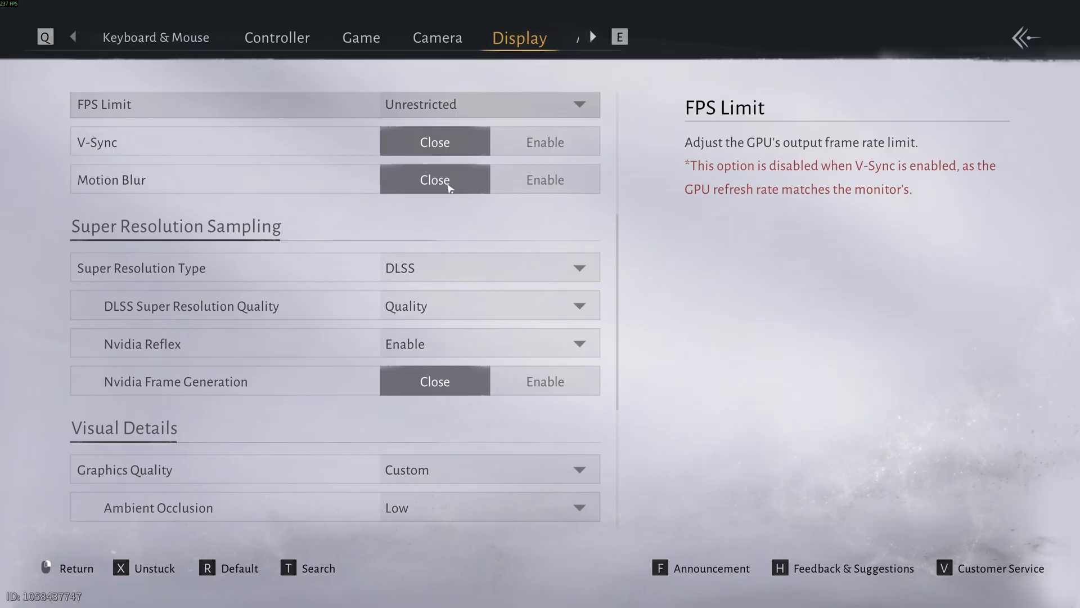
scroll(down, 3)
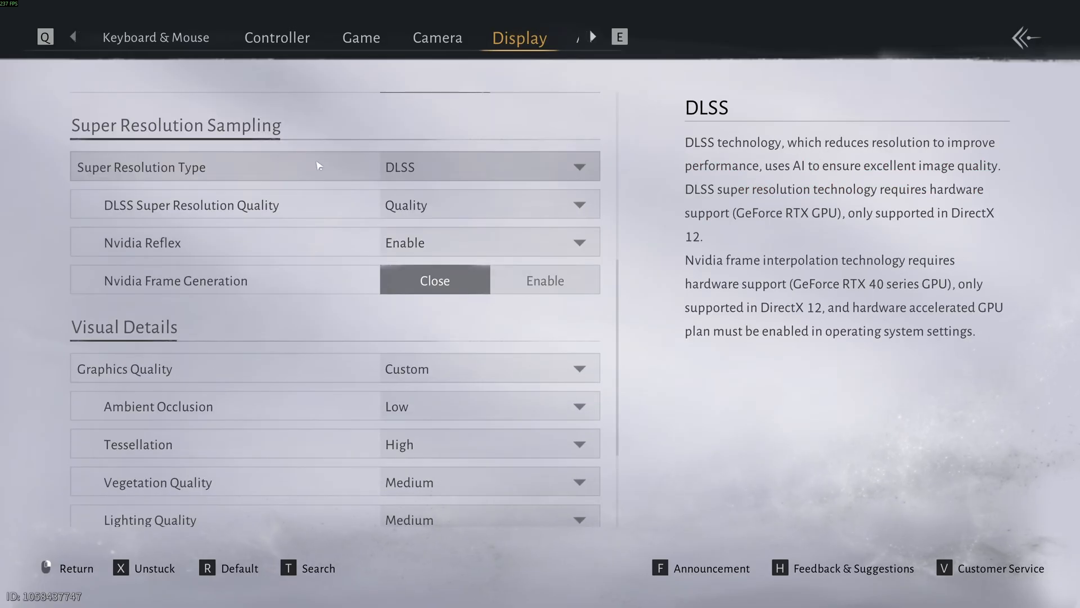
mouse_move(325, 158)
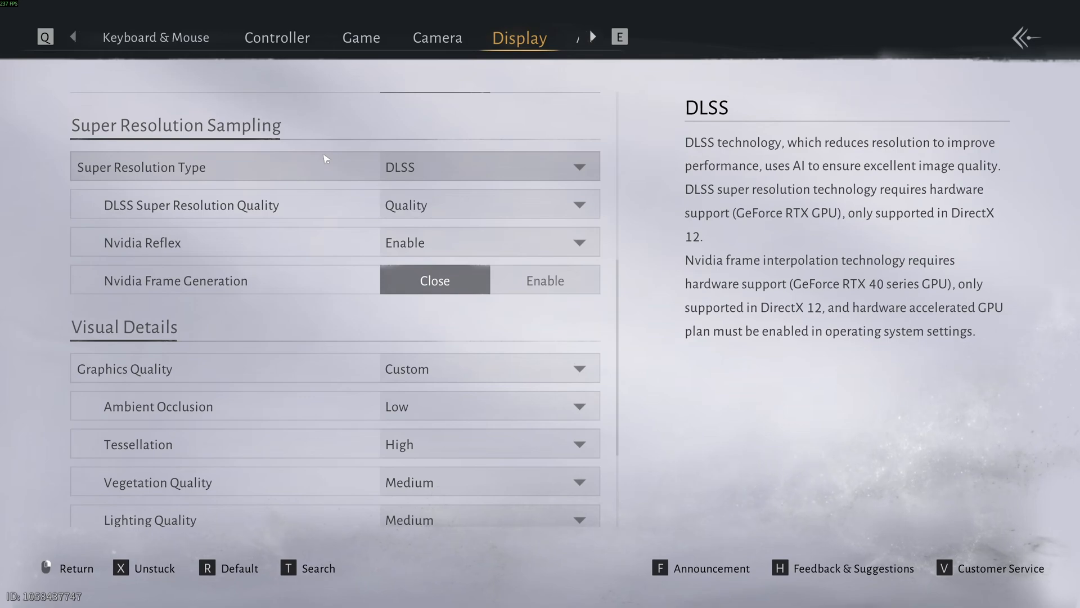
mouse_move(210, 122)
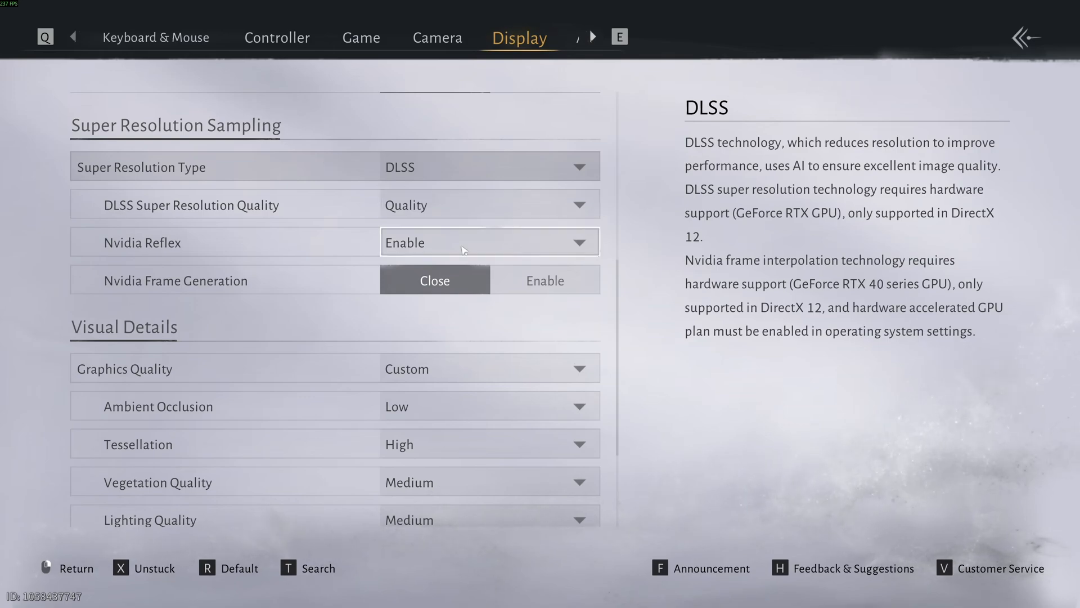
mouse_move(438, 232)
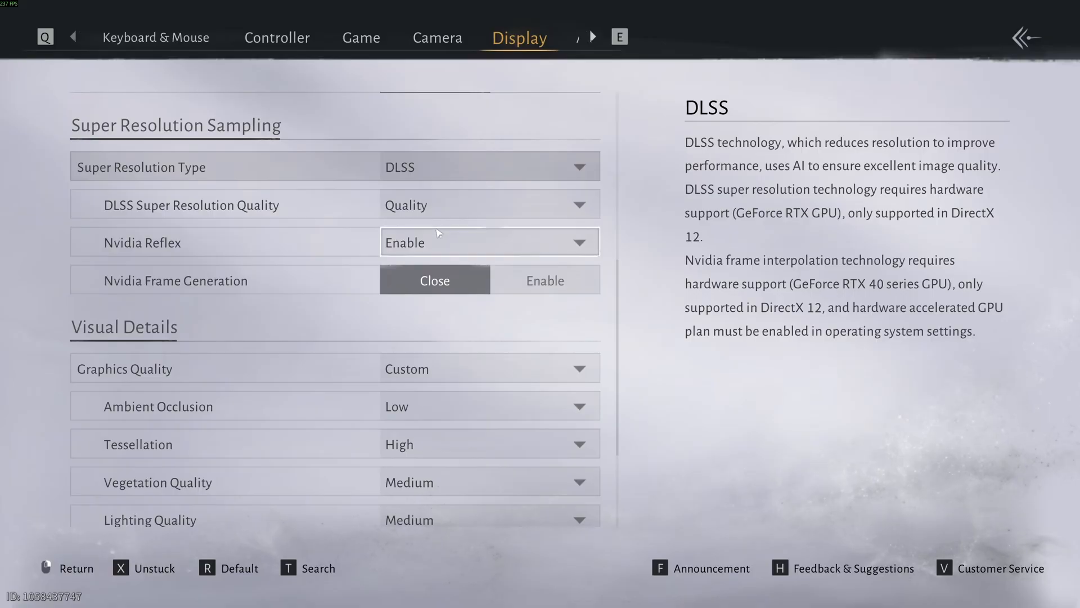
mouse_move(475, 272)
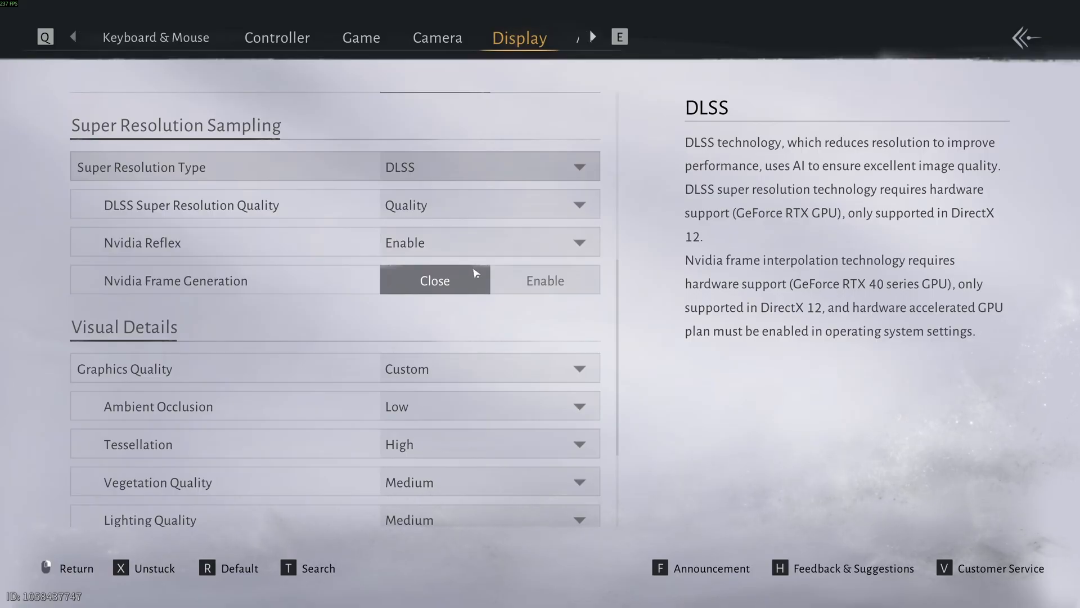
mouse_move(518, 222)
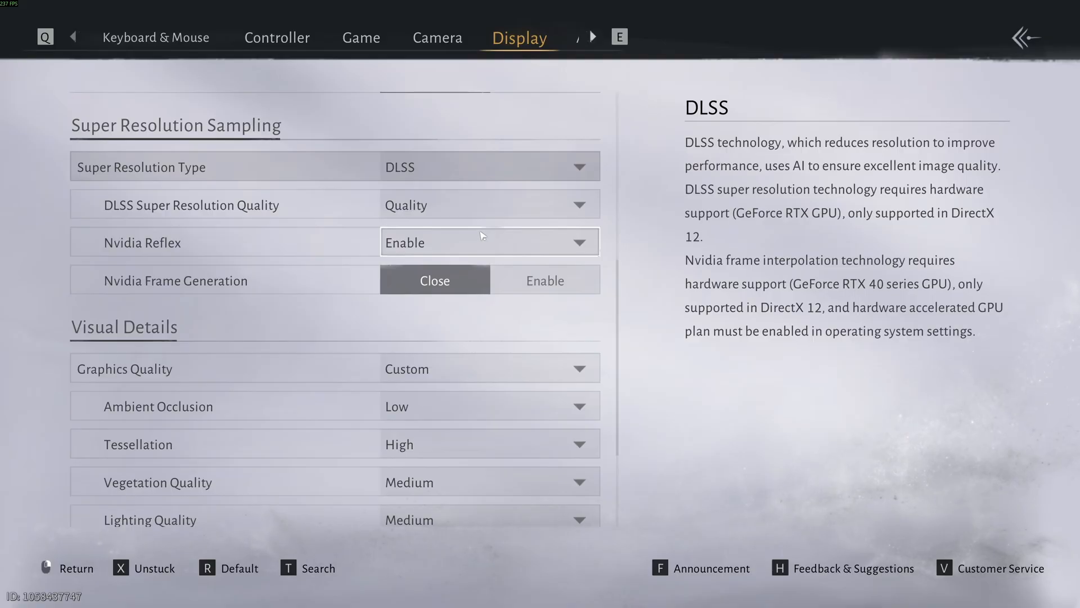
click(489, 166)
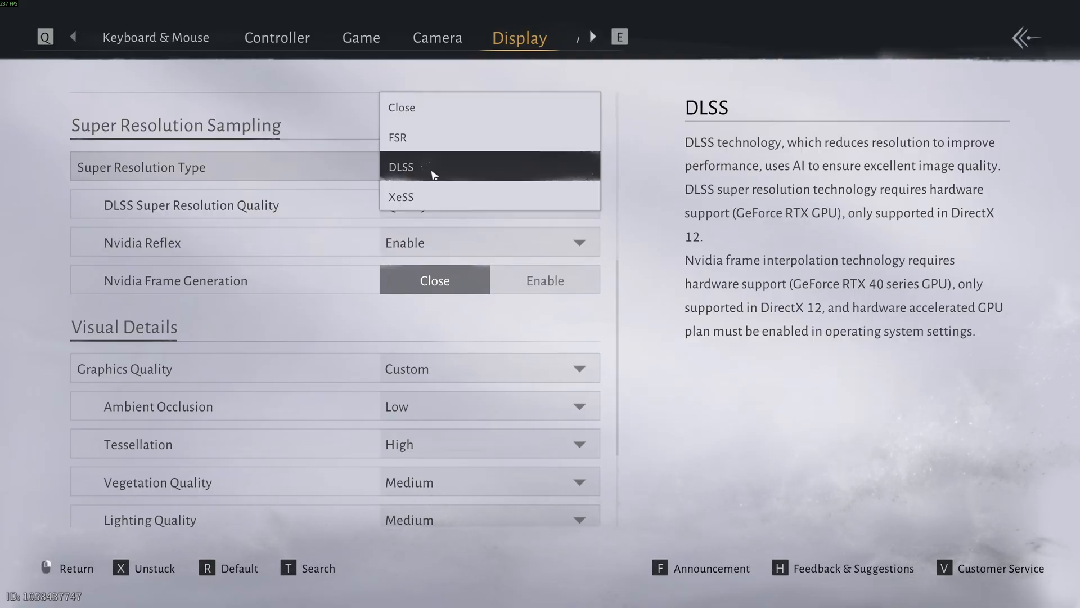
mouse_move(414, 197)
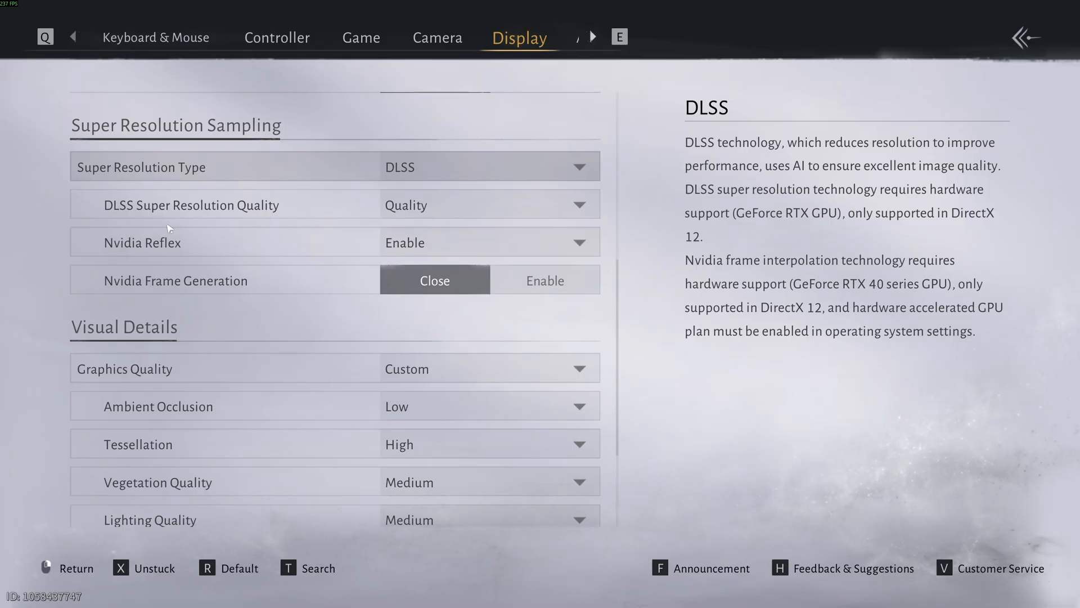
mouse_move(427, 175)
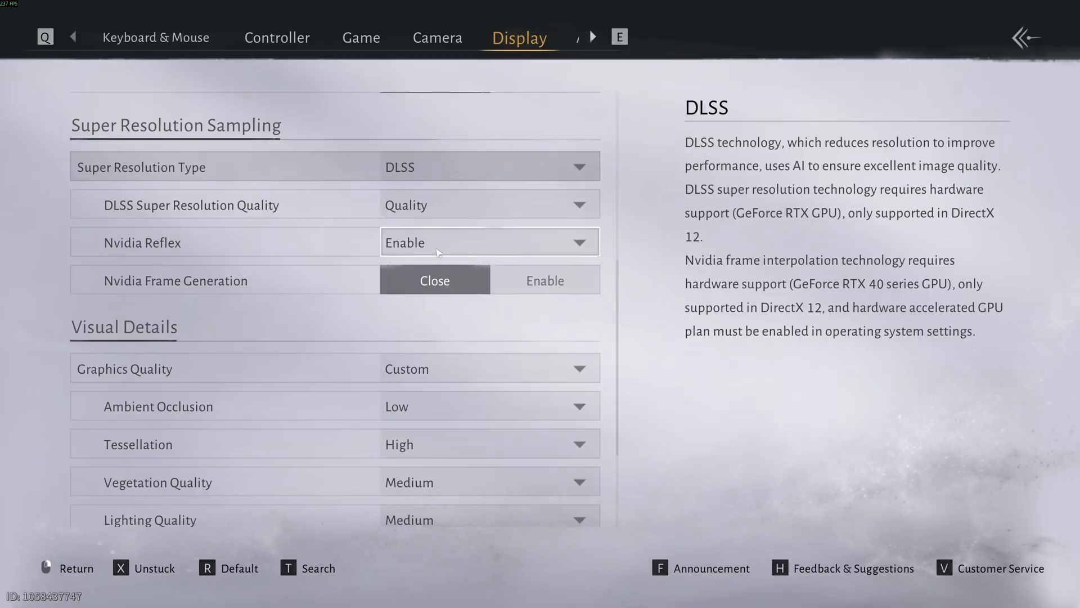
mouse_move(297, 285)
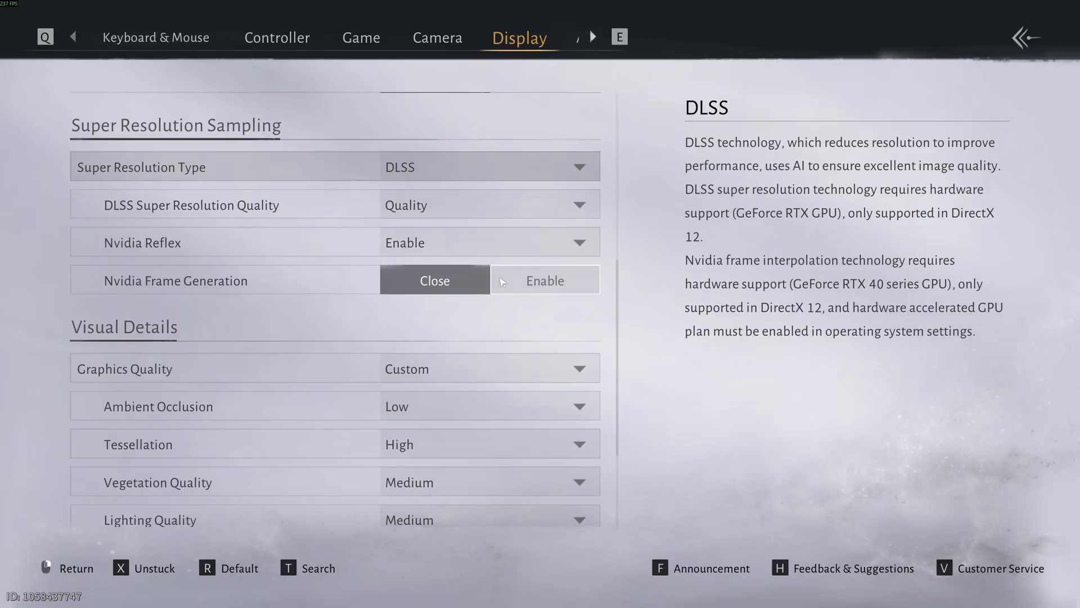
click(488, 166)
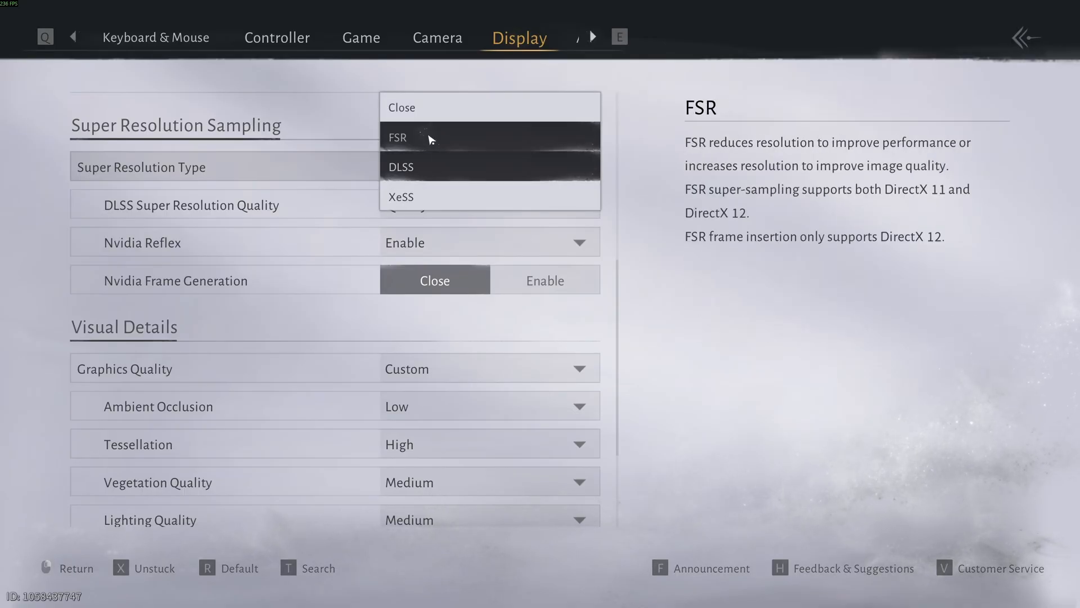
click(397, 136)
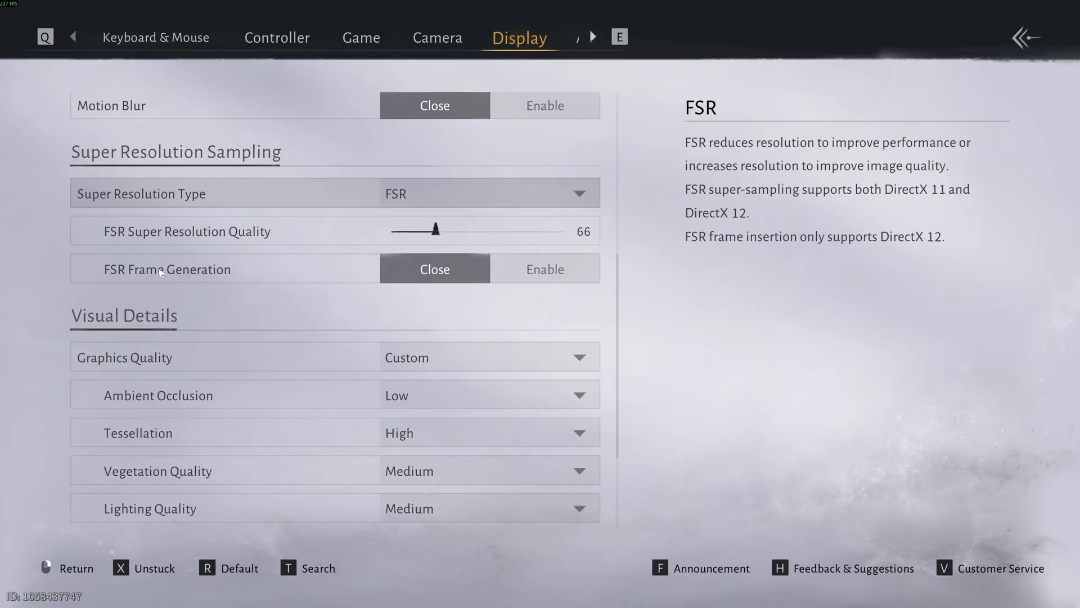
click(489, 193)
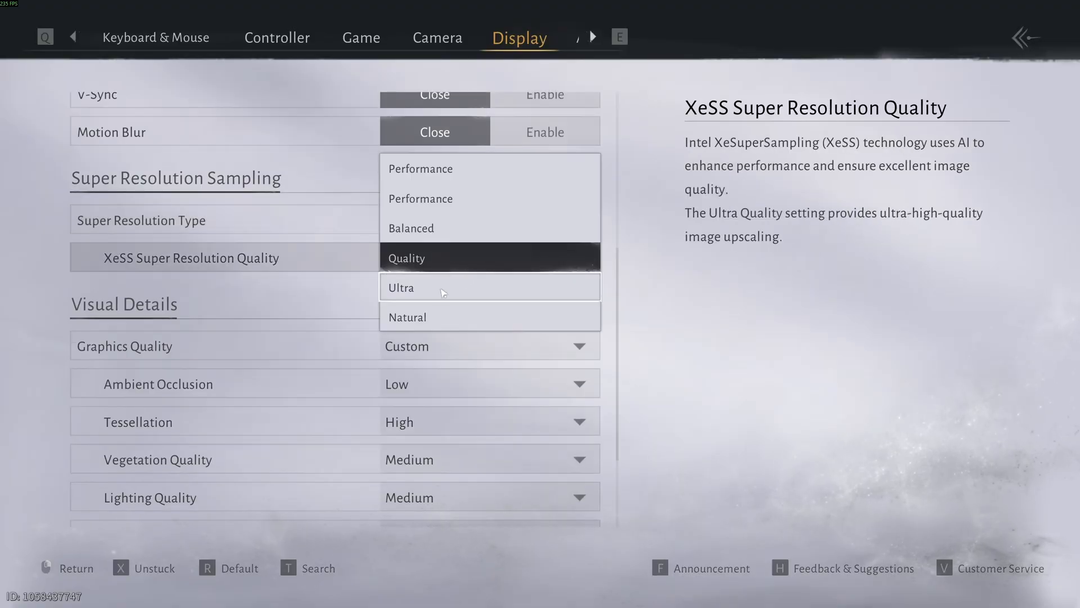
click(406, 258)
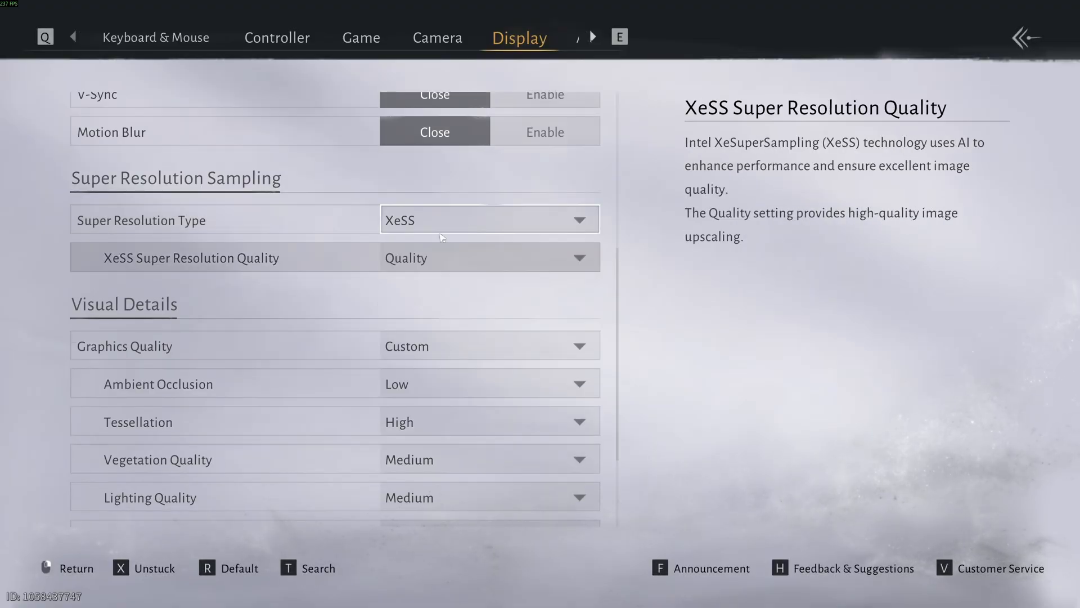
click(489, 219)
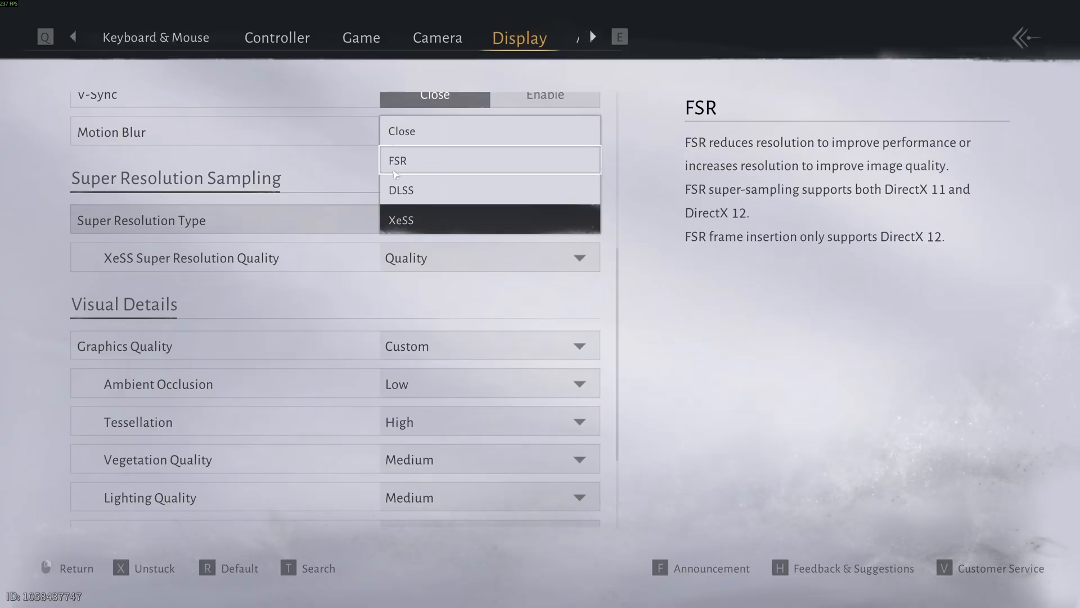
click(489, 220)
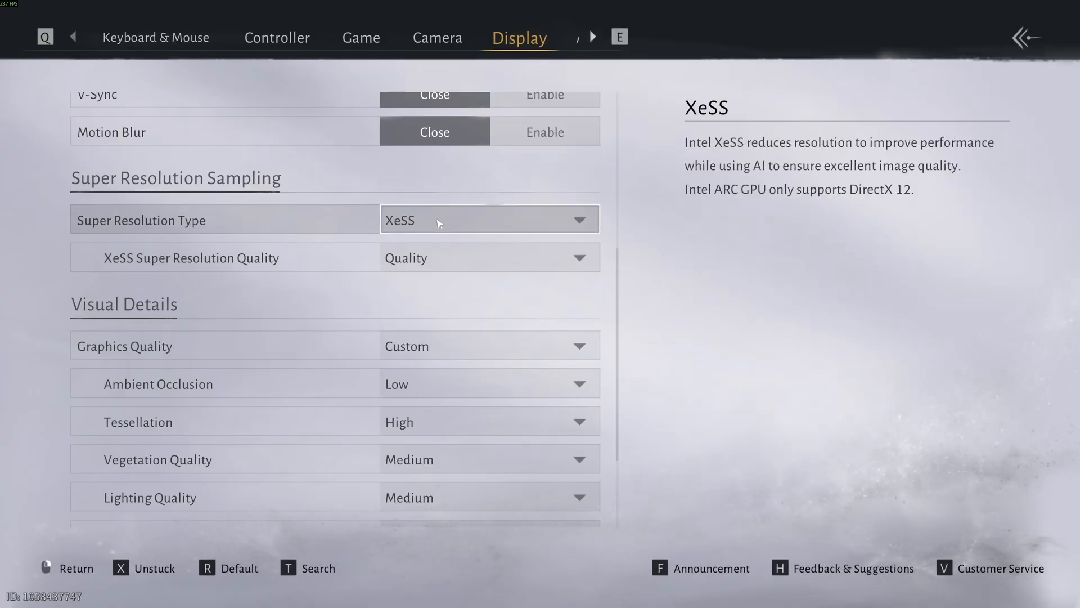
click(489, 219)
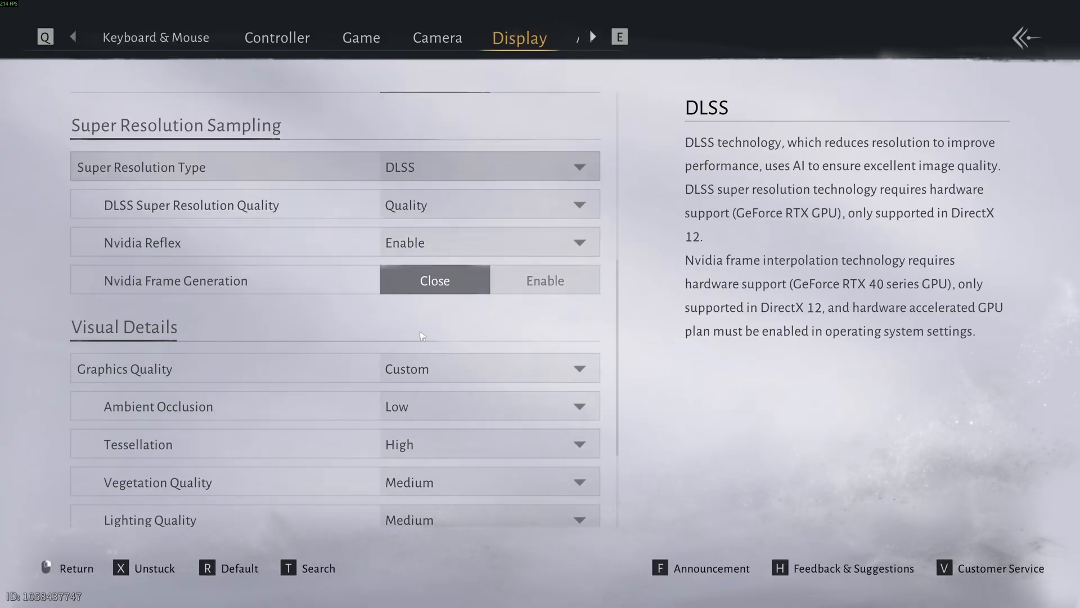
scroll(down, 3)
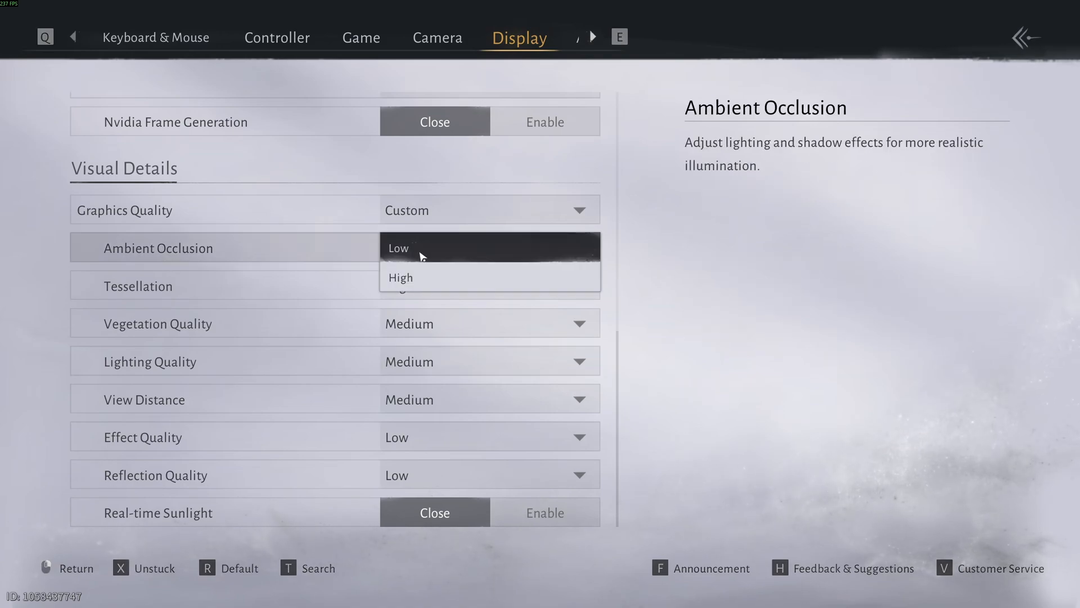
click(398, 248)
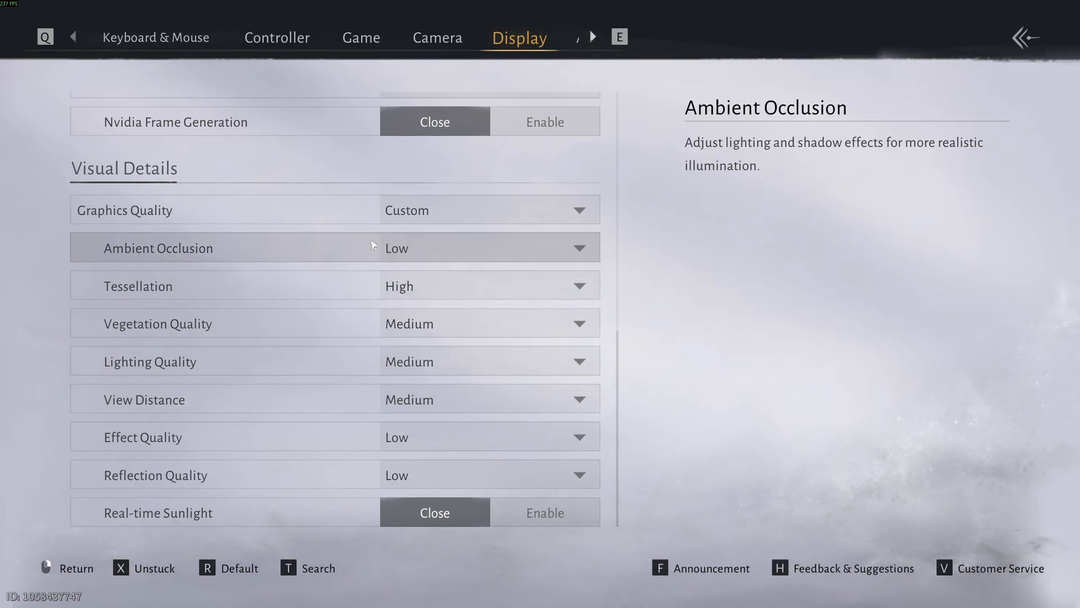
mouse_move(124, 300)
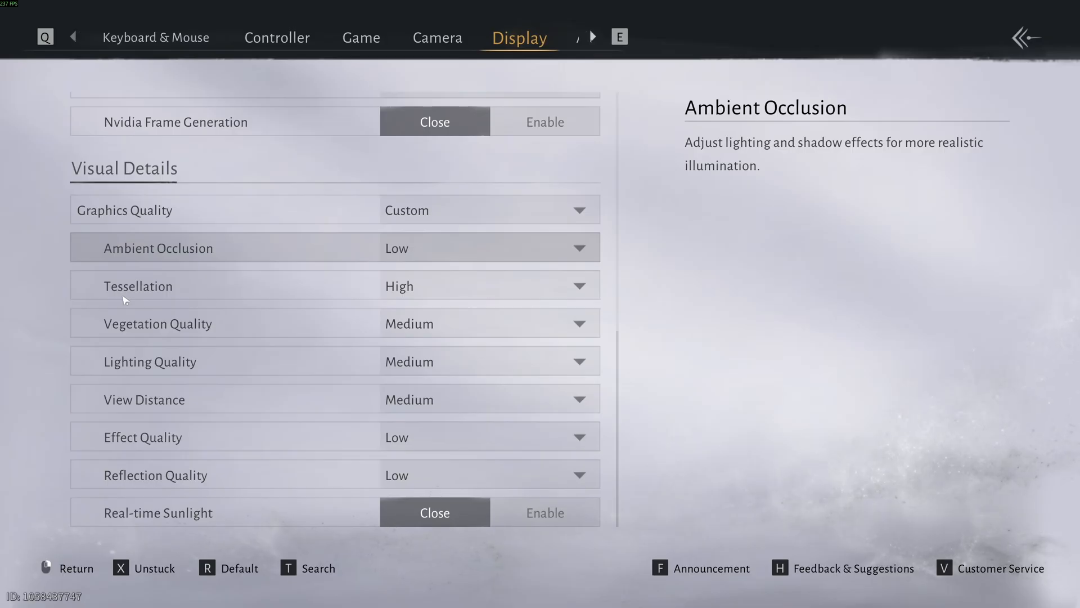
click(489, 286)
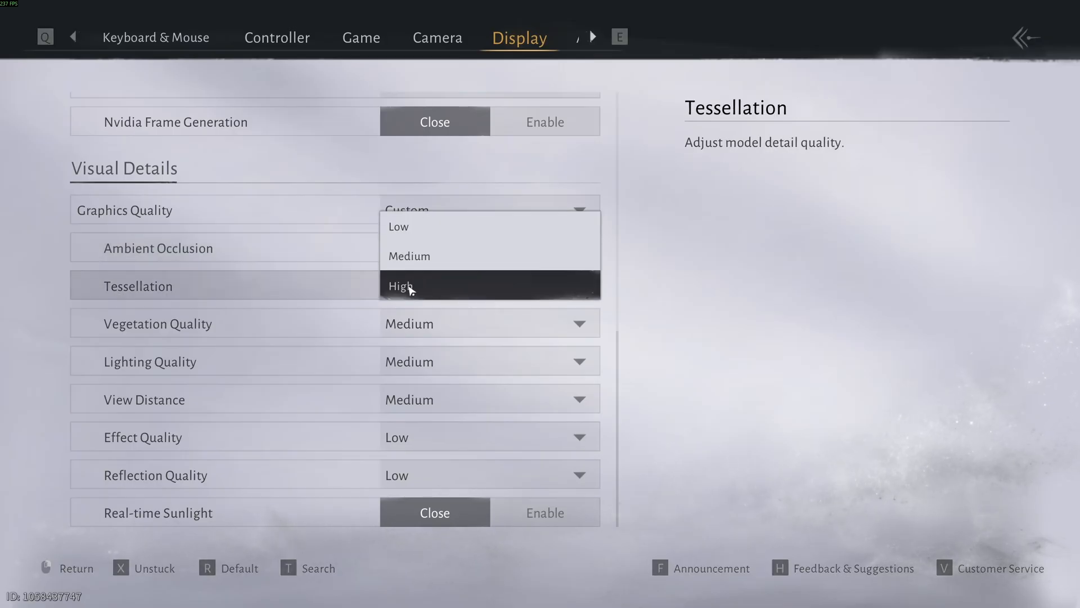
click(400, 285)
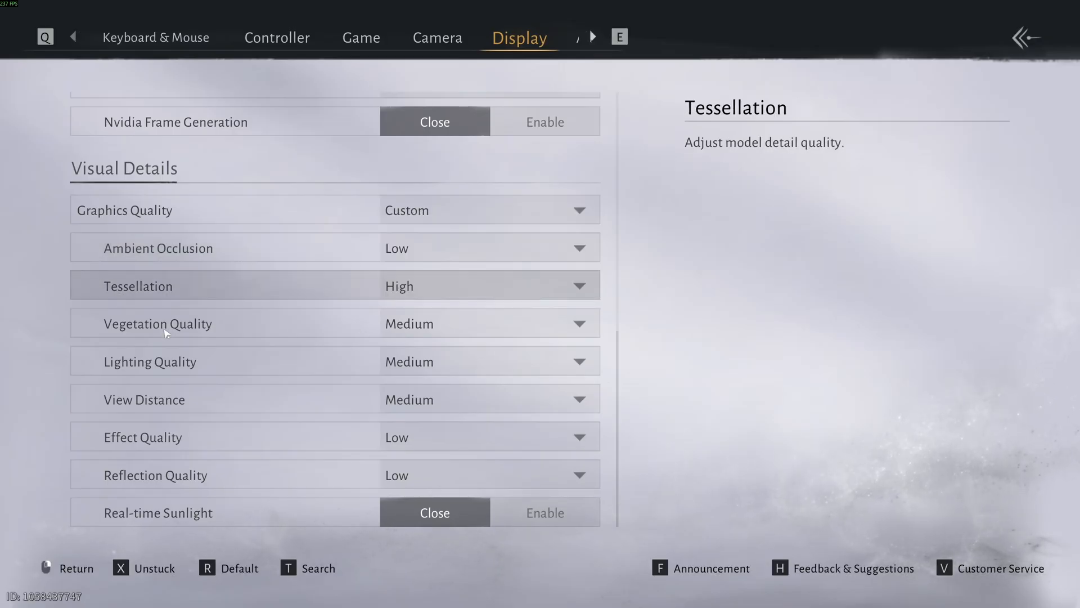
mouse_move(228, 371)
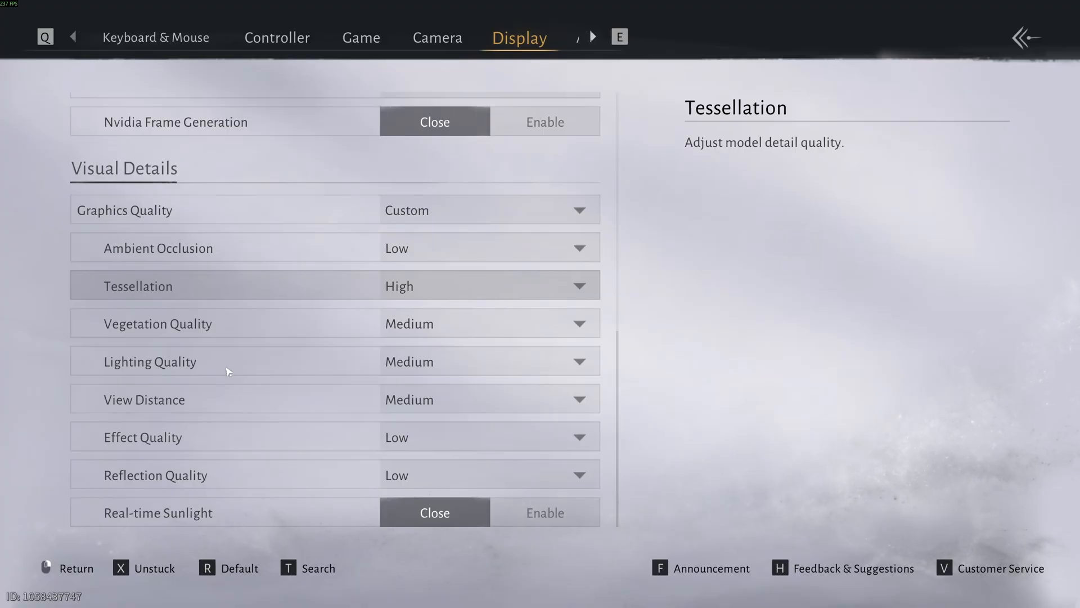
mouse_move(451, 324)
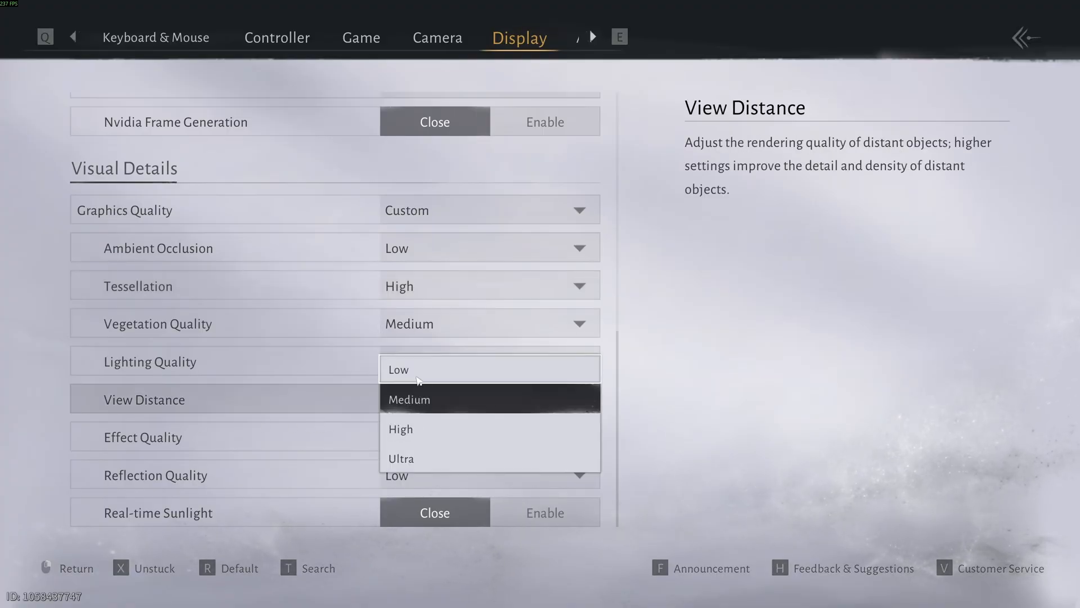
mouse_move(421, 457)
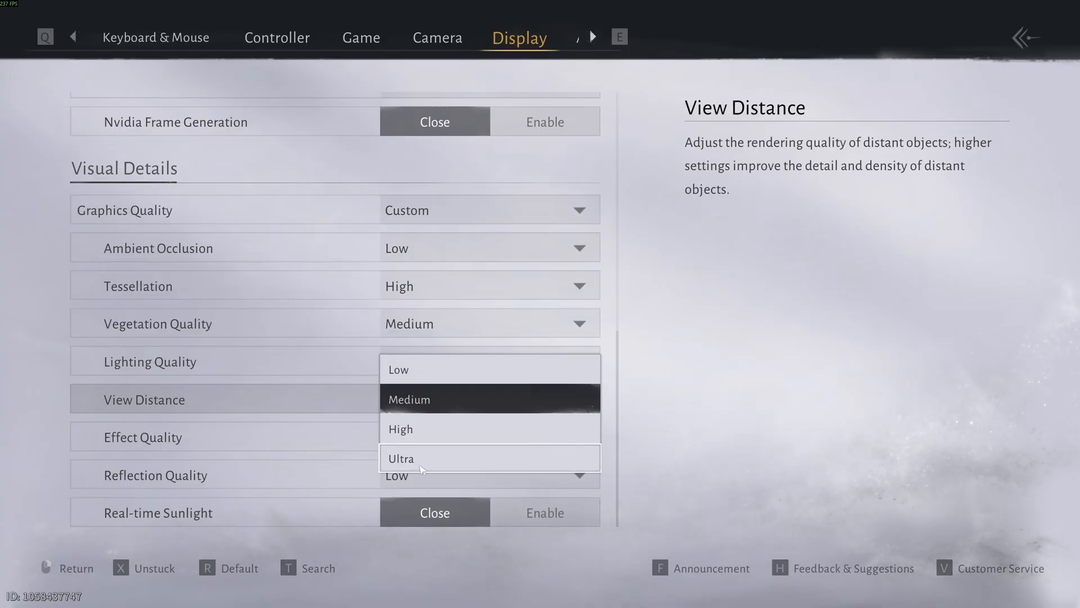
mouse_move(429, 403)
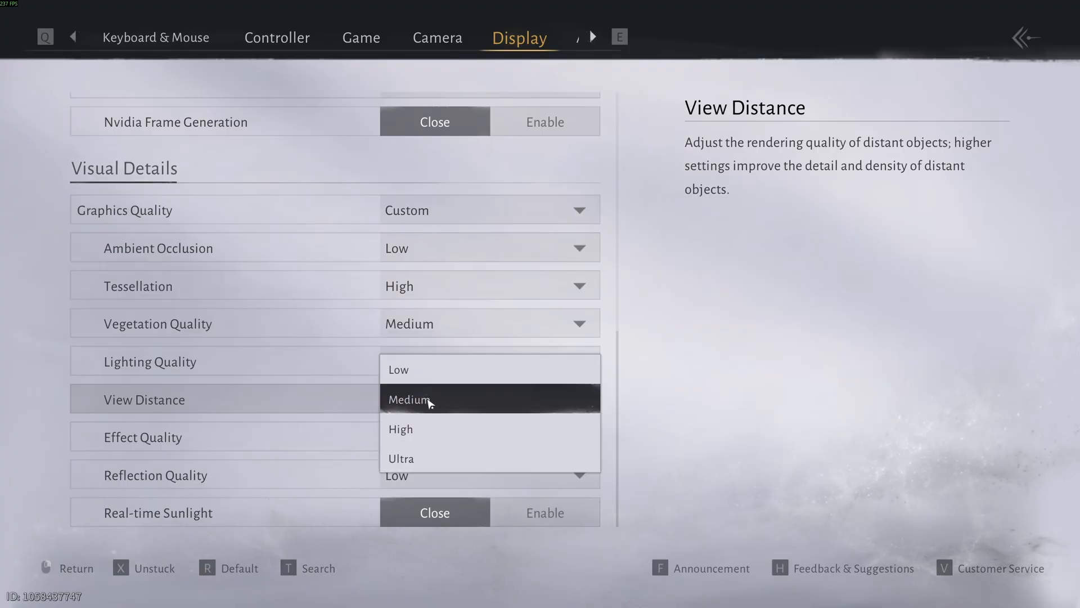
click(409, 399)
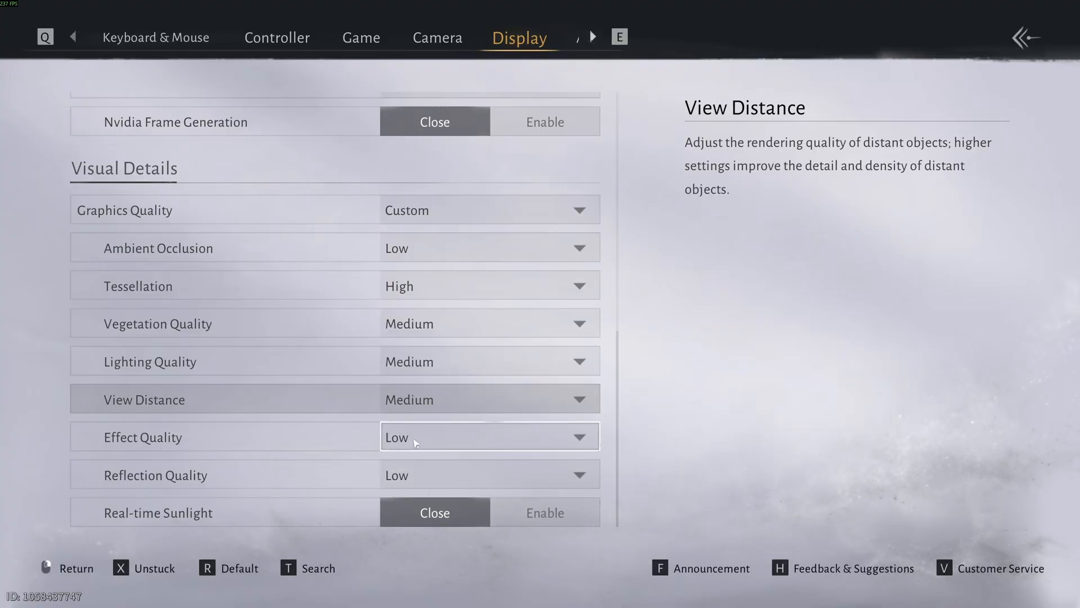
mouse_move(396, 459)
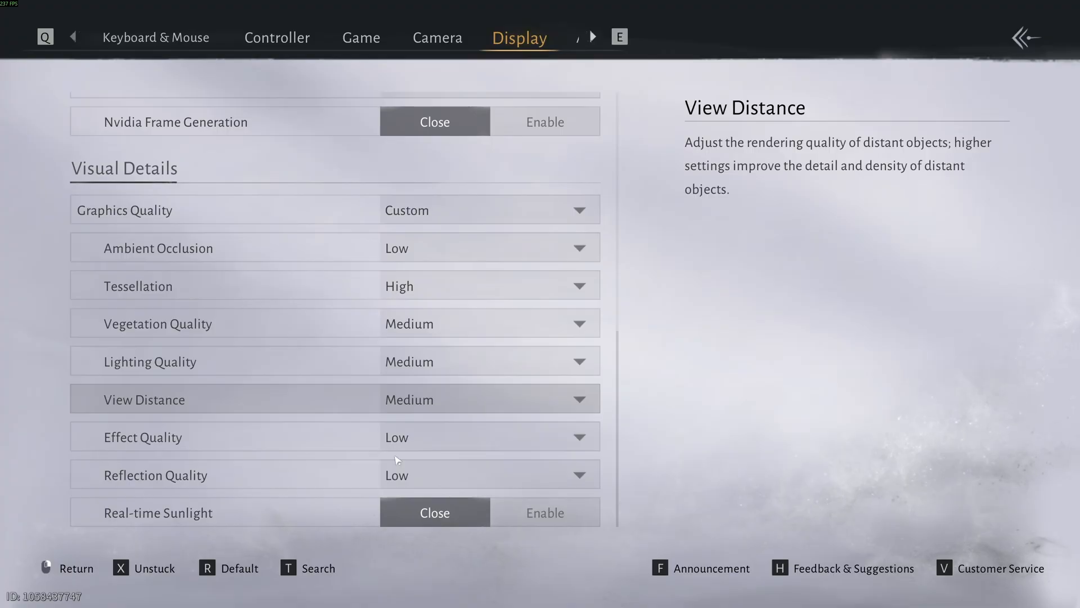
mouse_move(269, 441)
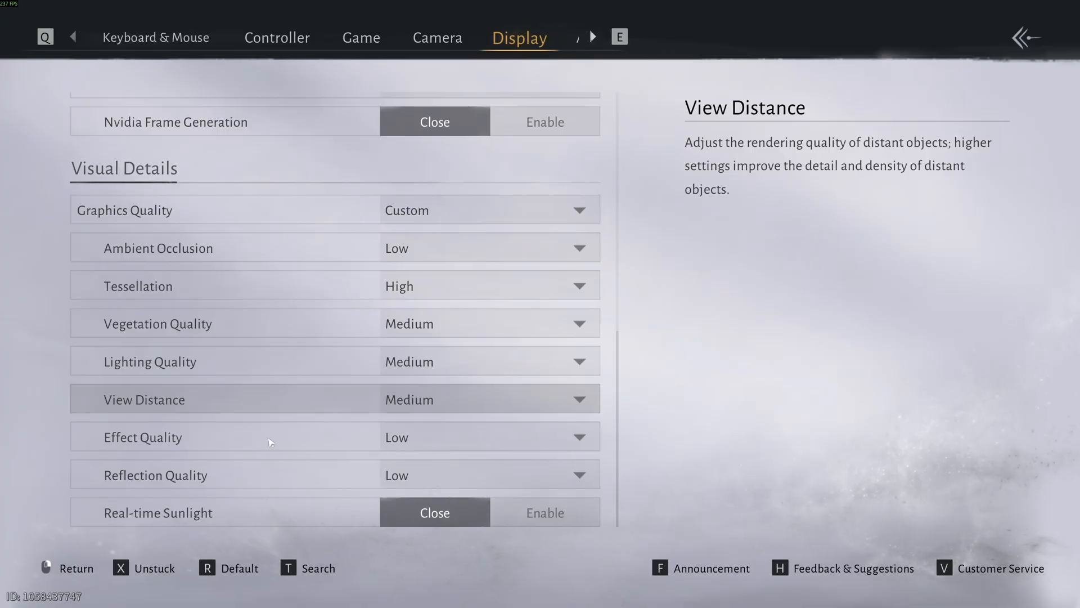
mouse_move(436, 458)
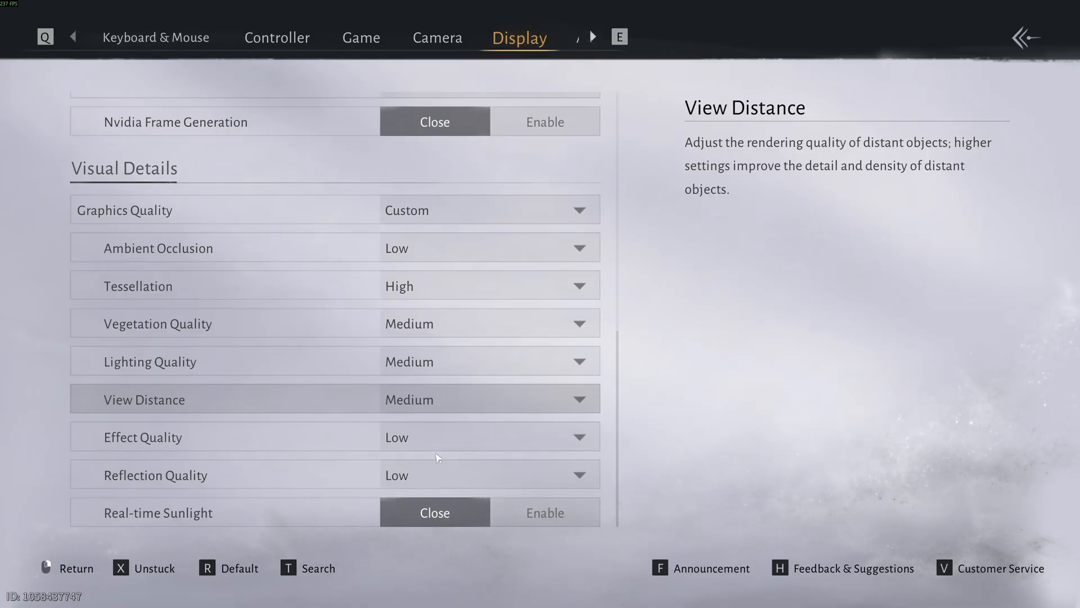